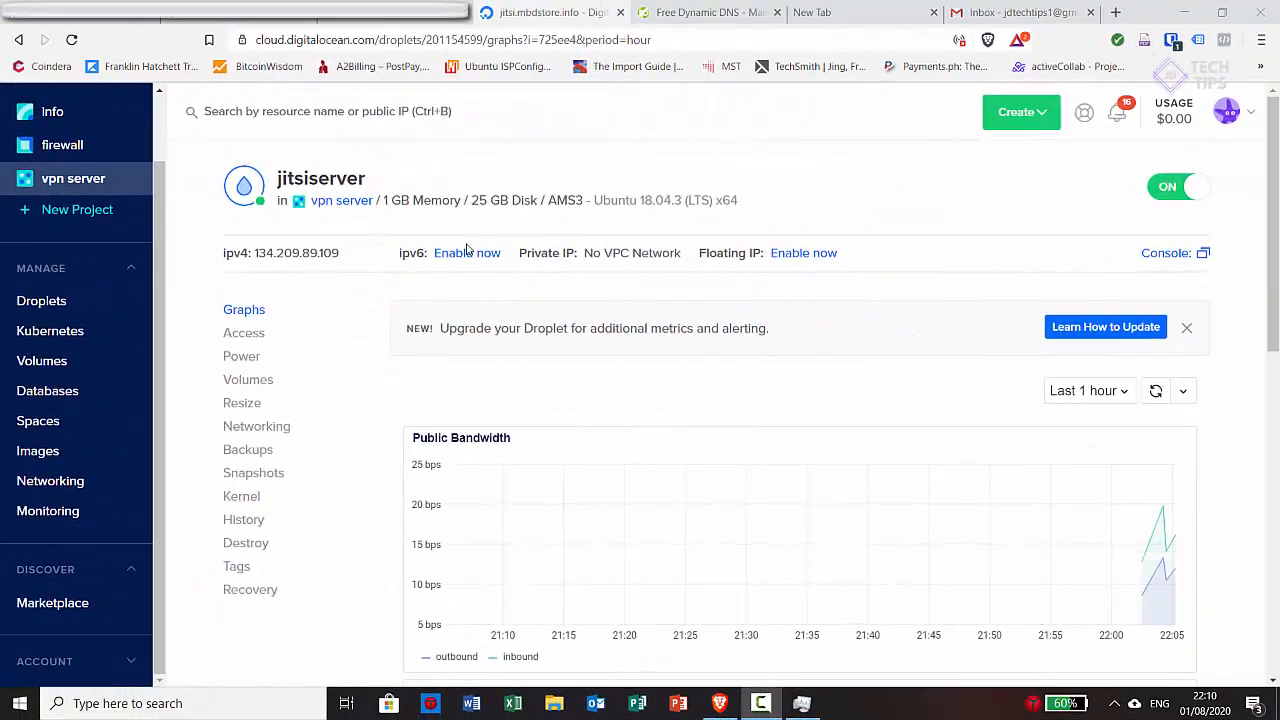
mouse_move(336, 260)
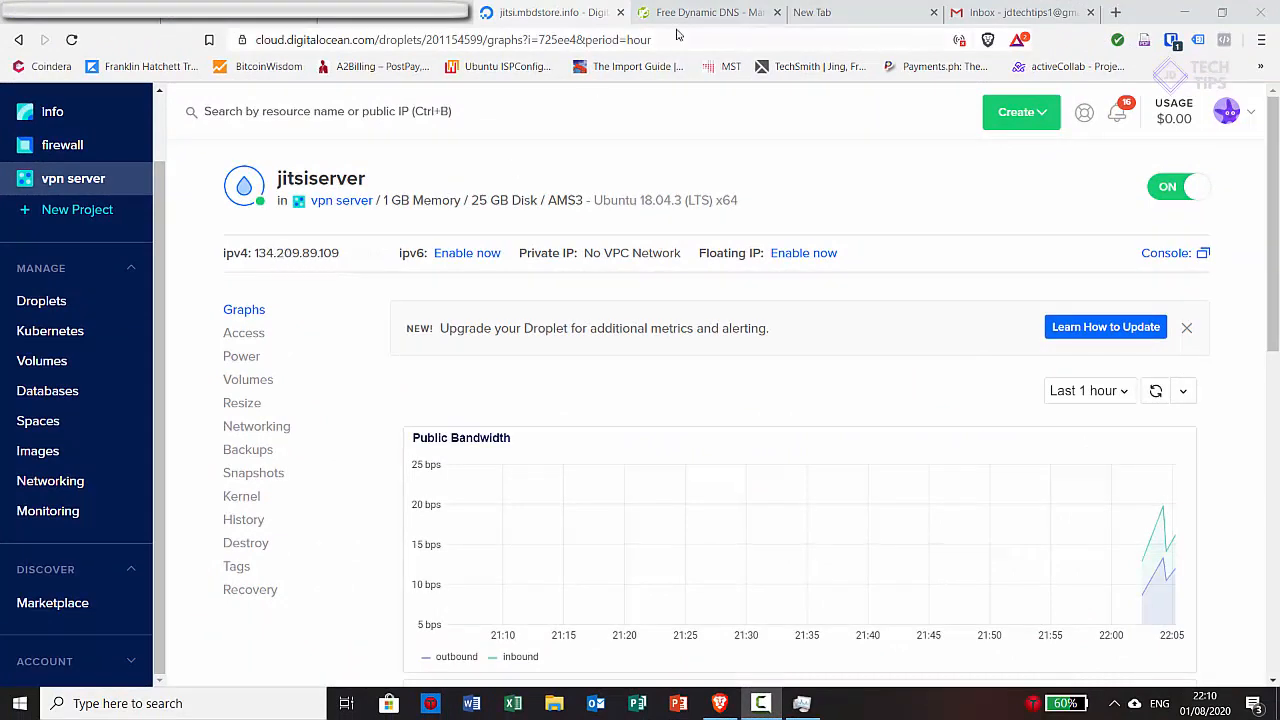
- Switch from the DigitalOcean jitsiserver droplet page to the No-IP website tab
click(704, 12)
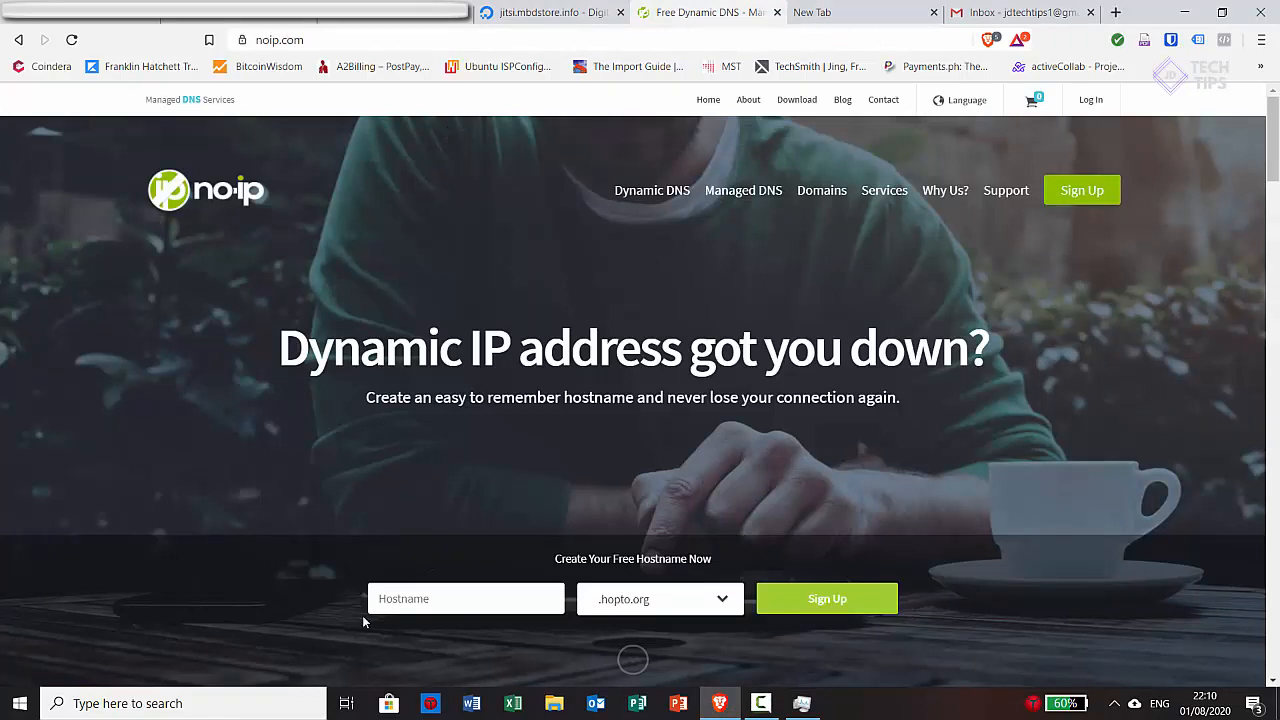
click(464, 598)
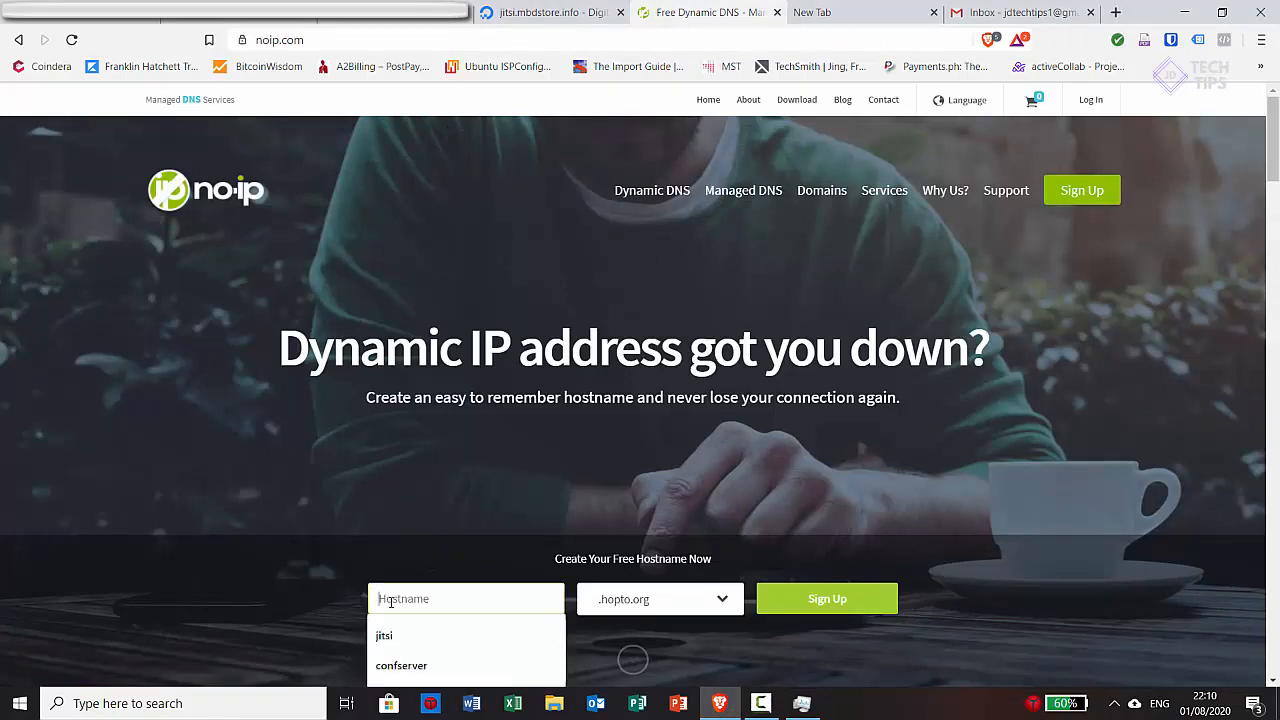
click(400, 664)
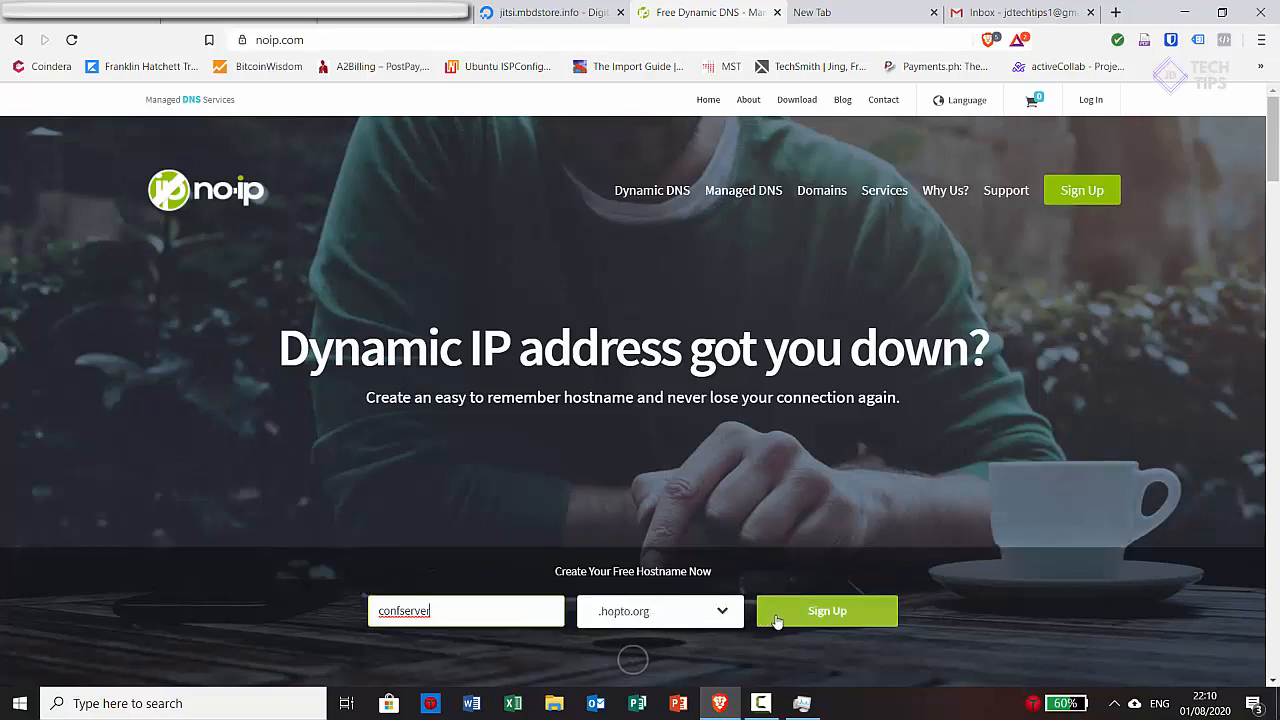
click(826, 612)
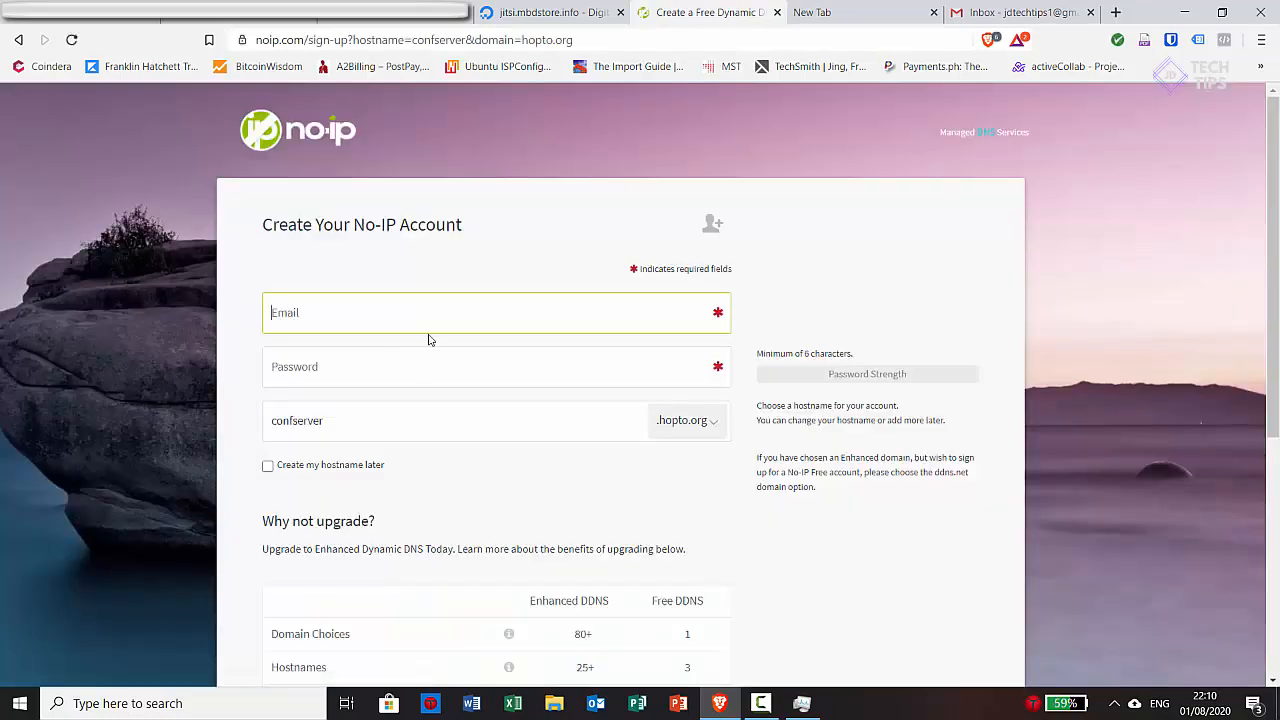
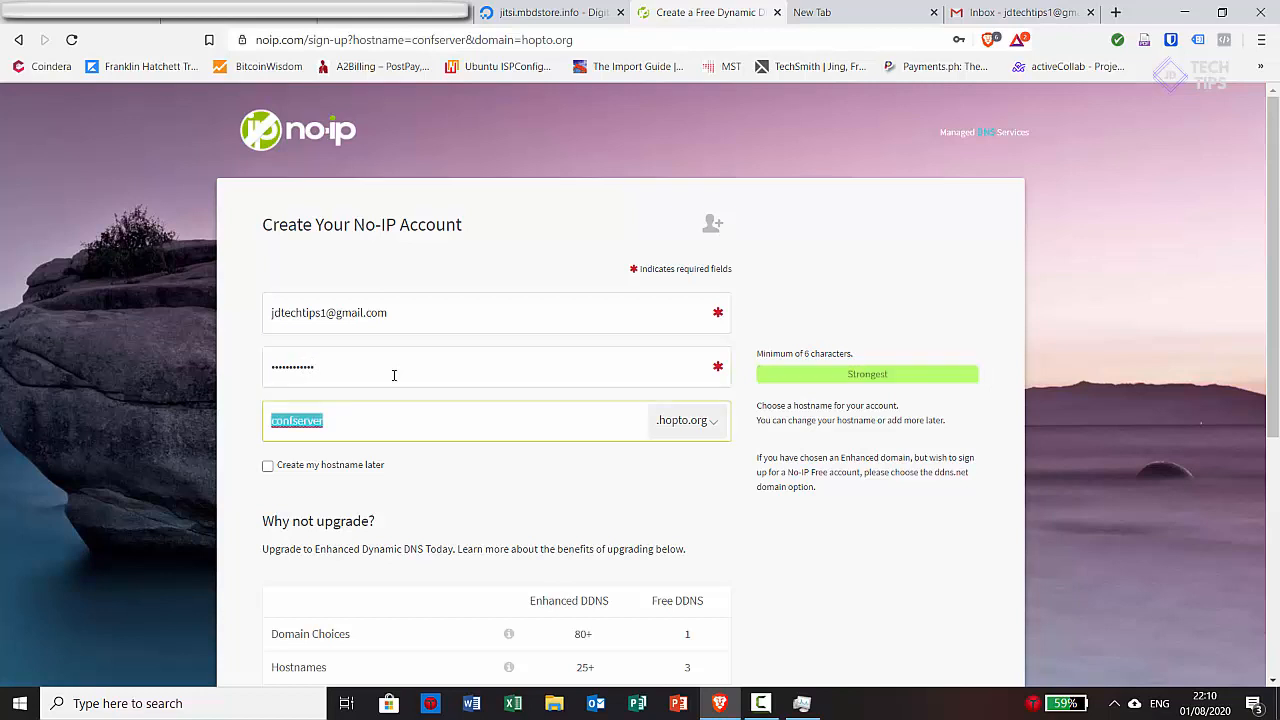
mouse_move(464, 520)
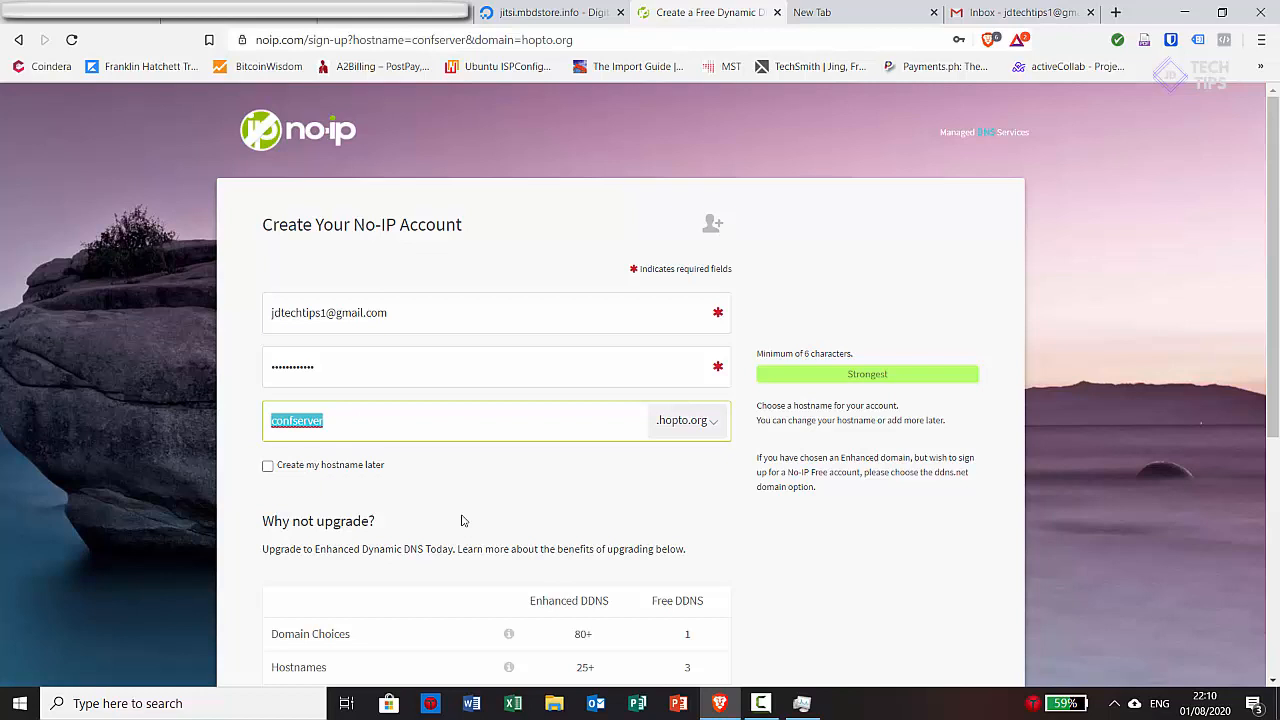
mouse_move(850, 122)
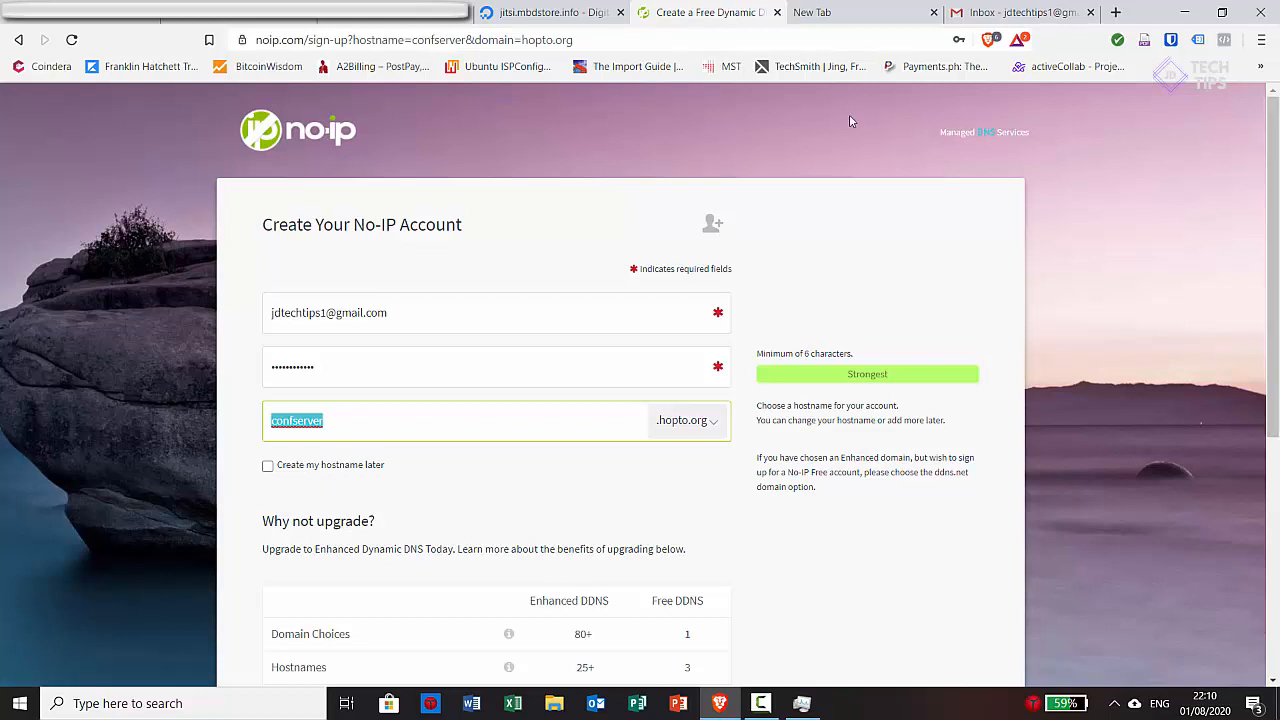
- Agree to the terms of service and submit the free account sign-up
click(550, 12)
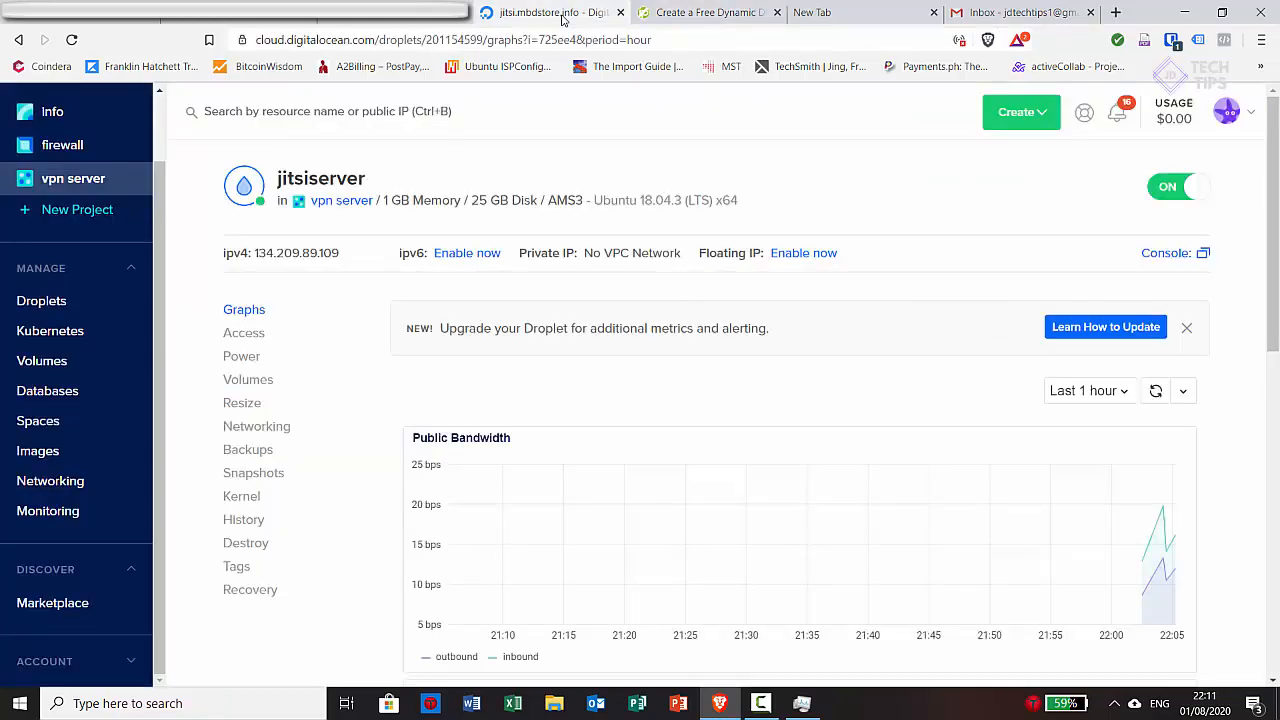
click(368, 252)
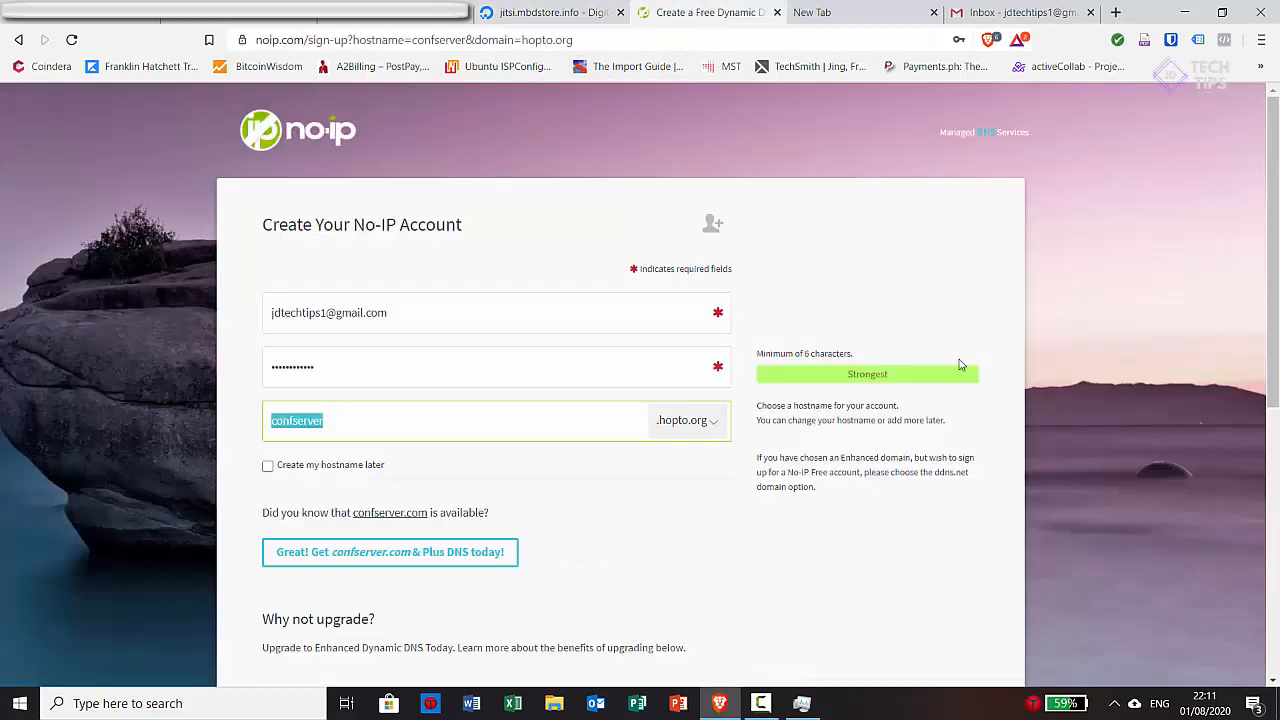
scroll(down, 3)
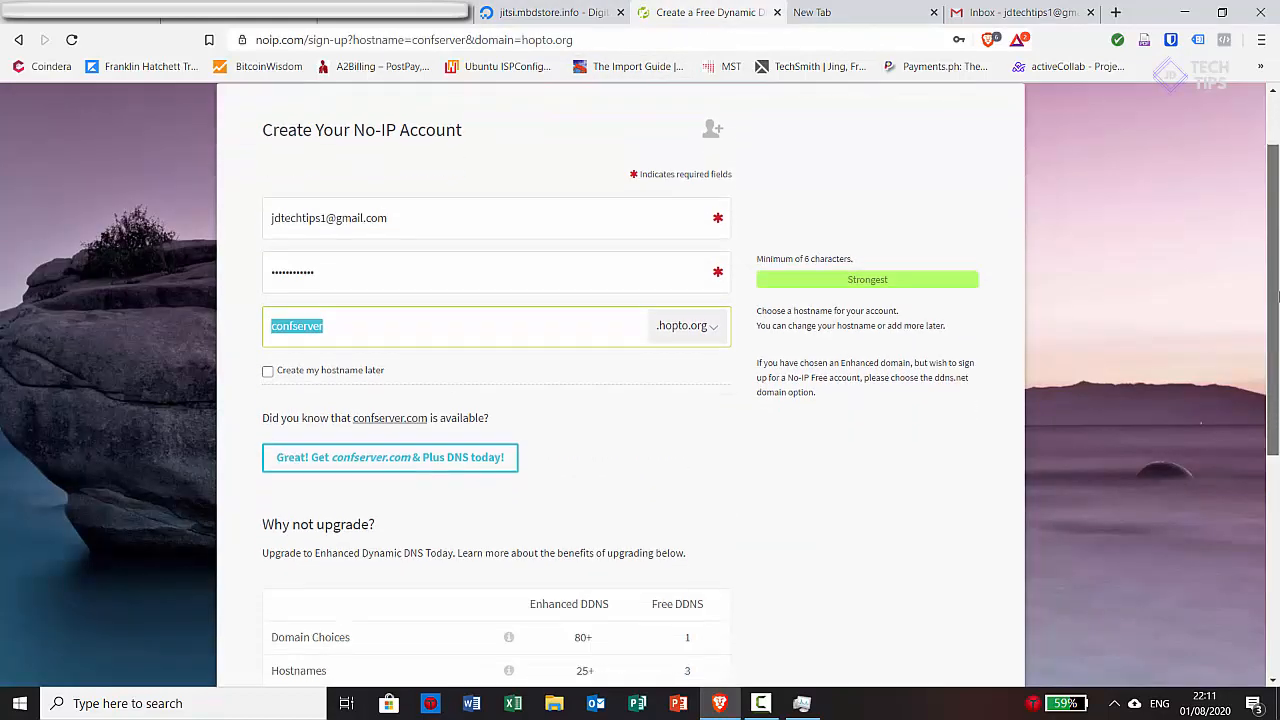
scroll(down, 3)
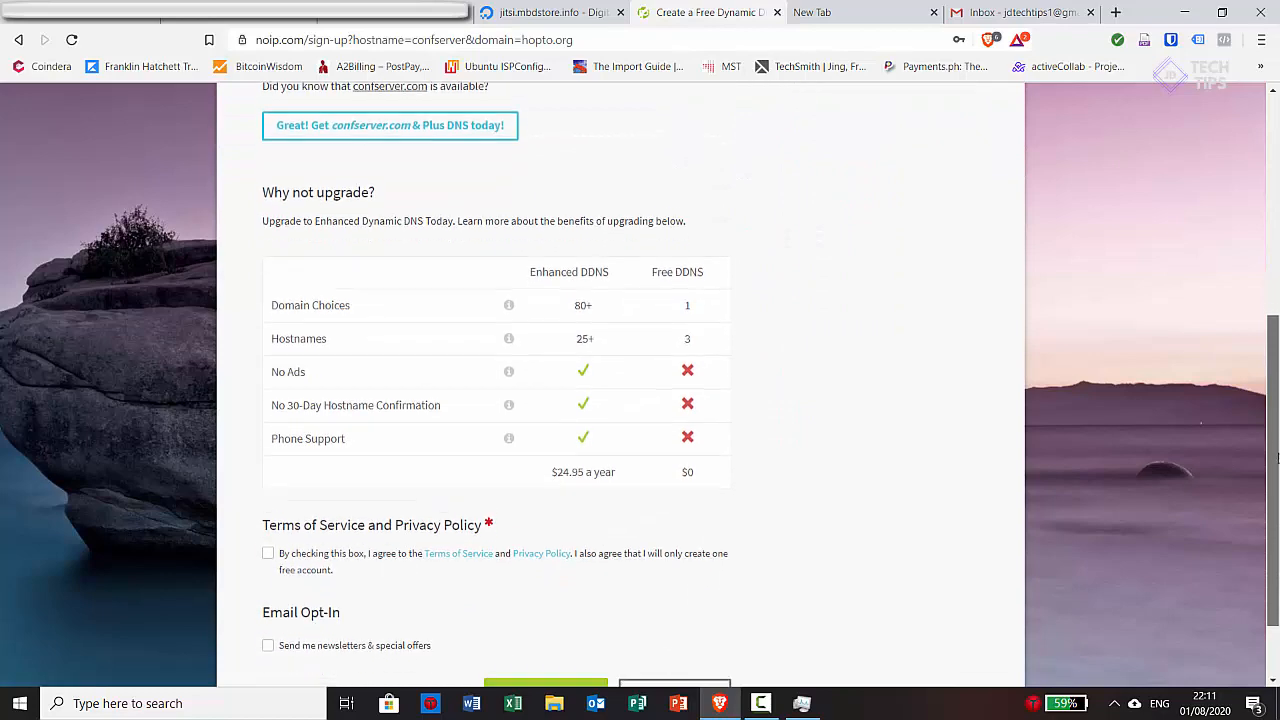
scroll(down, 3)
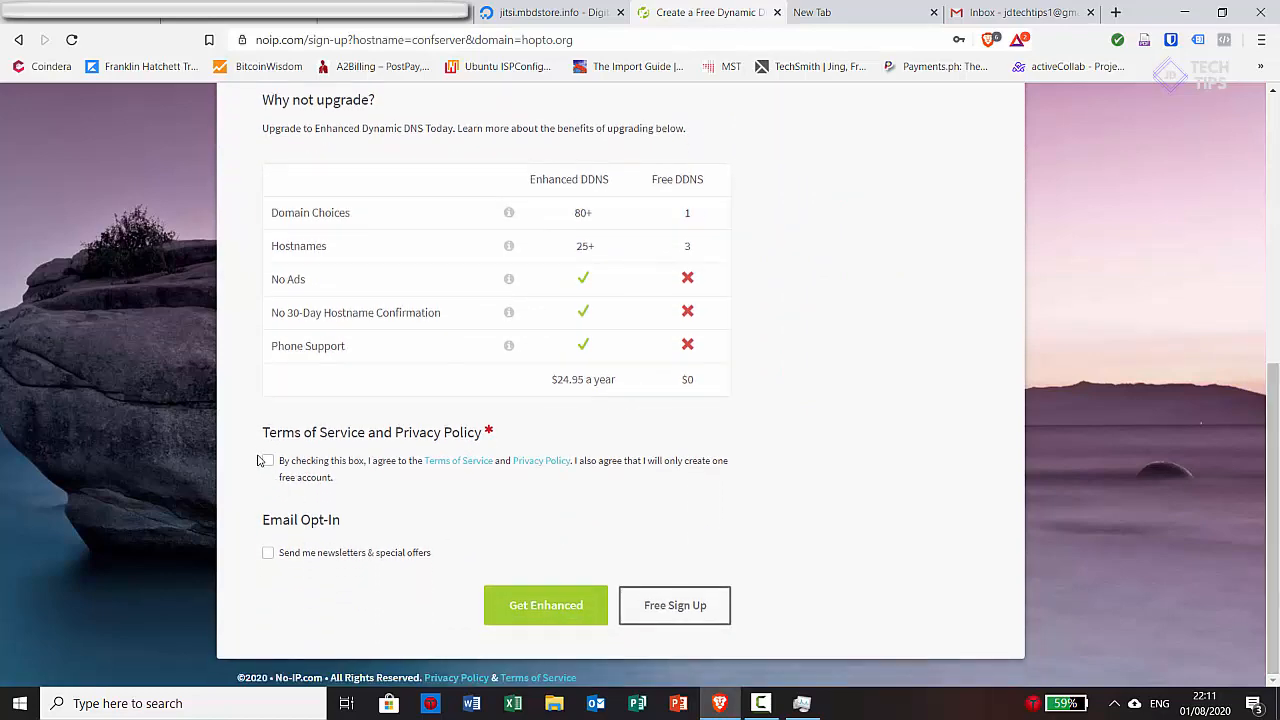
click(268, 460)
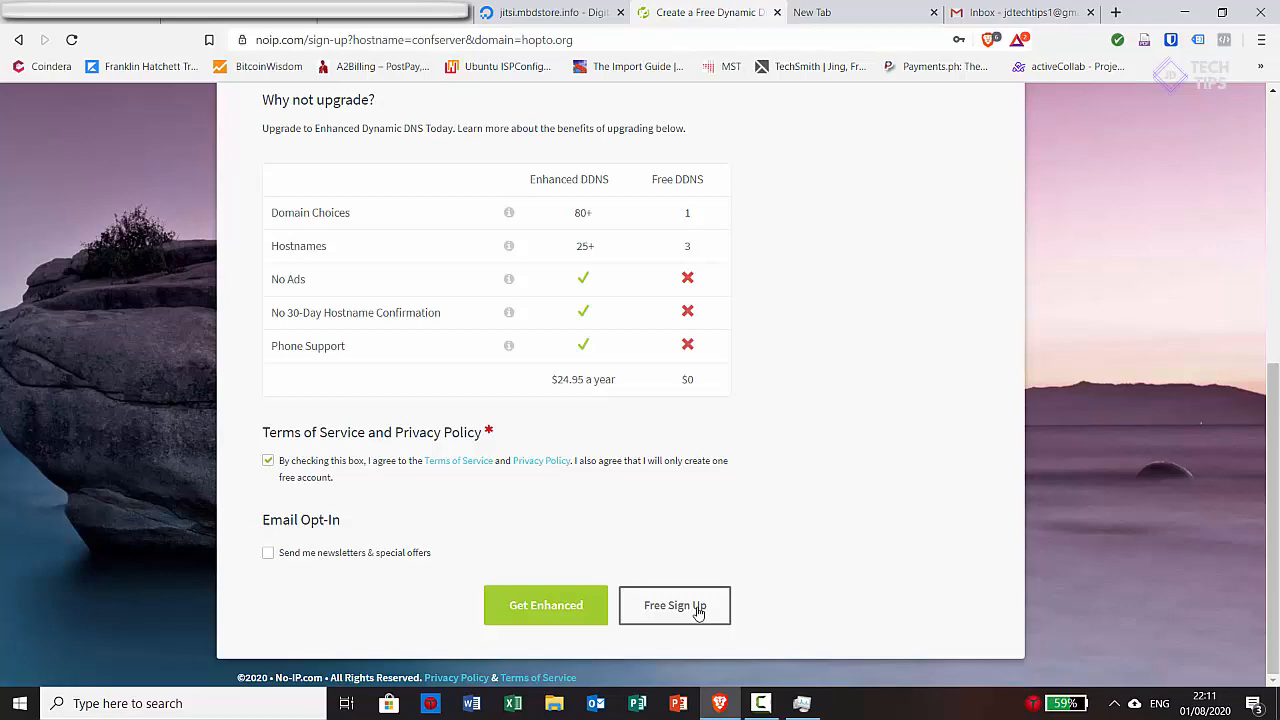
click(674, 604)
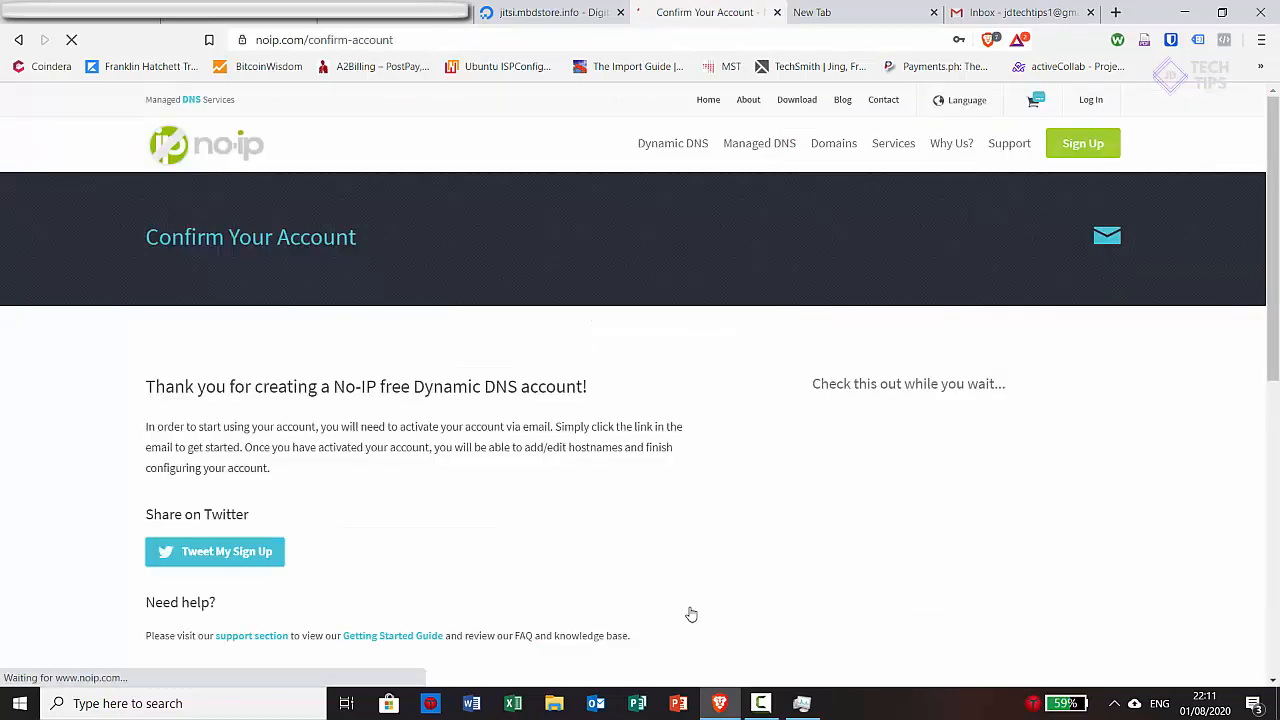
scroll(down, 3)
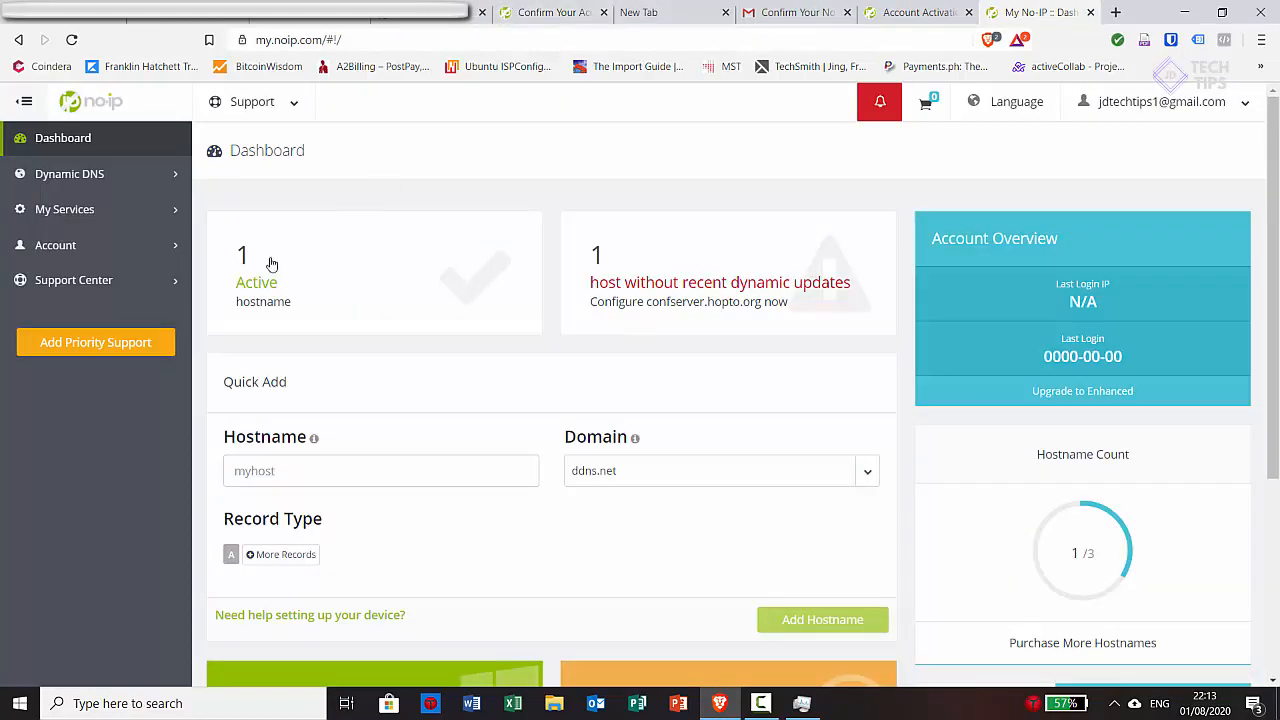
- Modify confserver.hopto.org to IPv4 address 134.209.89.109 and update the hostname
click(68, 172)
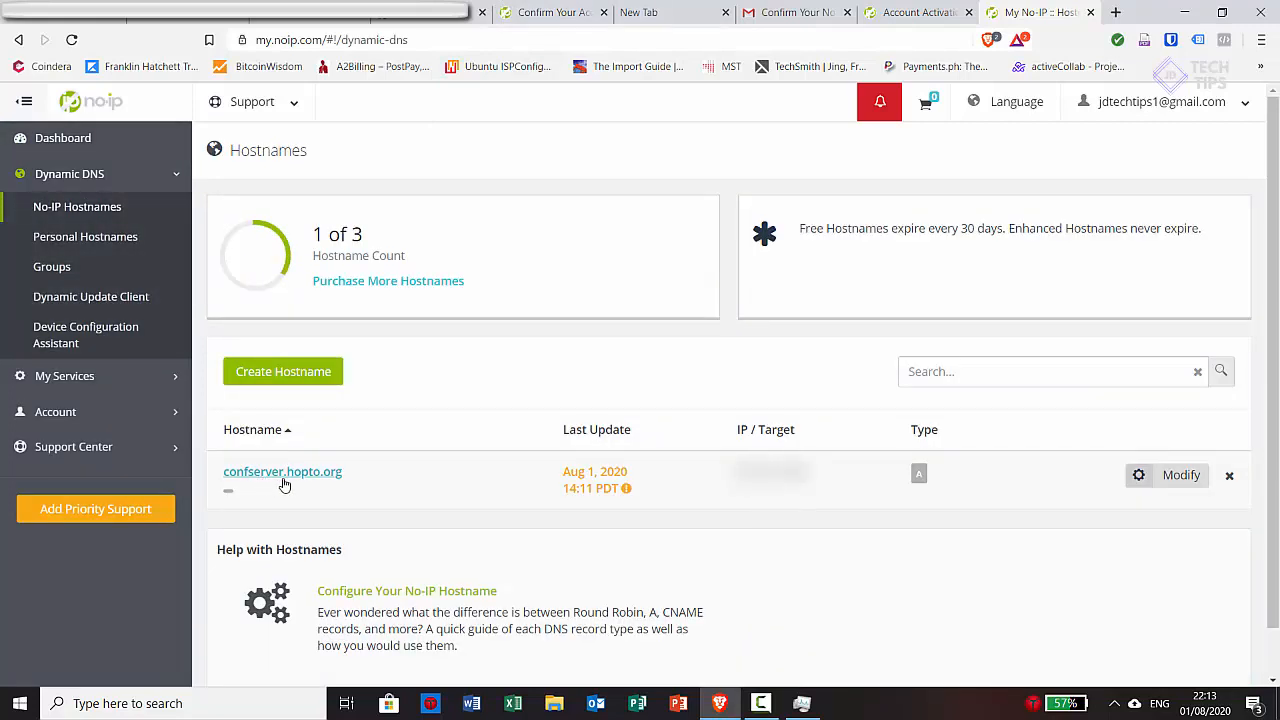
mouse_move(1140, 480)
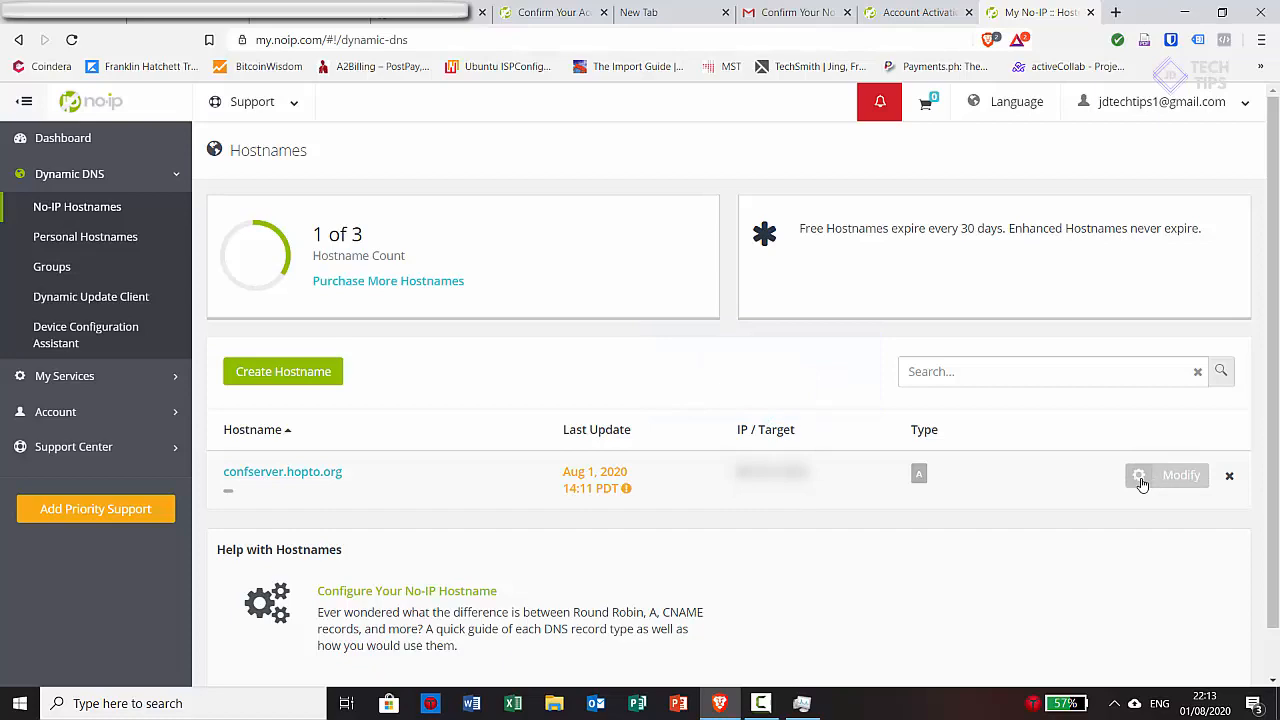
click(1180, 476)
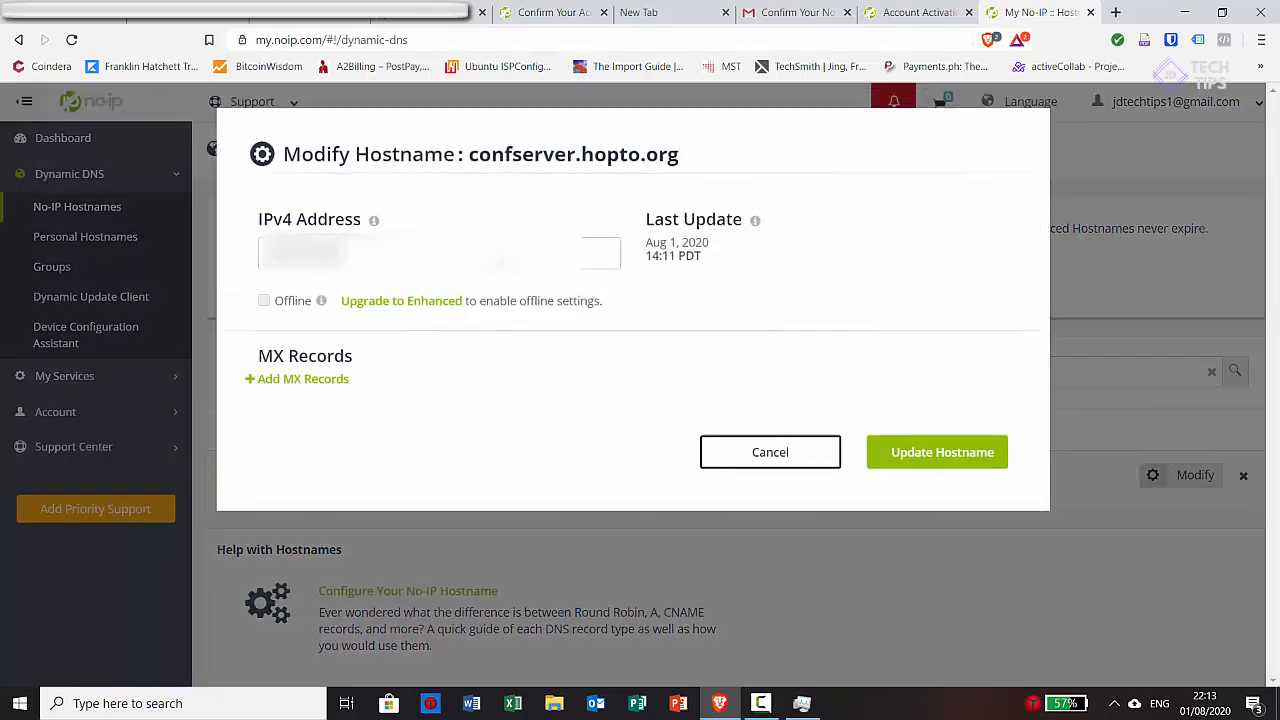
click(438, 252)
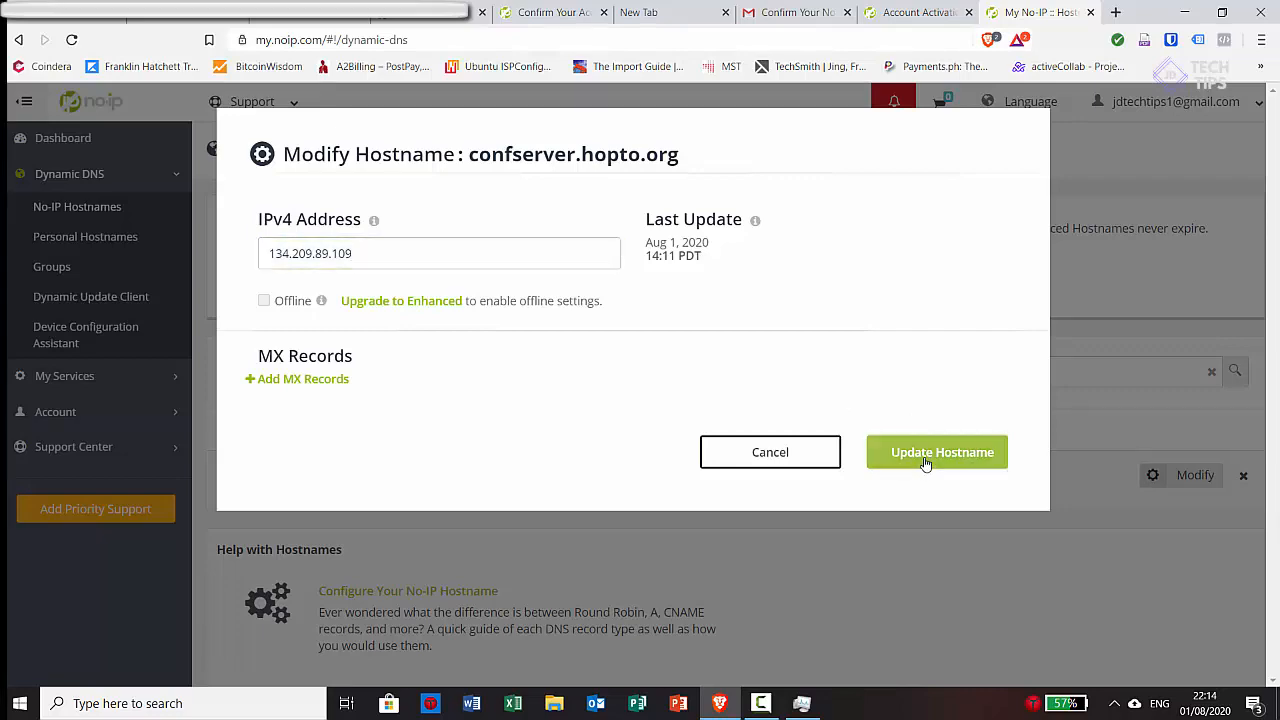
click(936, 452)
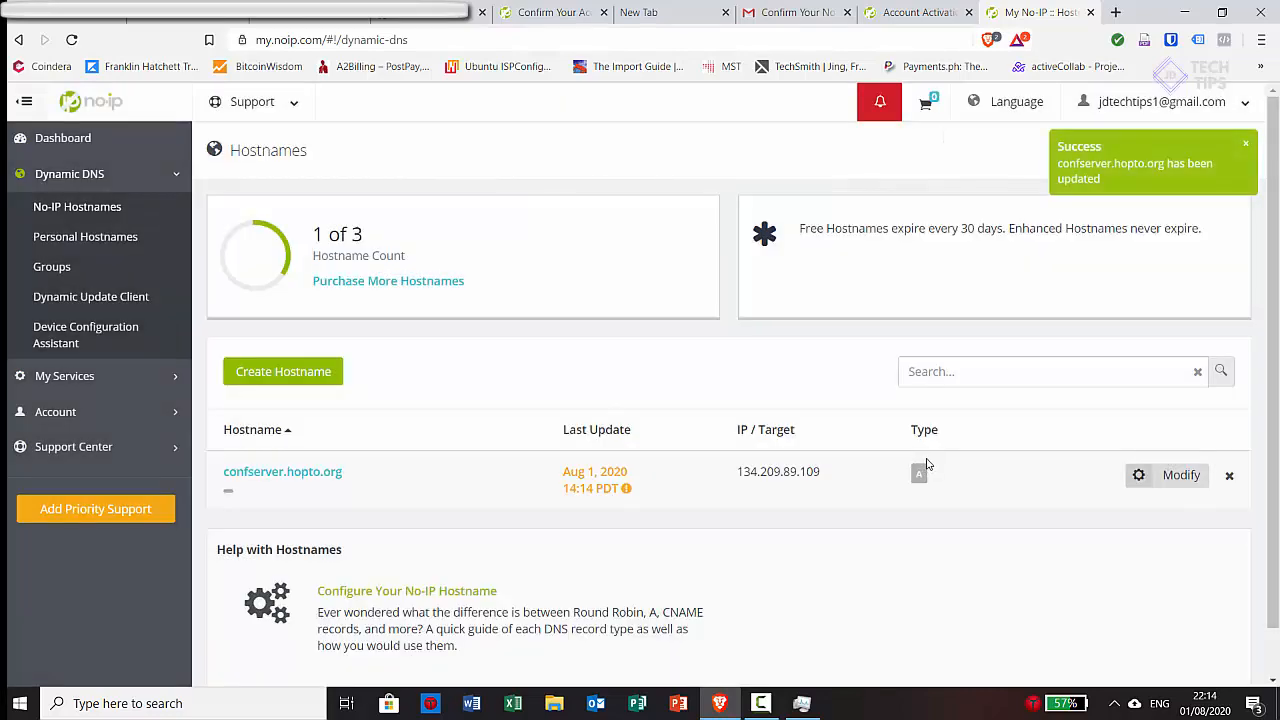
mouse_move(452, 452)
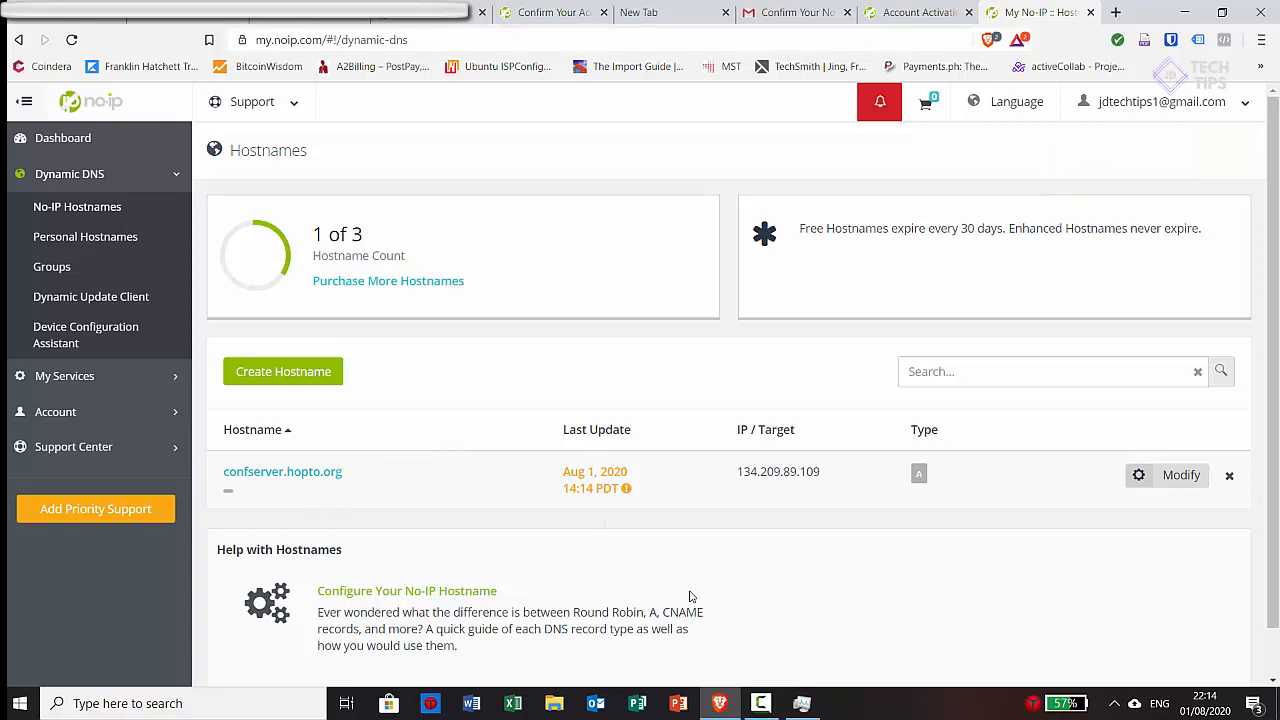
mouse_move(388, 524)
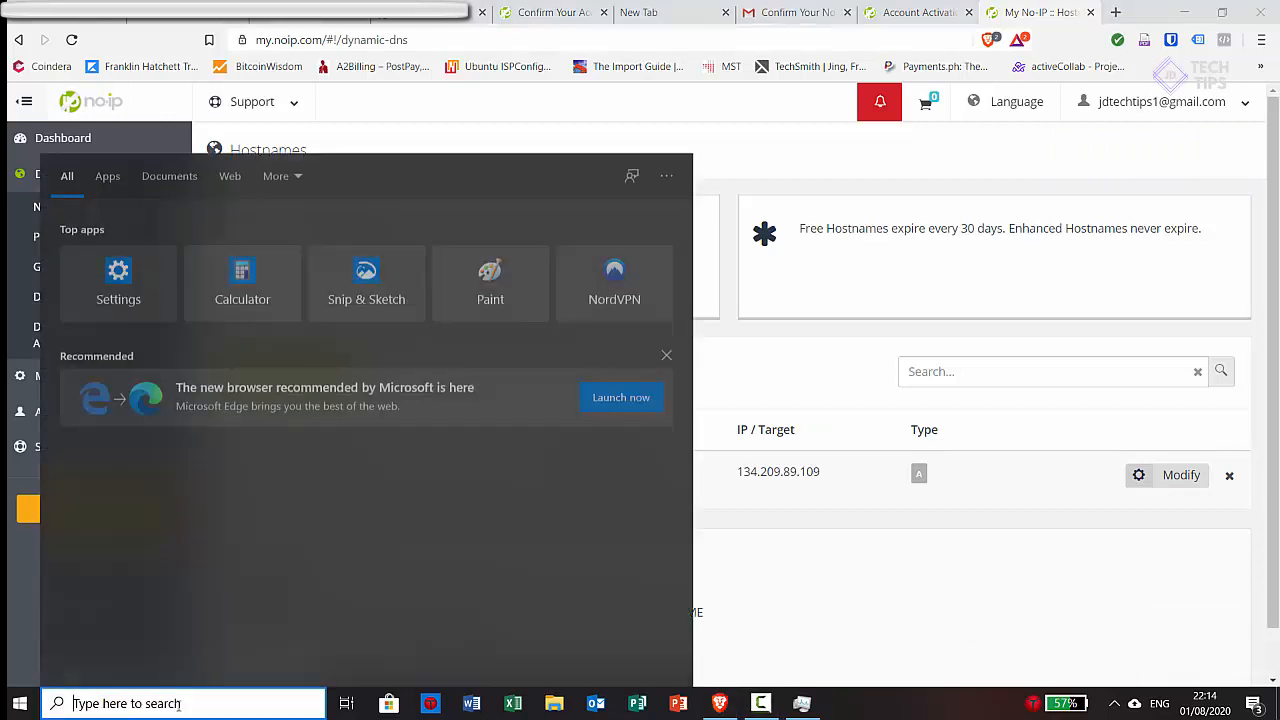
- Ping confserver.hopto.org from Command Prompt to confirm it resolves to 134.209.89.109
click(844, 704)
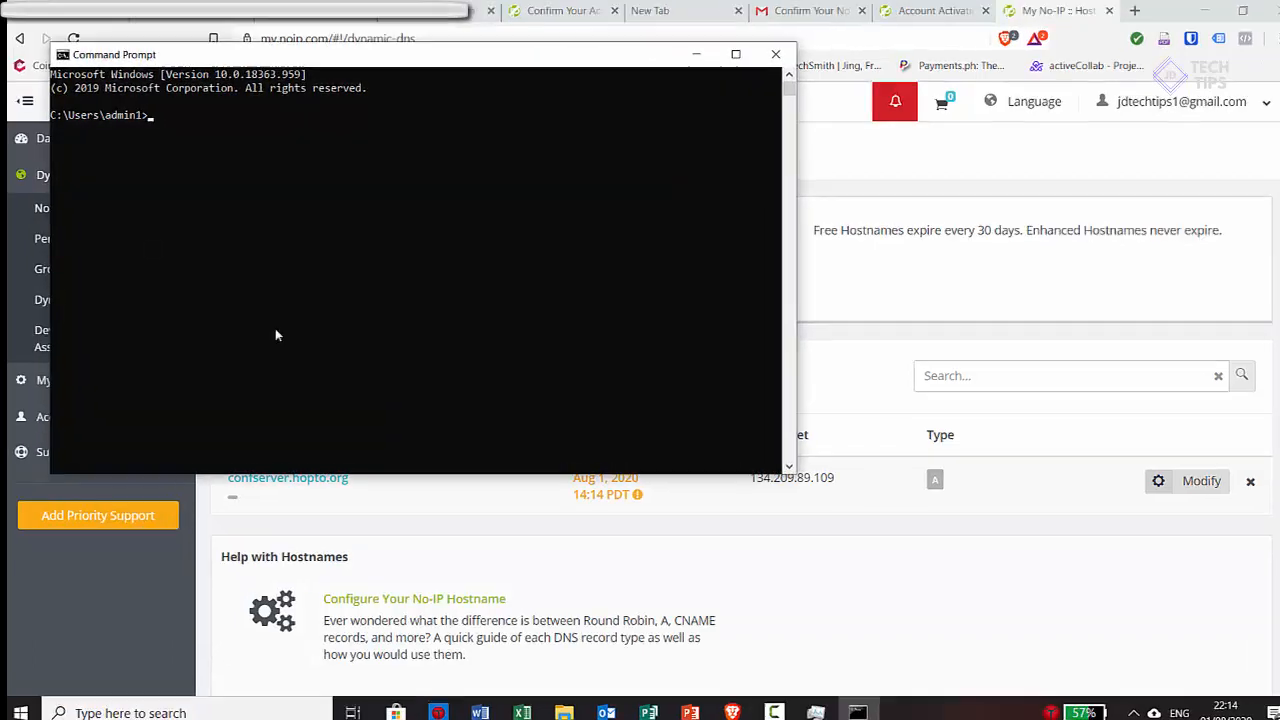
click(736, 54)
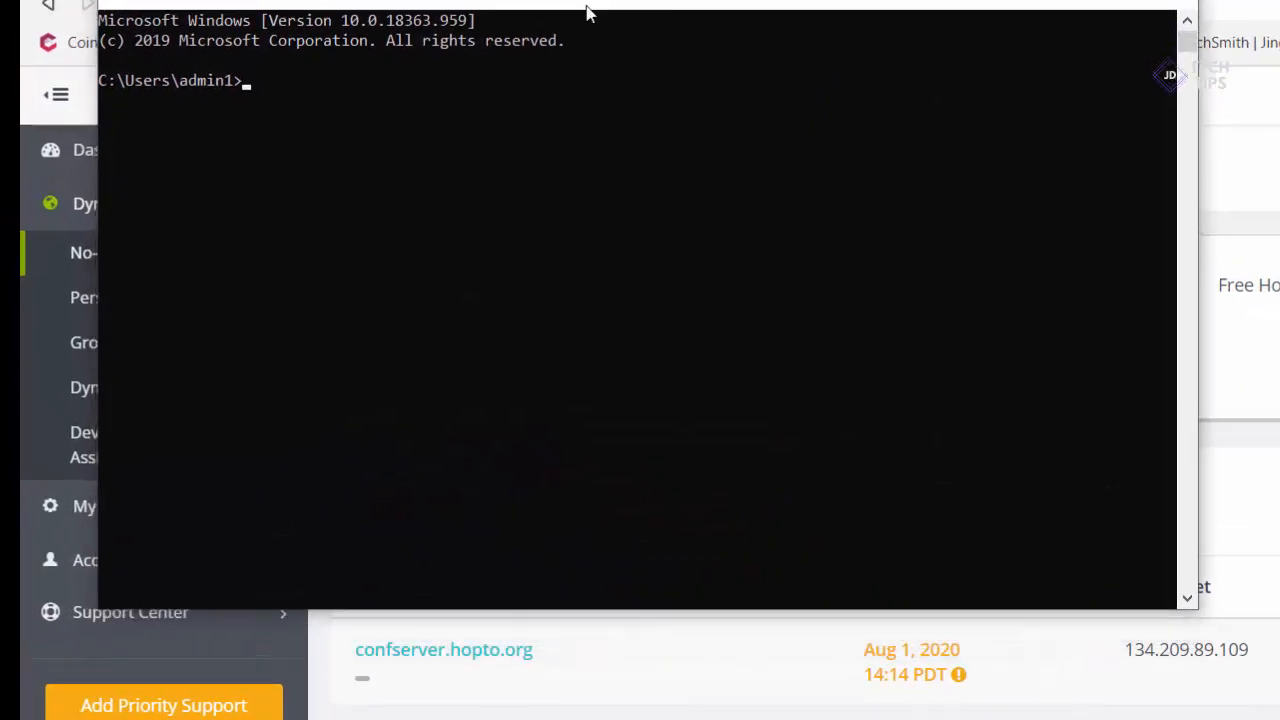
text(ping c)
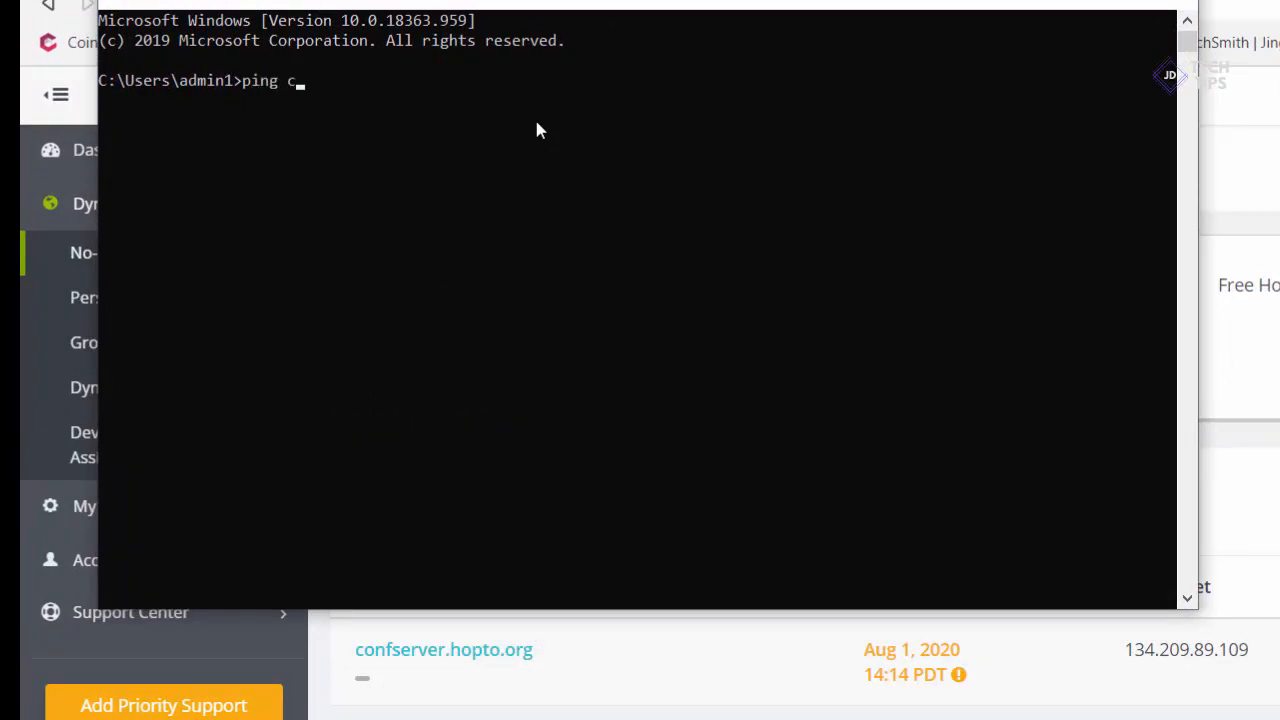
text(onfserver.)
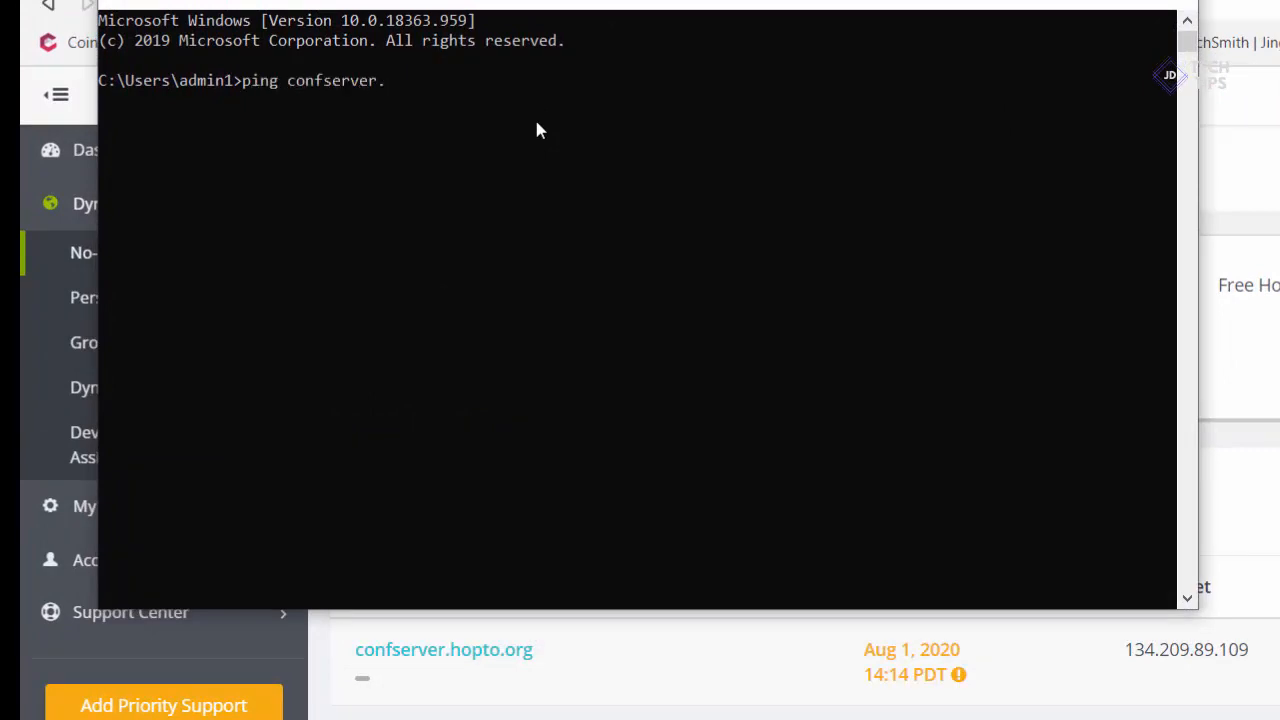
text(hop)
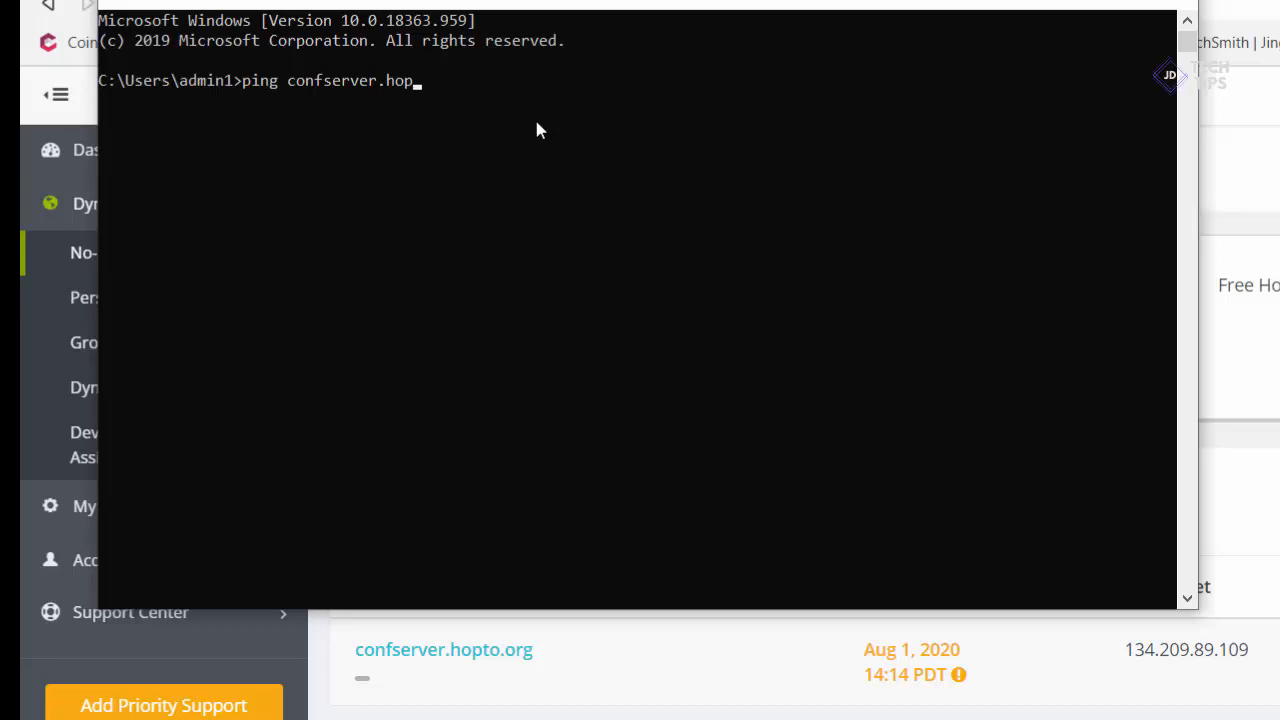
text(to.org)
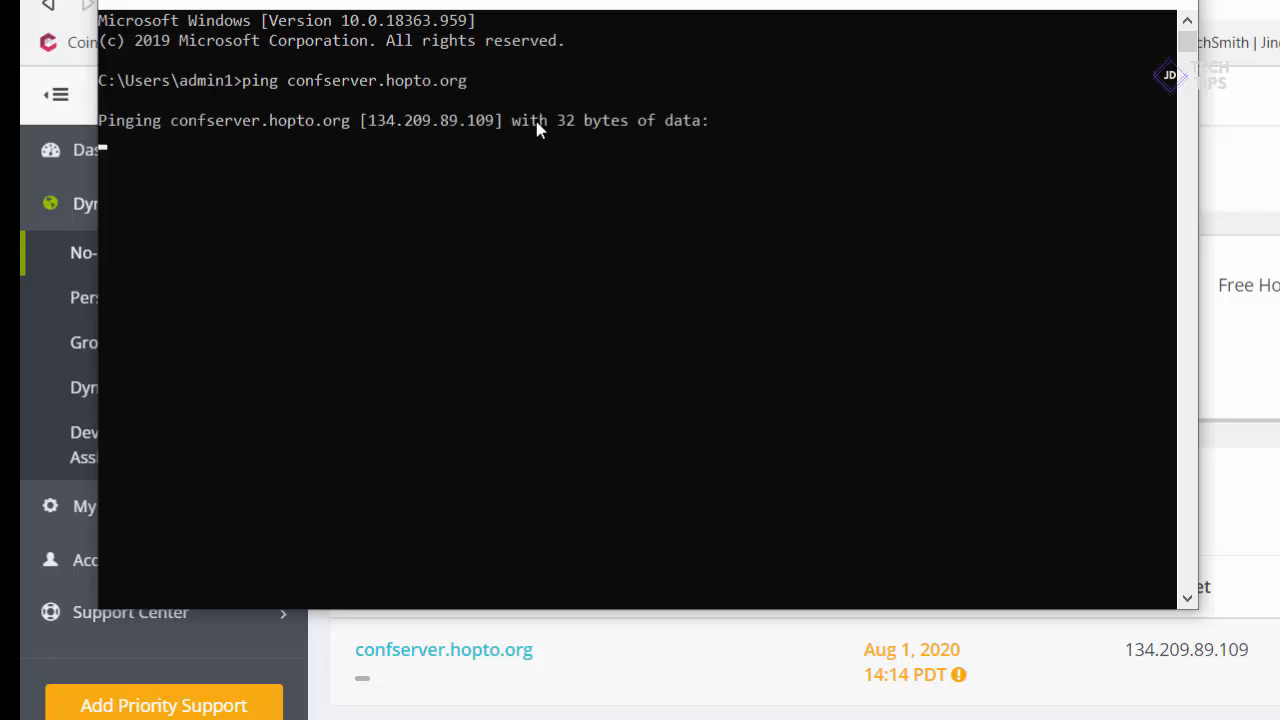
mouse_move(462, 132)
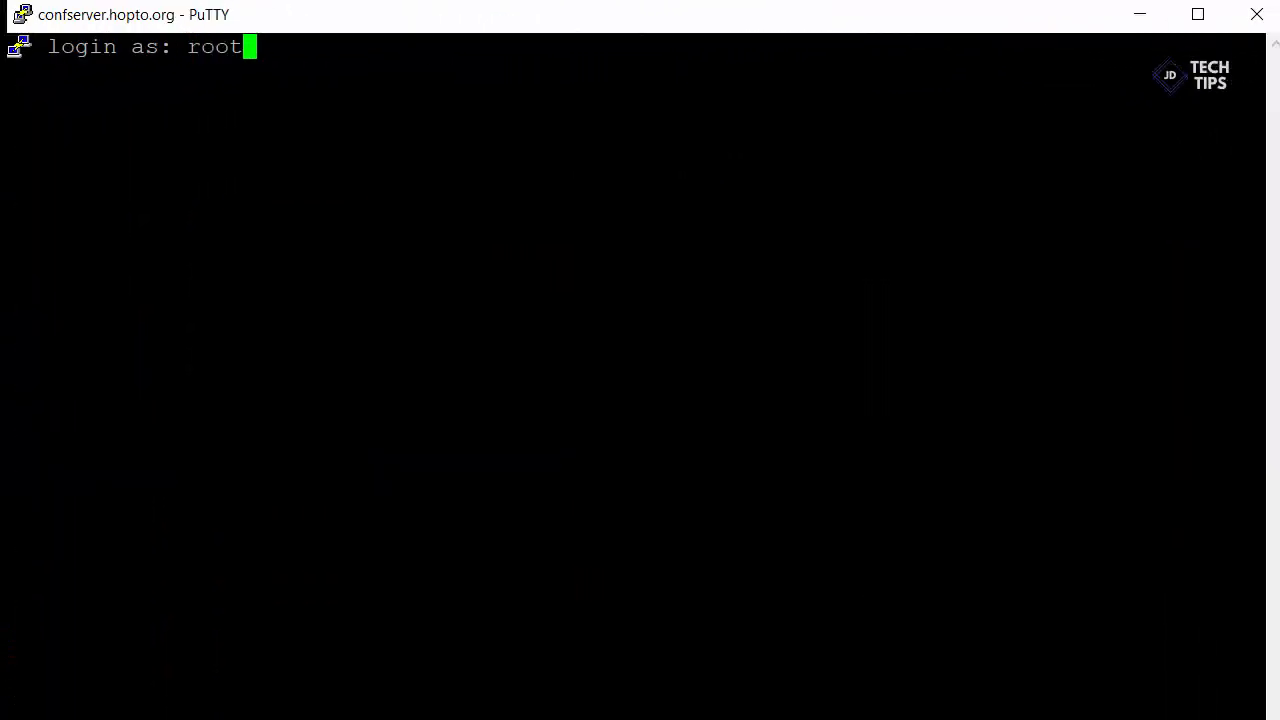
- Log in as root with the password and begin the nano -w /etc/hosts command
key(Return)
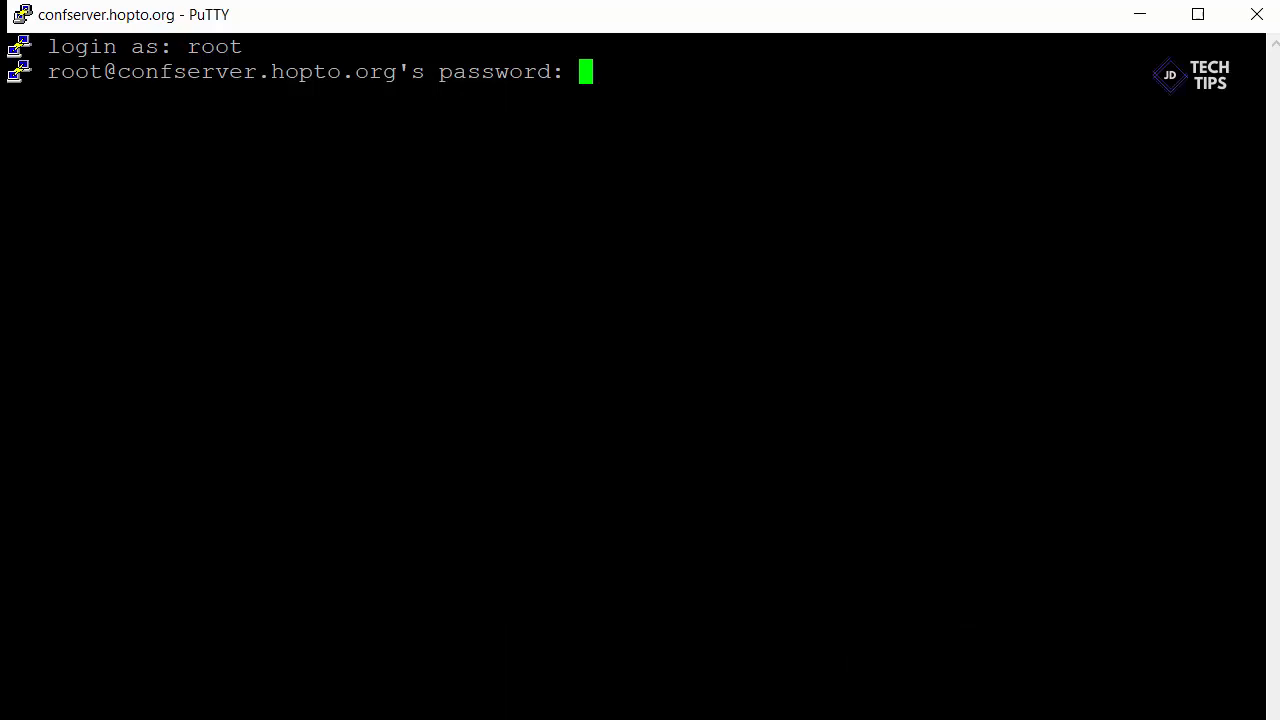
key(Return)
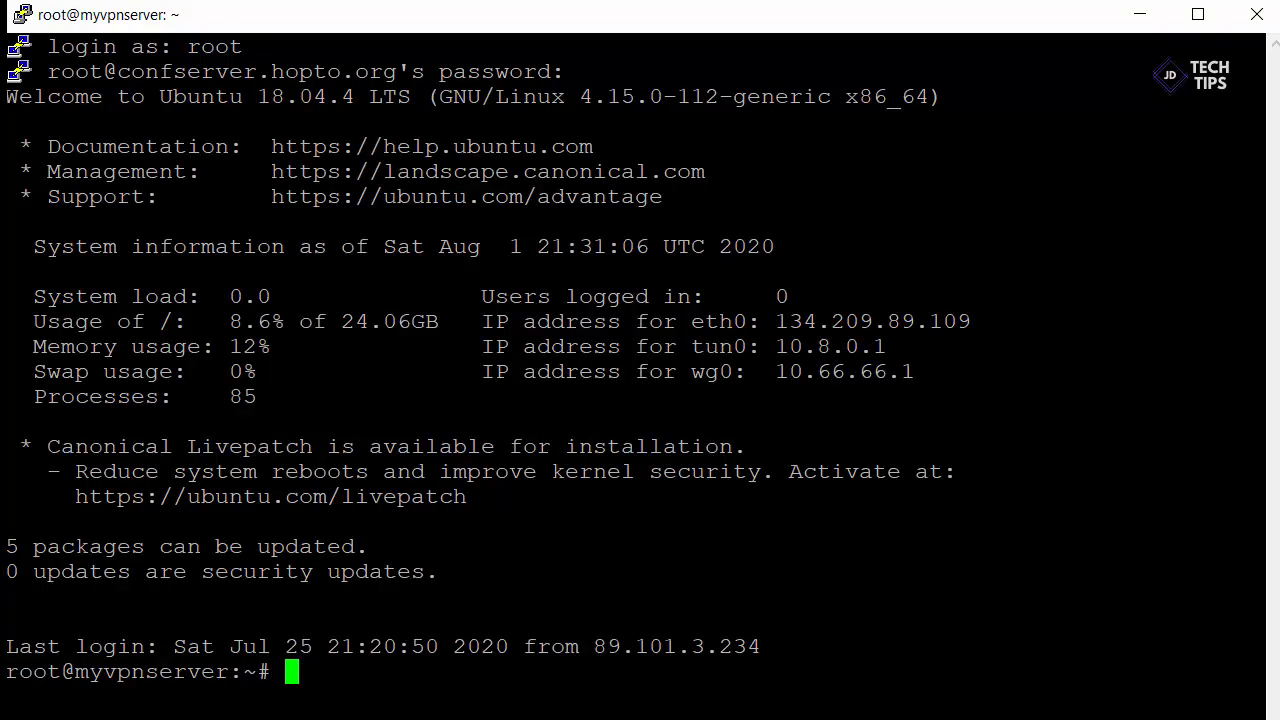
text(nano -w /)
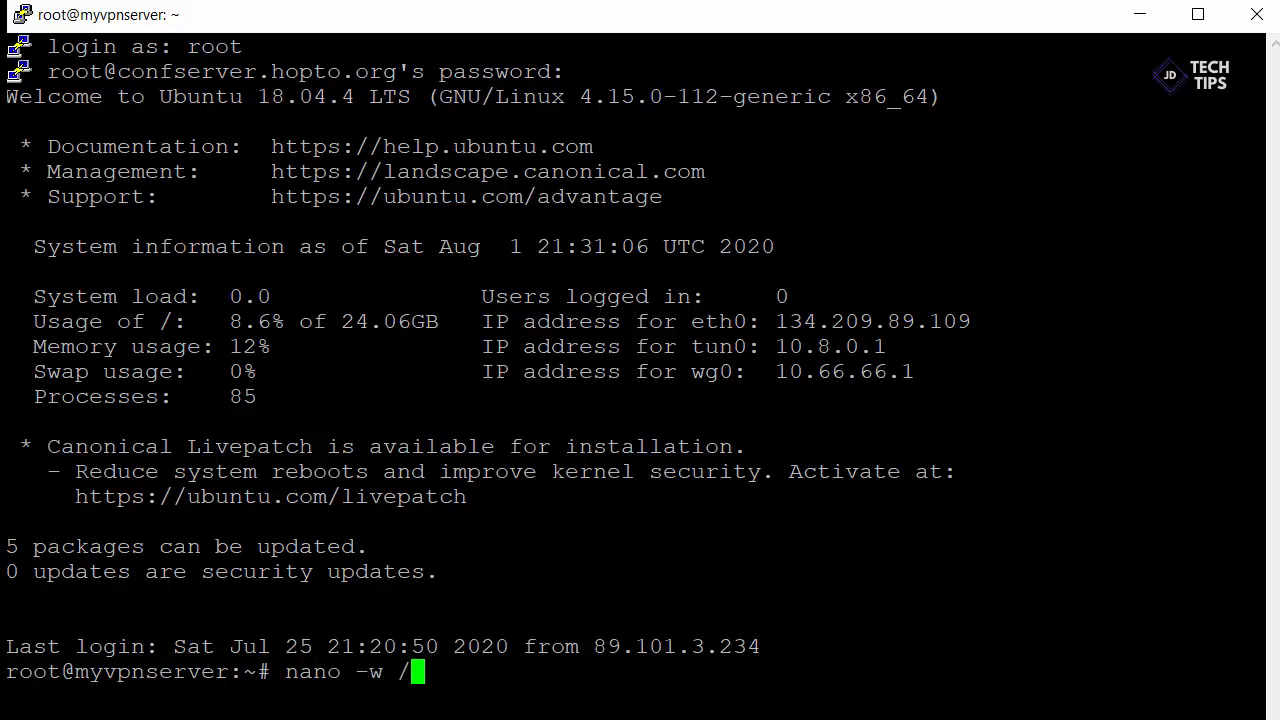
text(etc/)
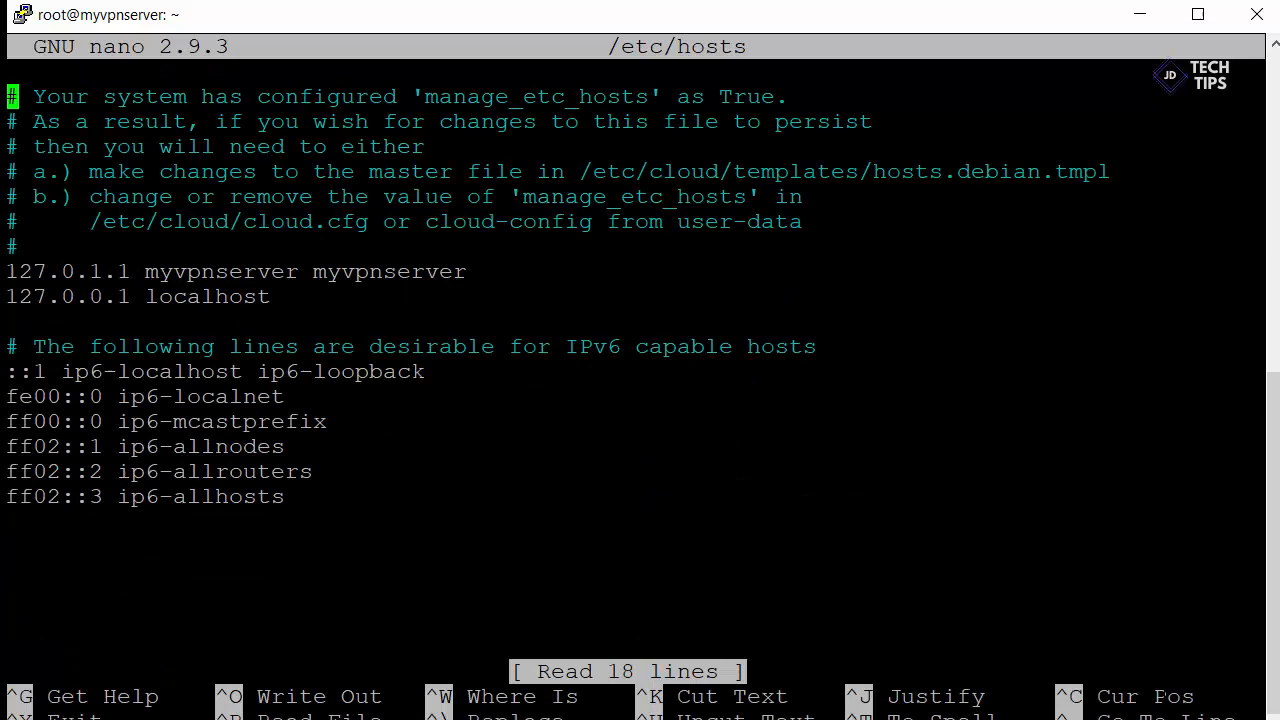
- Replace the 127.0.1.1 entry with confserver.hopto.org confserver, then save and exit nano
key(down)
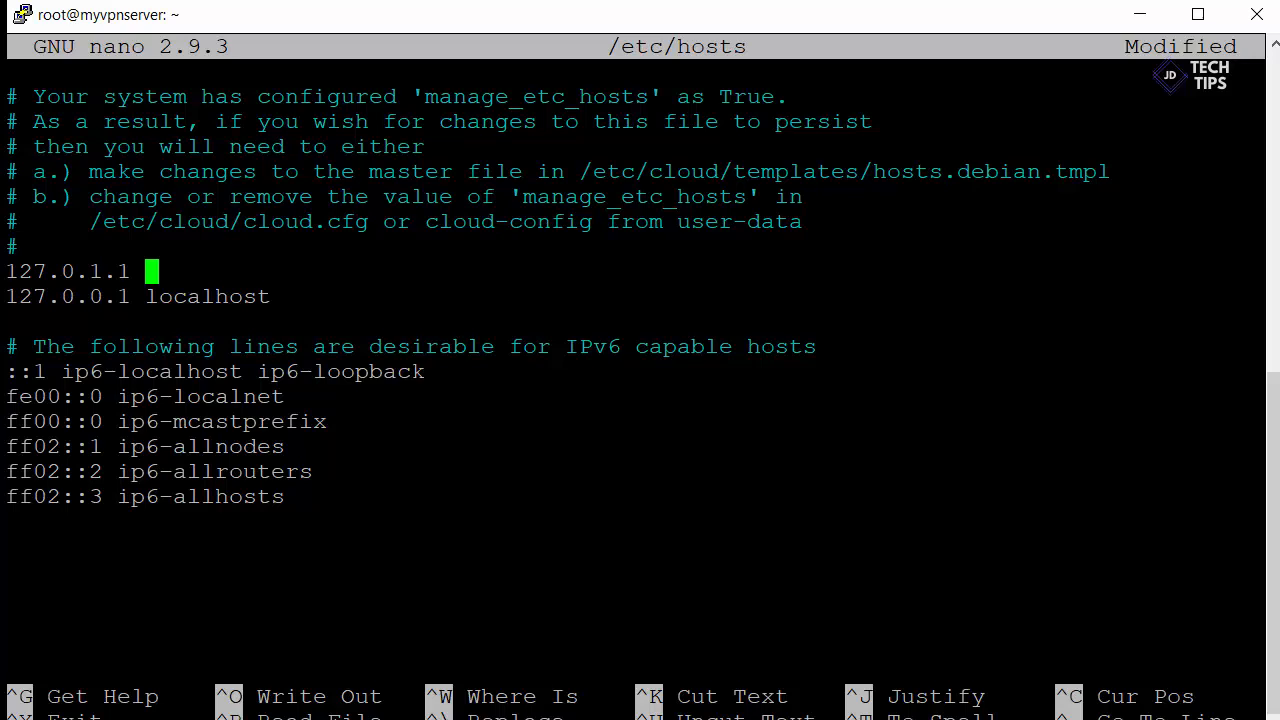
text(conf)
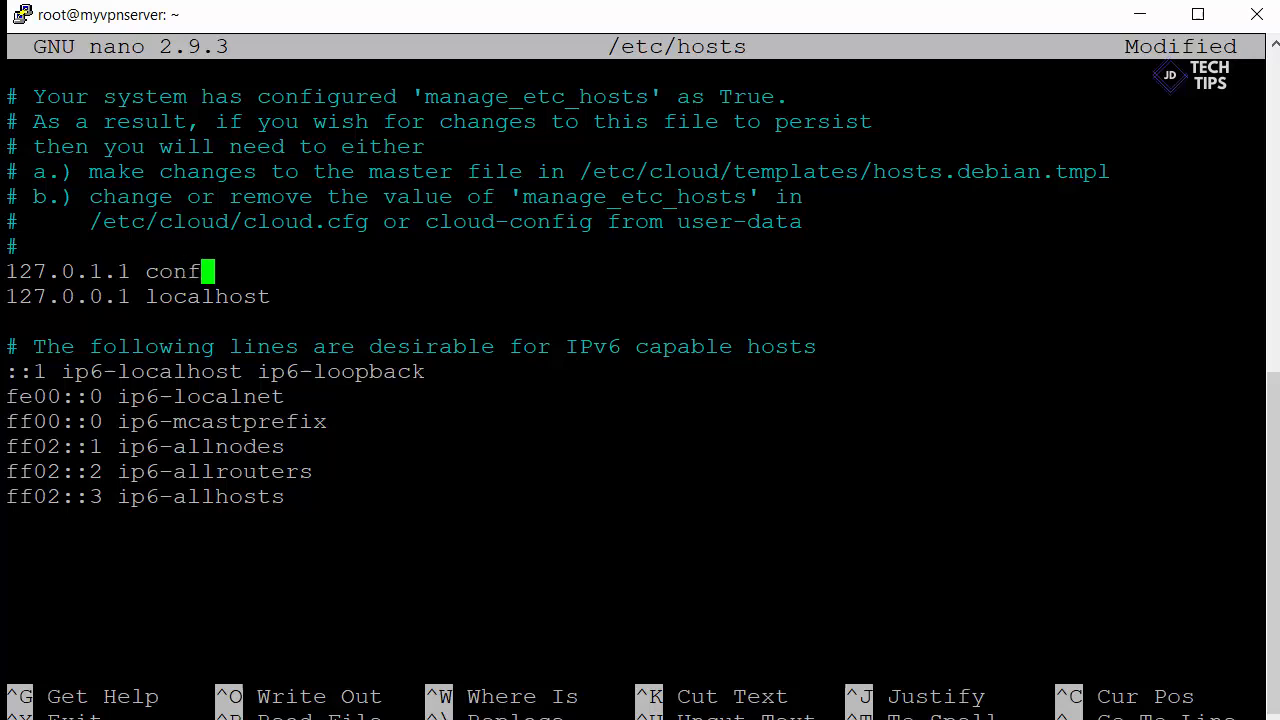
text(server.ho)
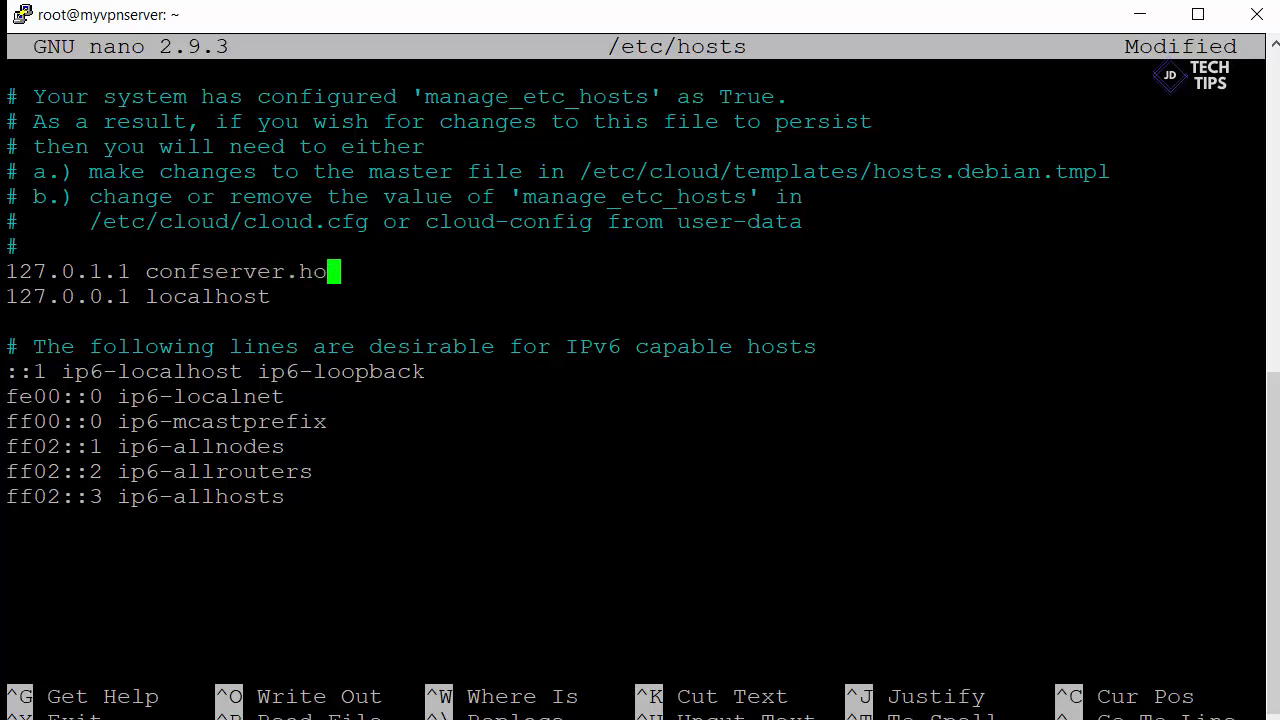
text(p)
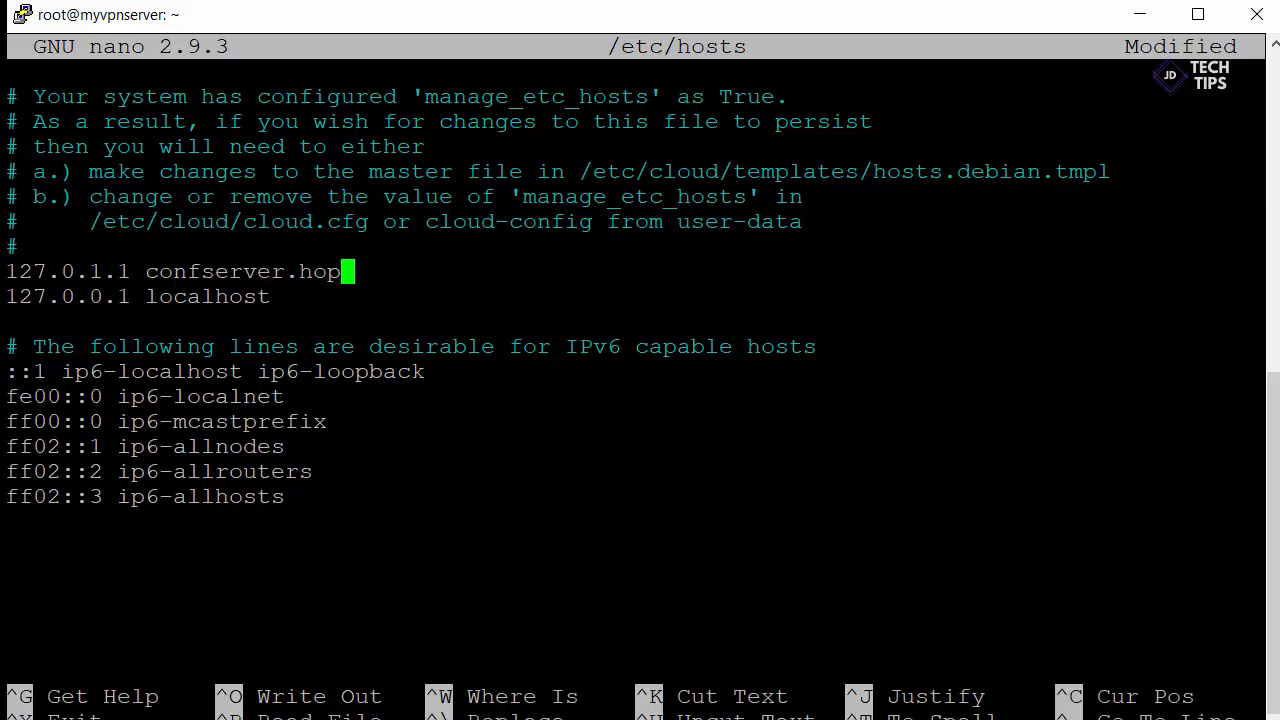
text(to.org  c)
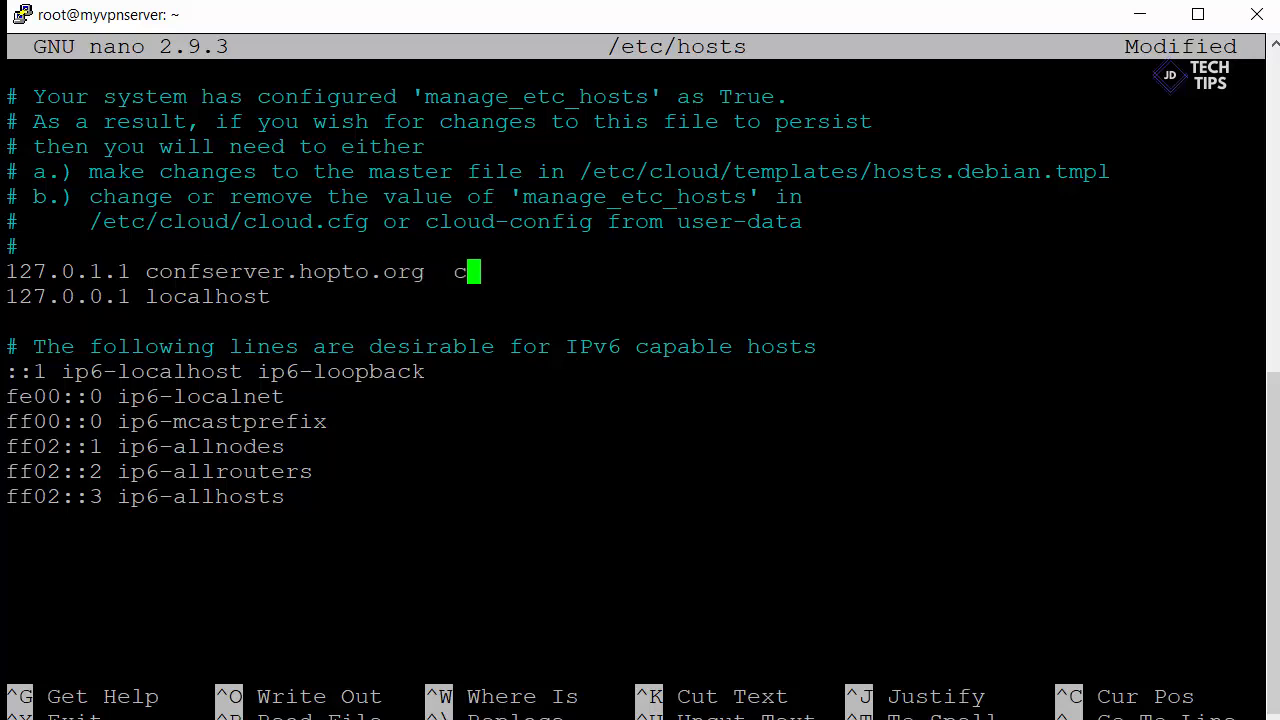
text(onfserver)
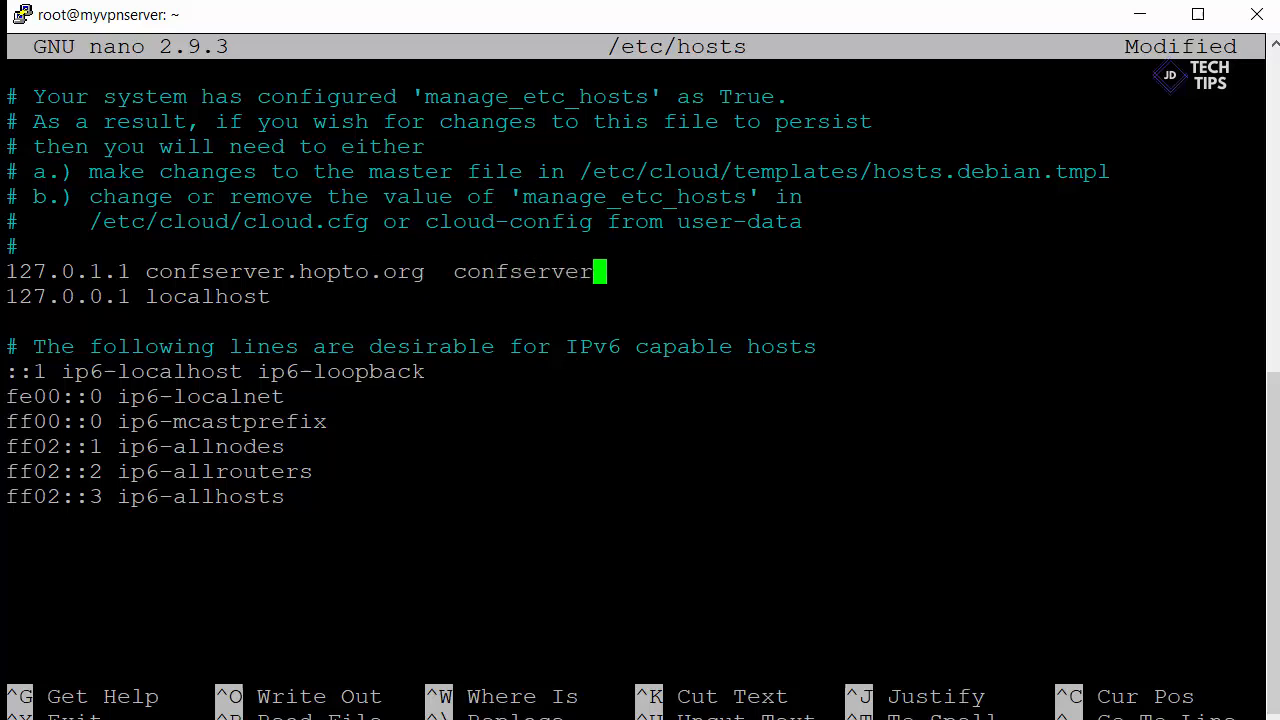
key(ctrl+x)
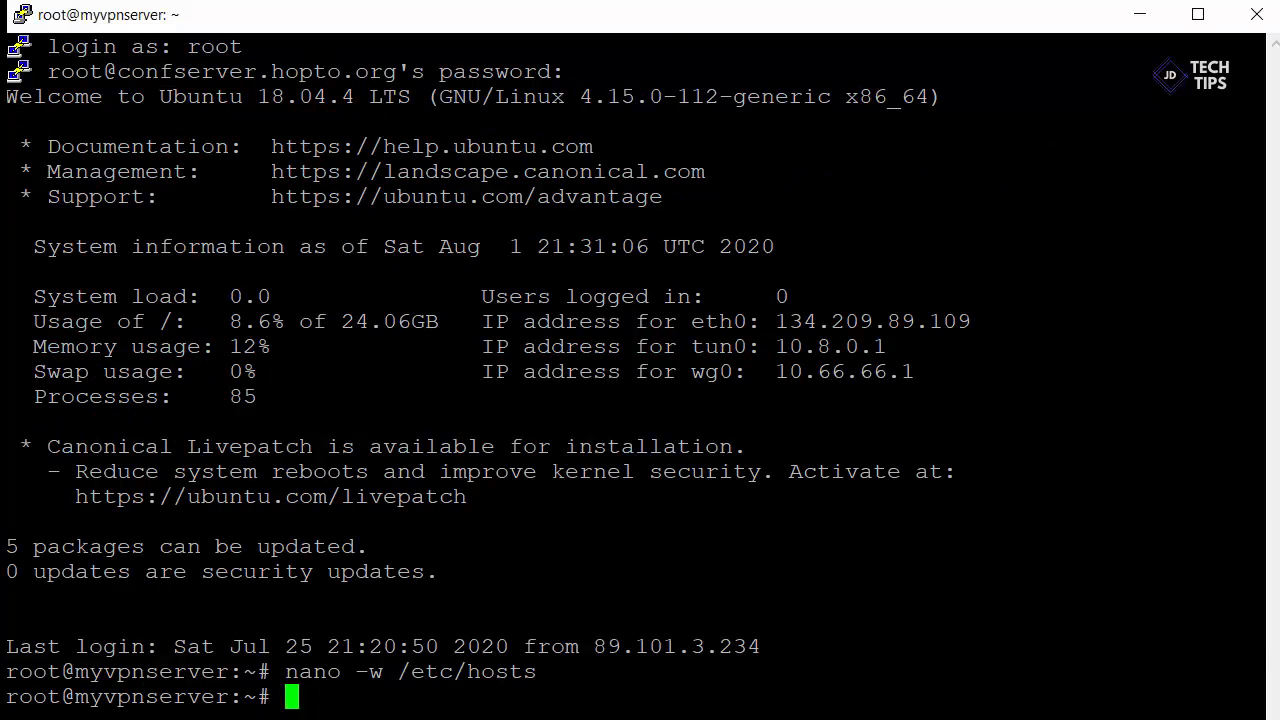
- Open /etc/hostname in nano -w for editing
text(nano)
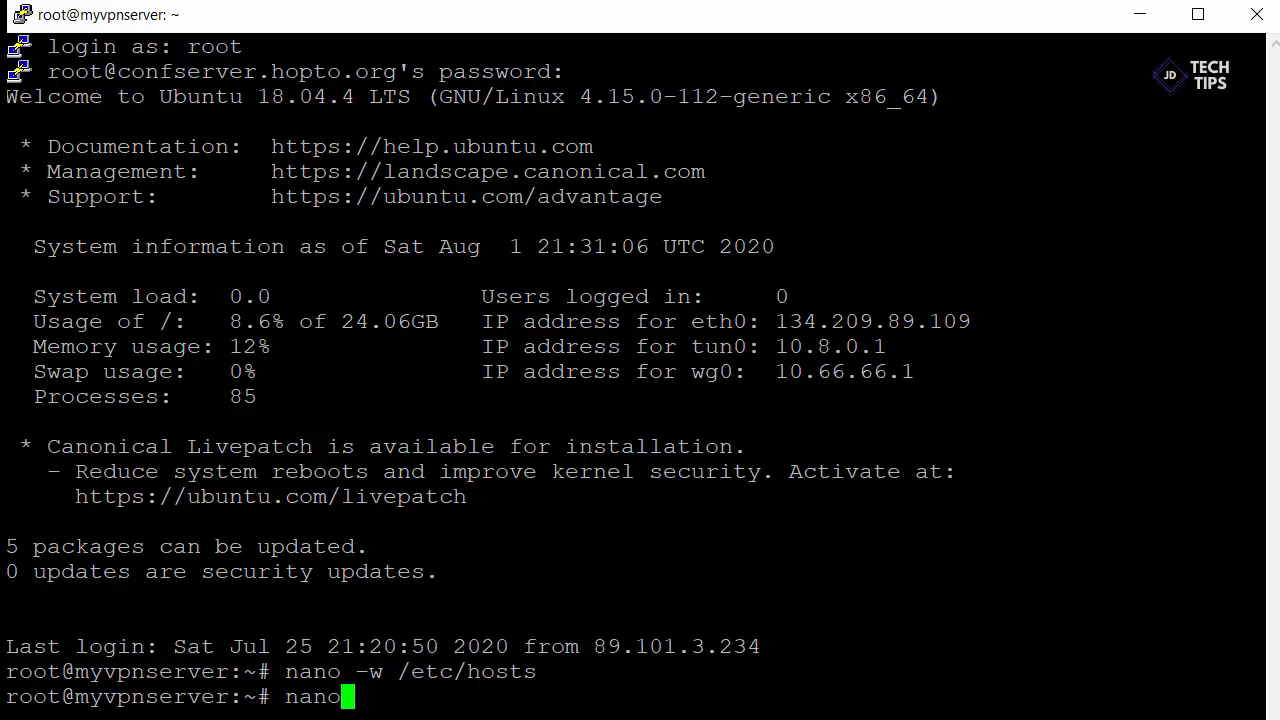
text(-)
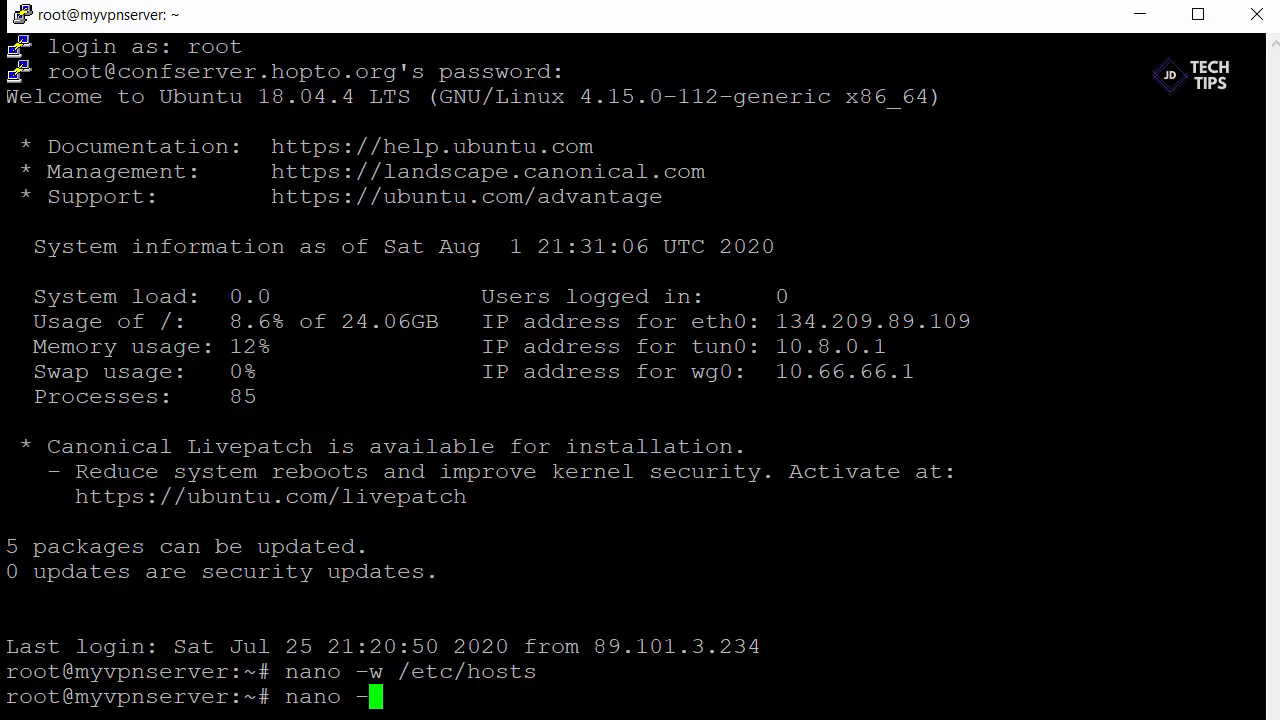
text(w /etc/)
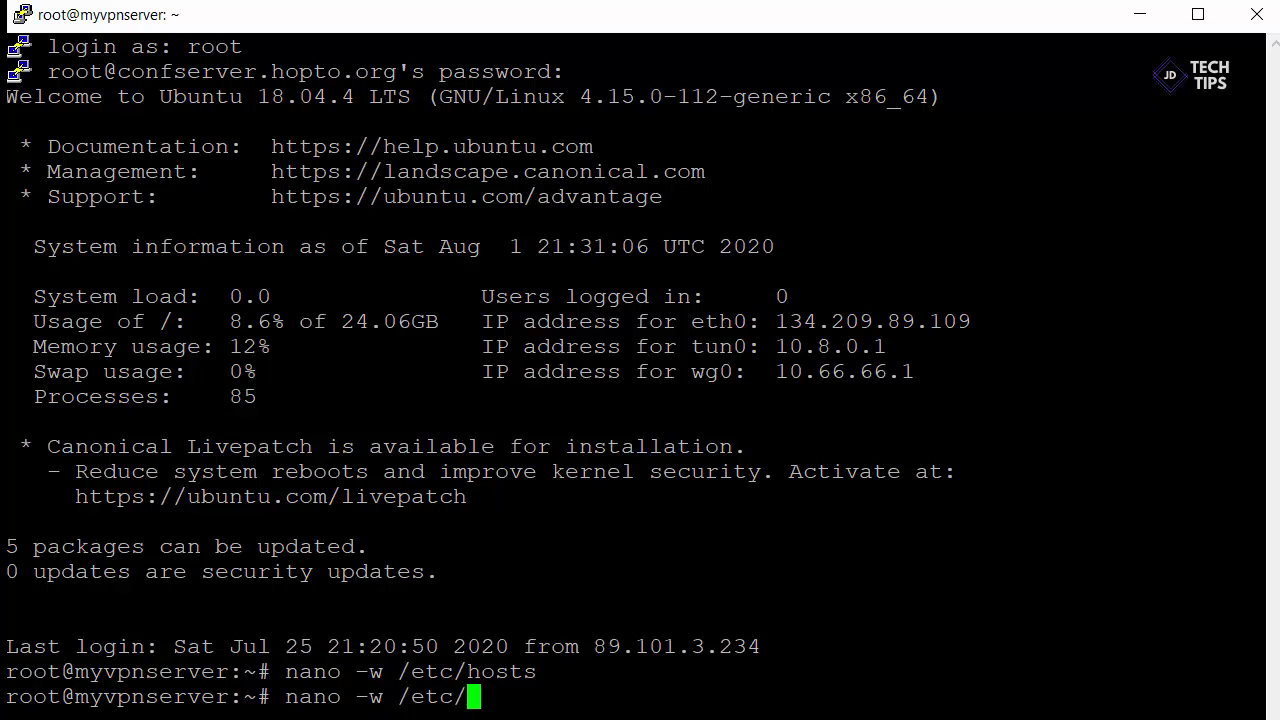
text(hostnam)
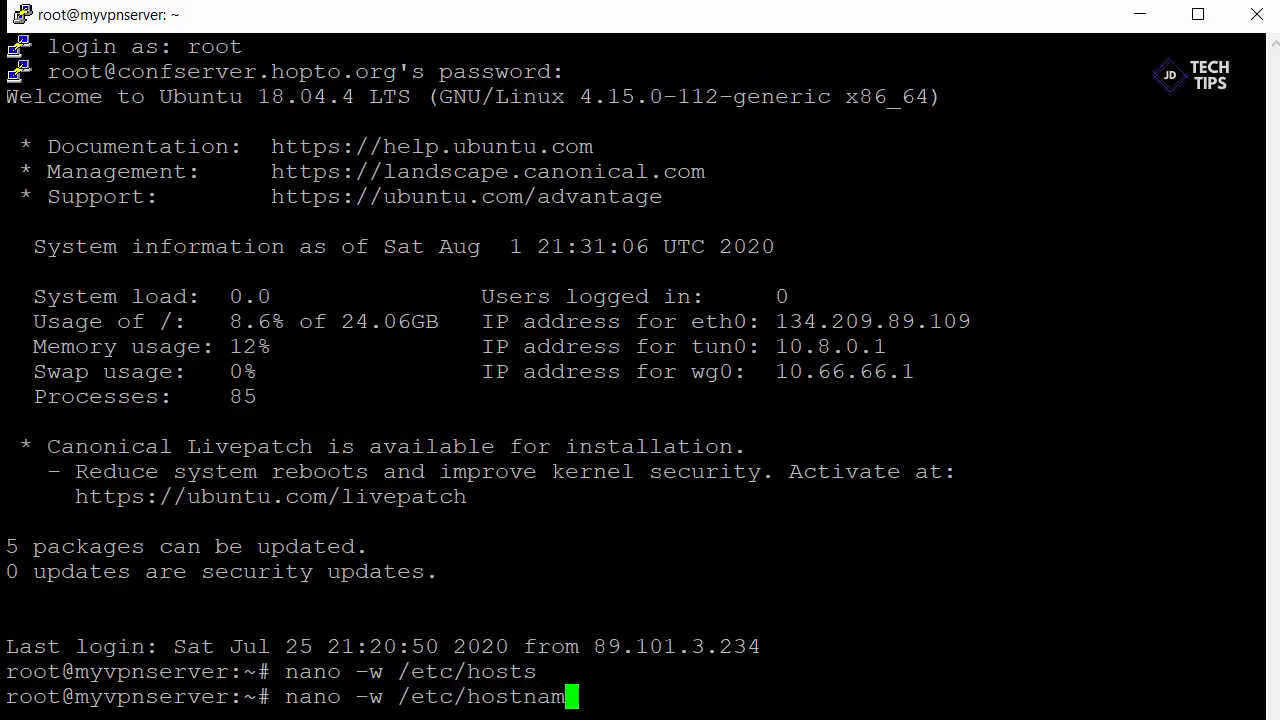
key(Return)
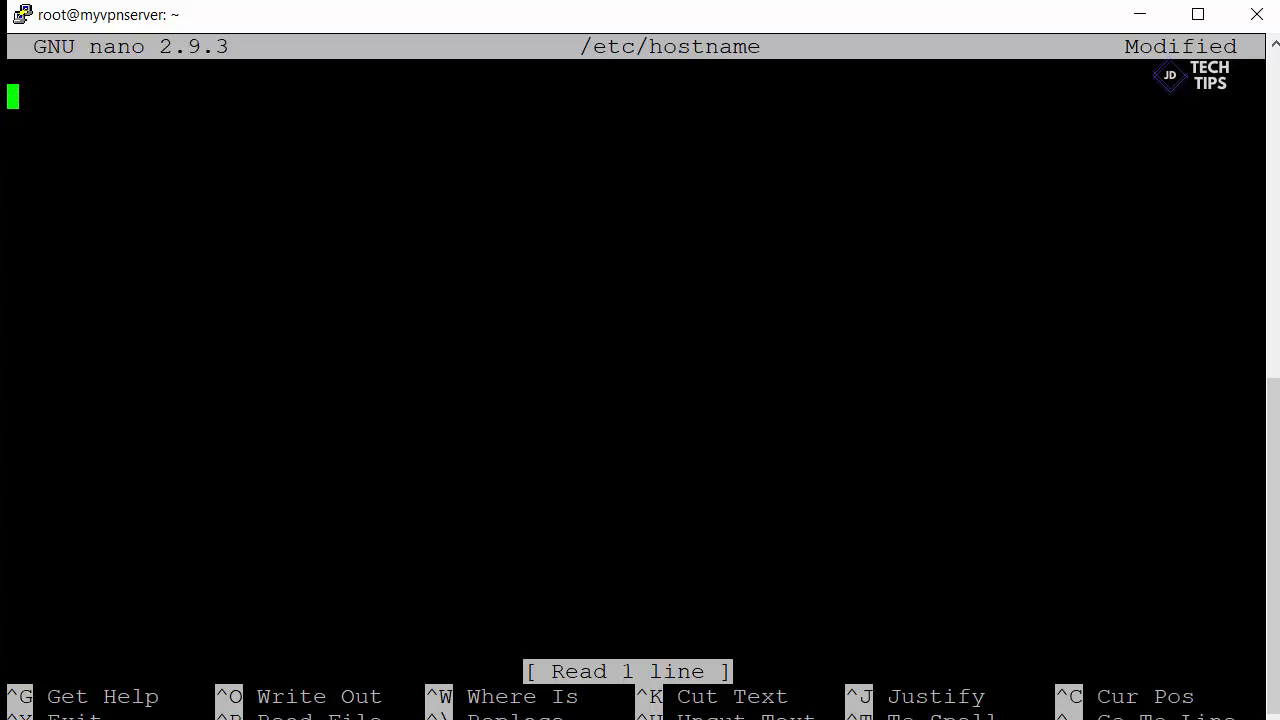
- Set the hostname file content to confserver and save it
text(conf)
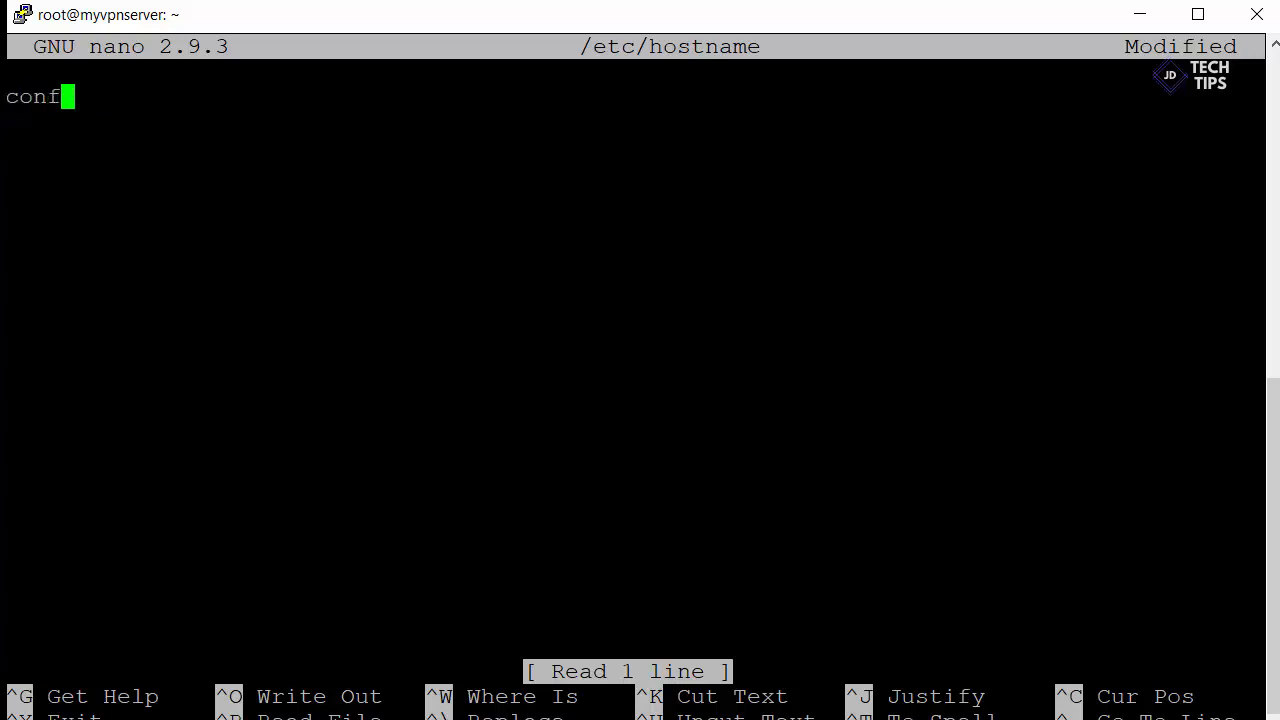
text(server)
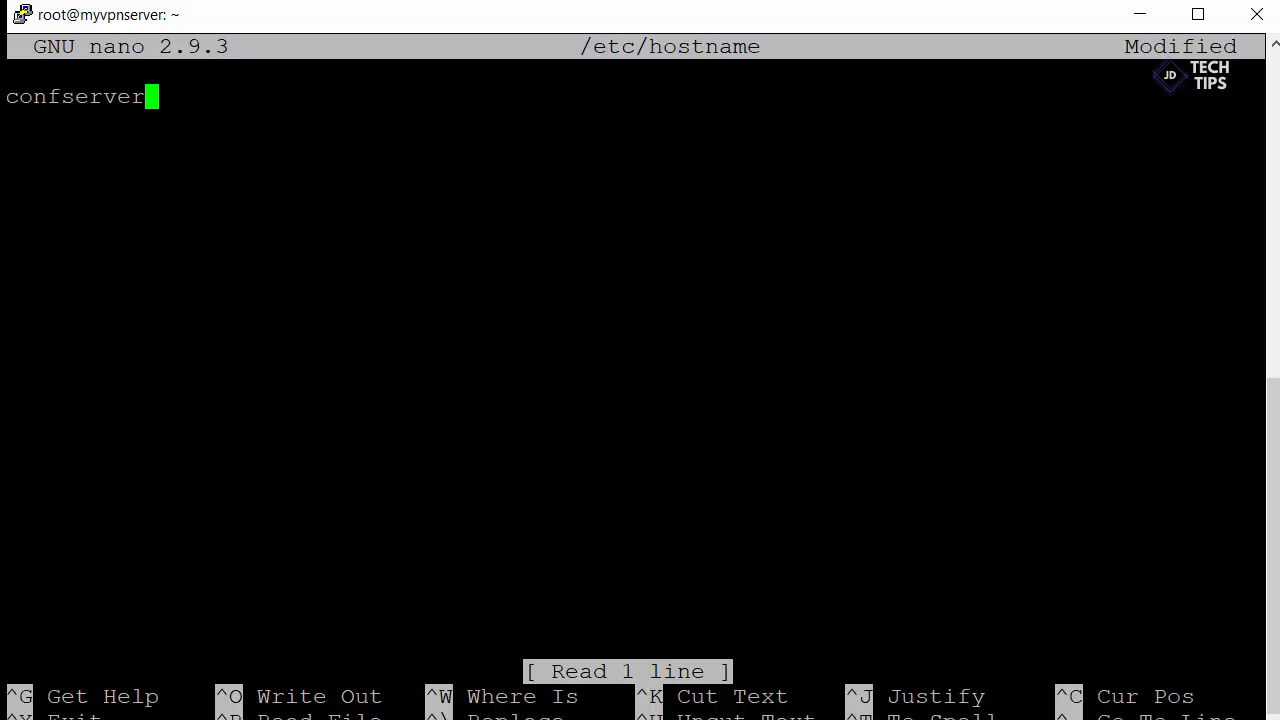
key(ctrl+o)
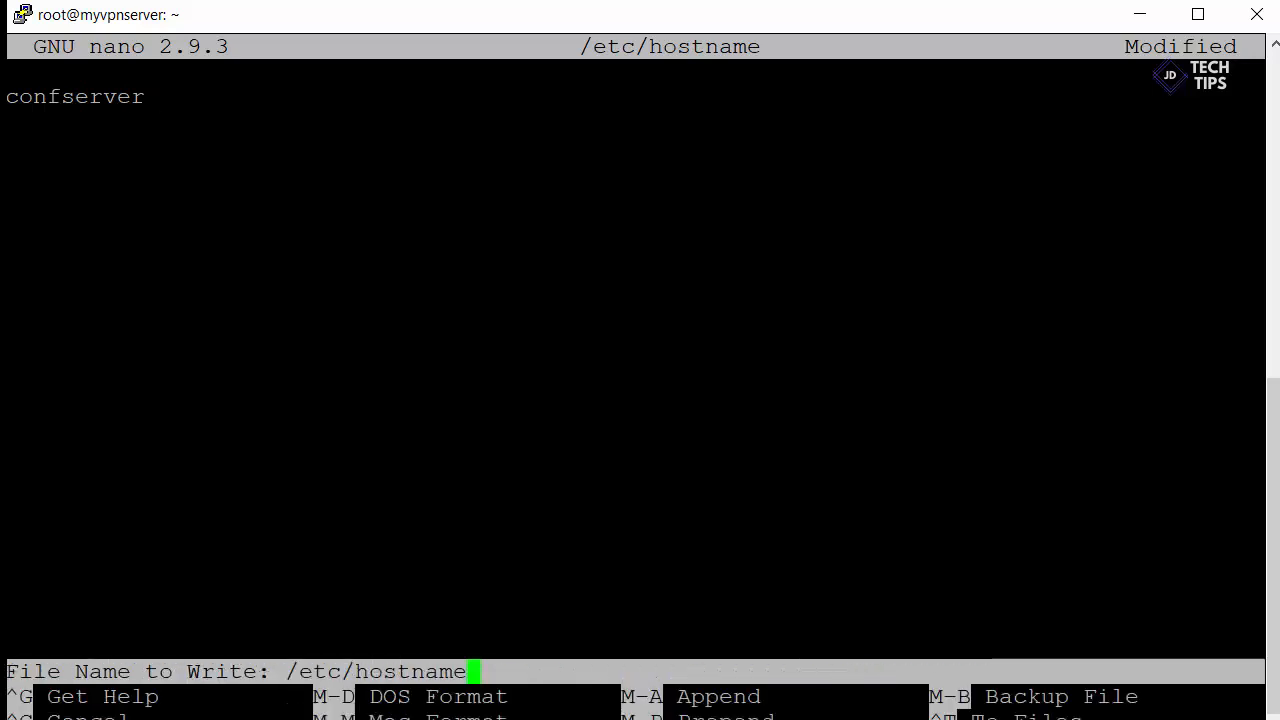
key(Return)
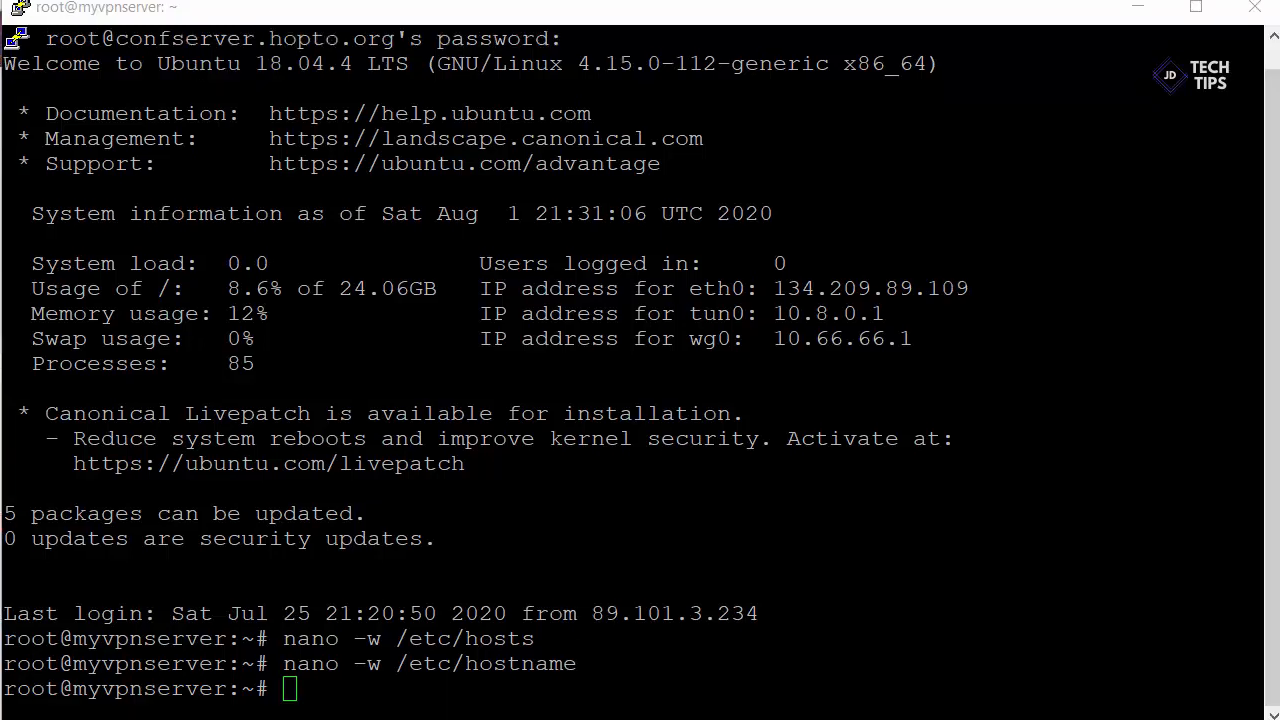
- Add the Jitsi signing key and the jitsi-stable.list repository source
text(sudo wget -qO - https://download.jitsi.org/jitsi-key.gpg.key | sudo apt-key add -)
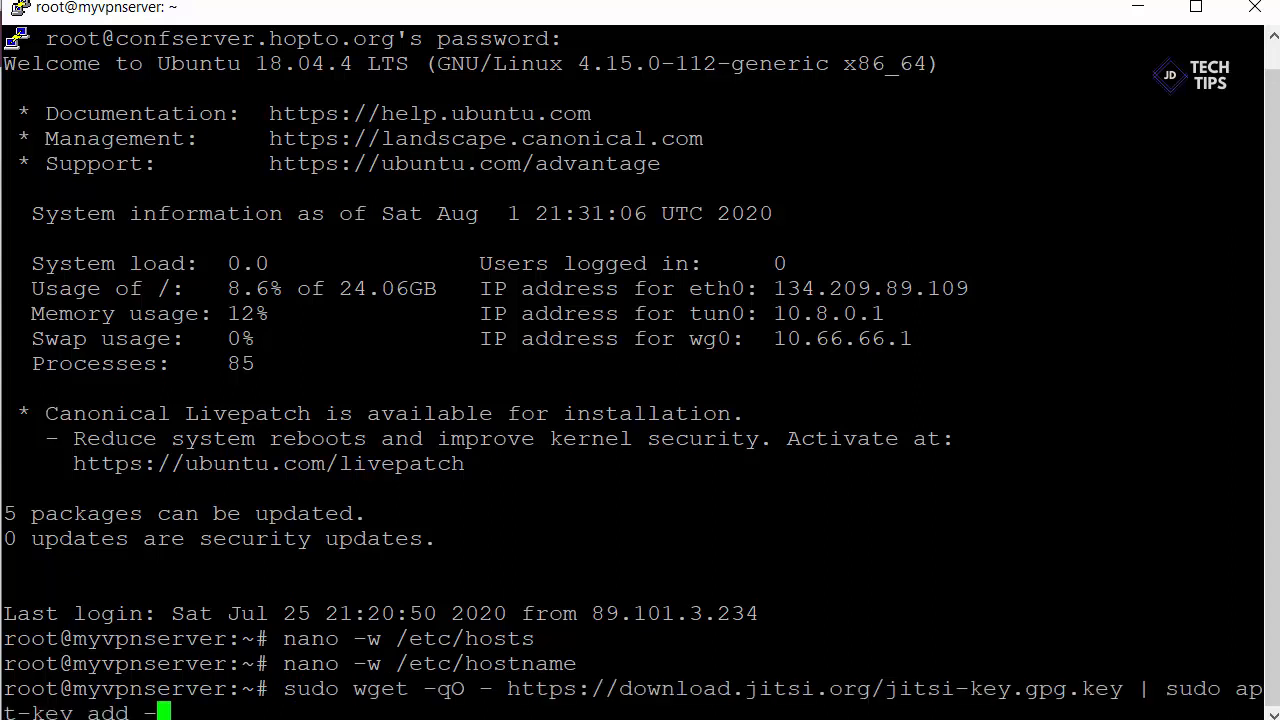
key(Return)
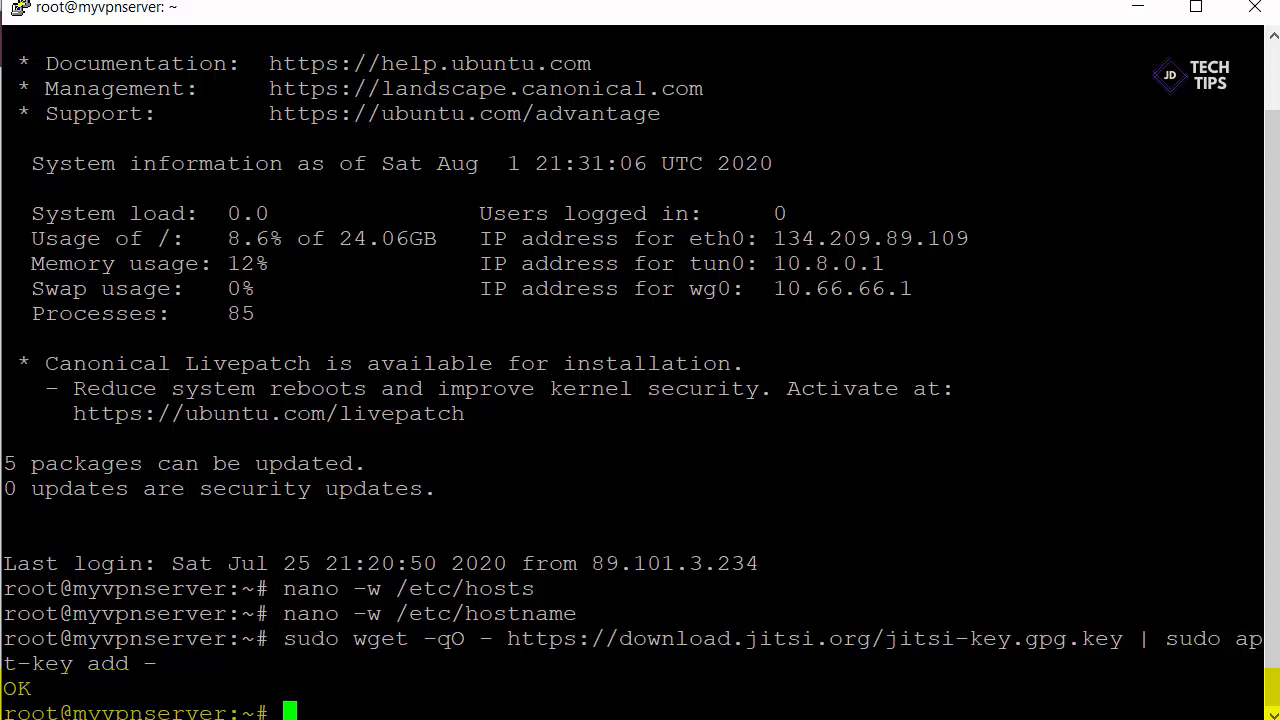
text(sudo sh -c "echo 'deb https://download.jitsi.org stable/' > /etc/apt/sources.list.d/jitsi-stable.list")
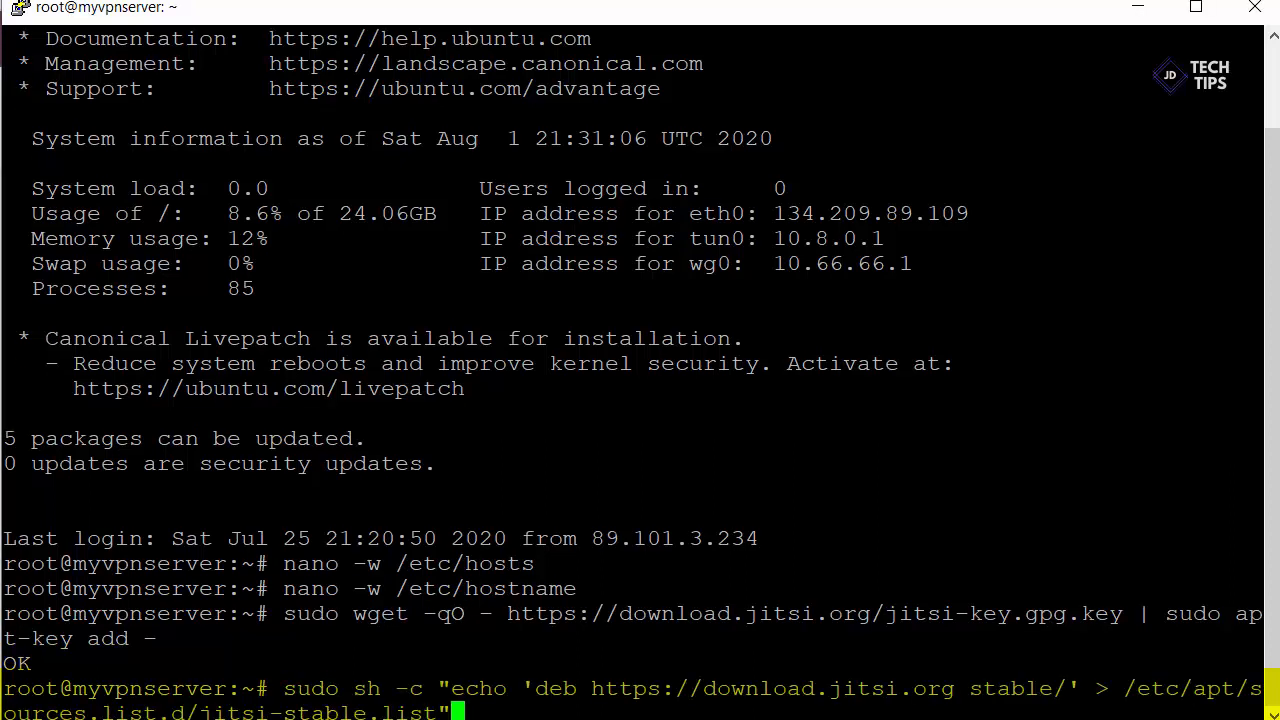
key(Return)
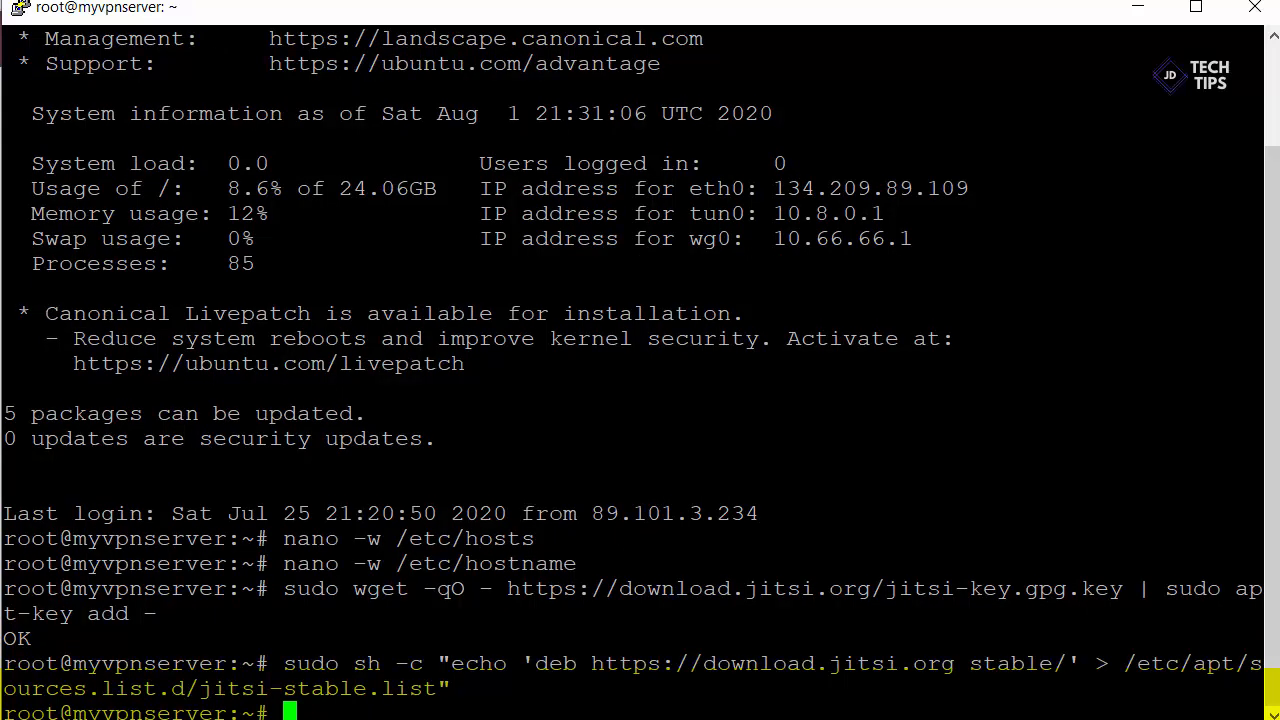
- Refresh package lists with sudo apt-get -y update and enter the jitsi-meet install command
text(sudo apt-get -y update)
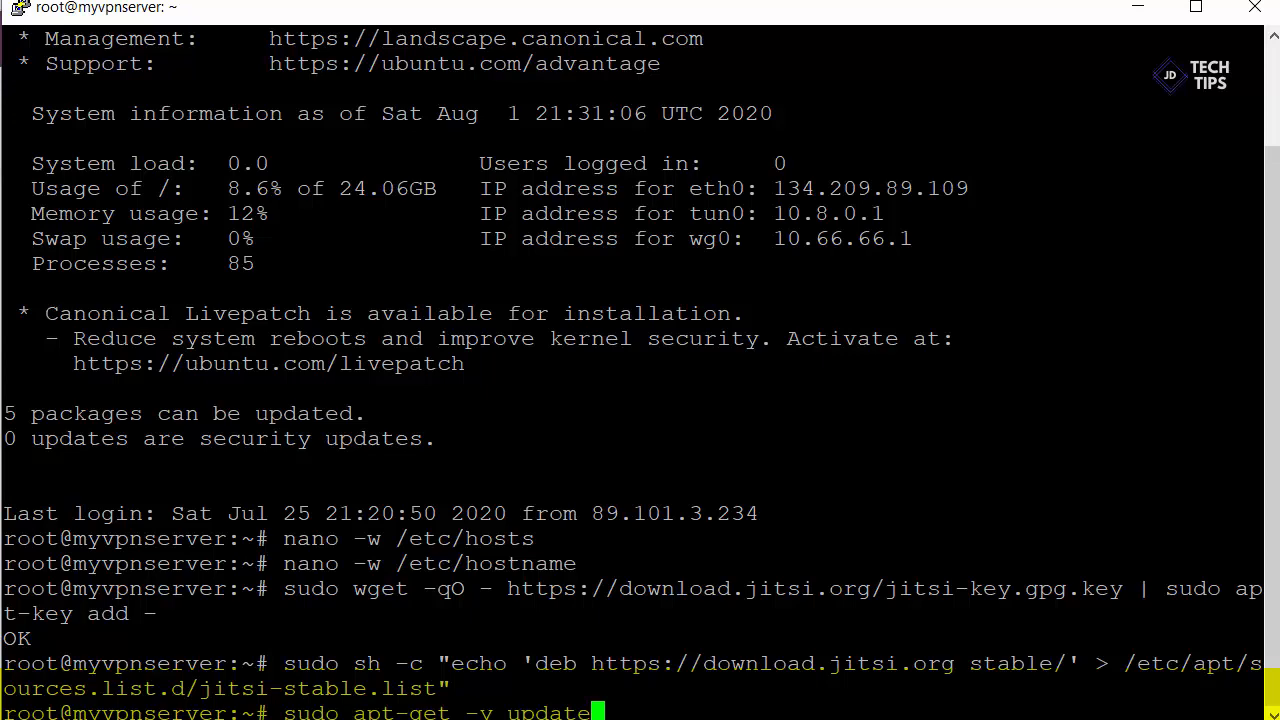
key(Return)
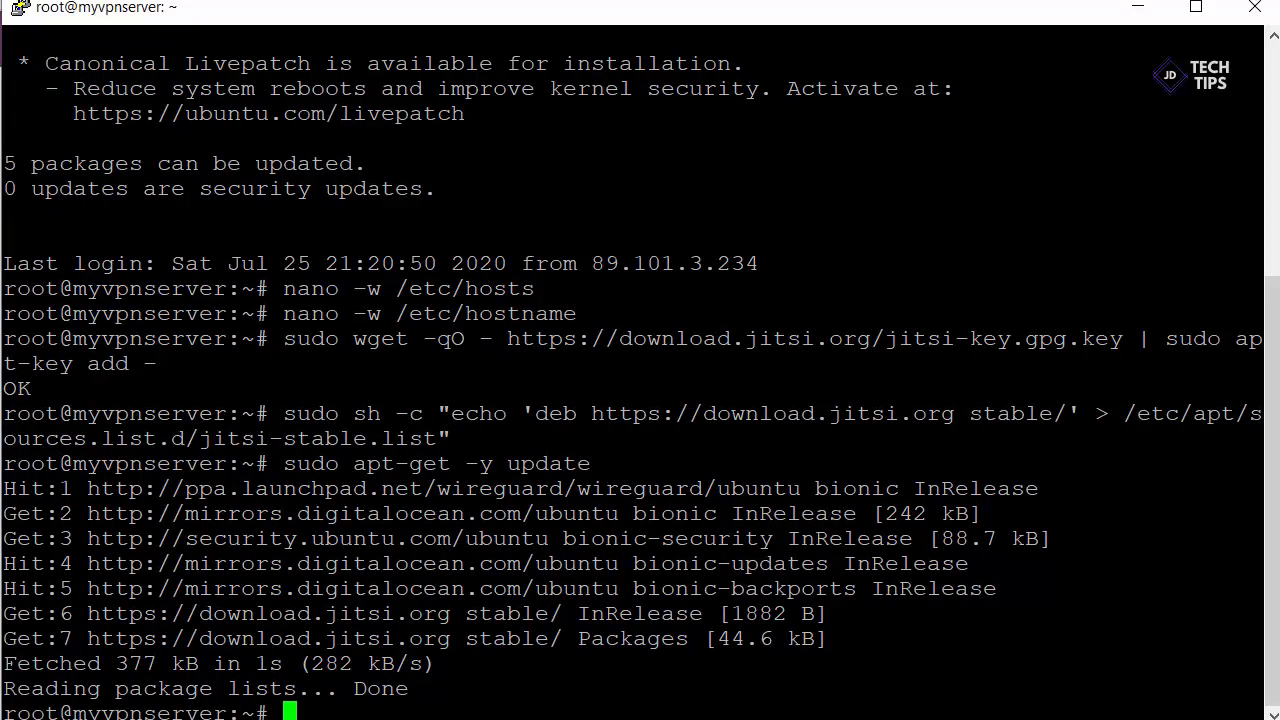
text(sudo apt-get -y install jitsi-meet)
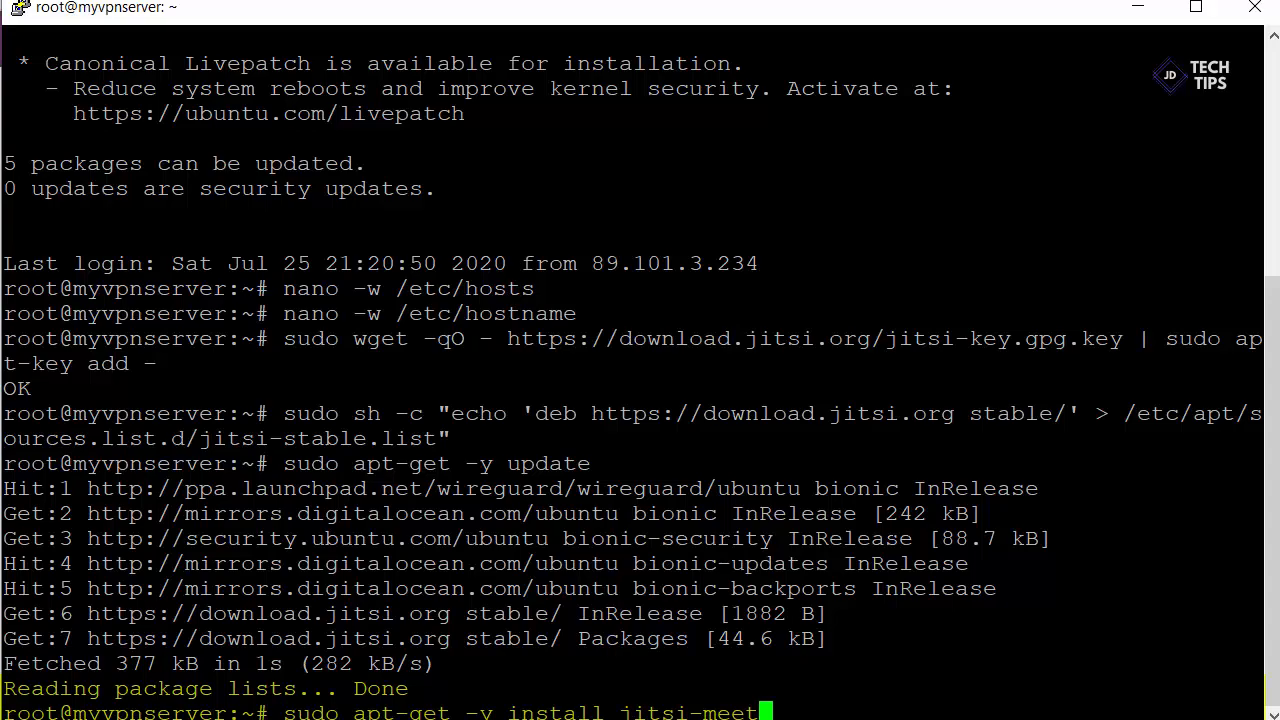
- Run sudo apt-get -y install jitsi-meet until the Videobridge hostname prompt appears
key(Return)
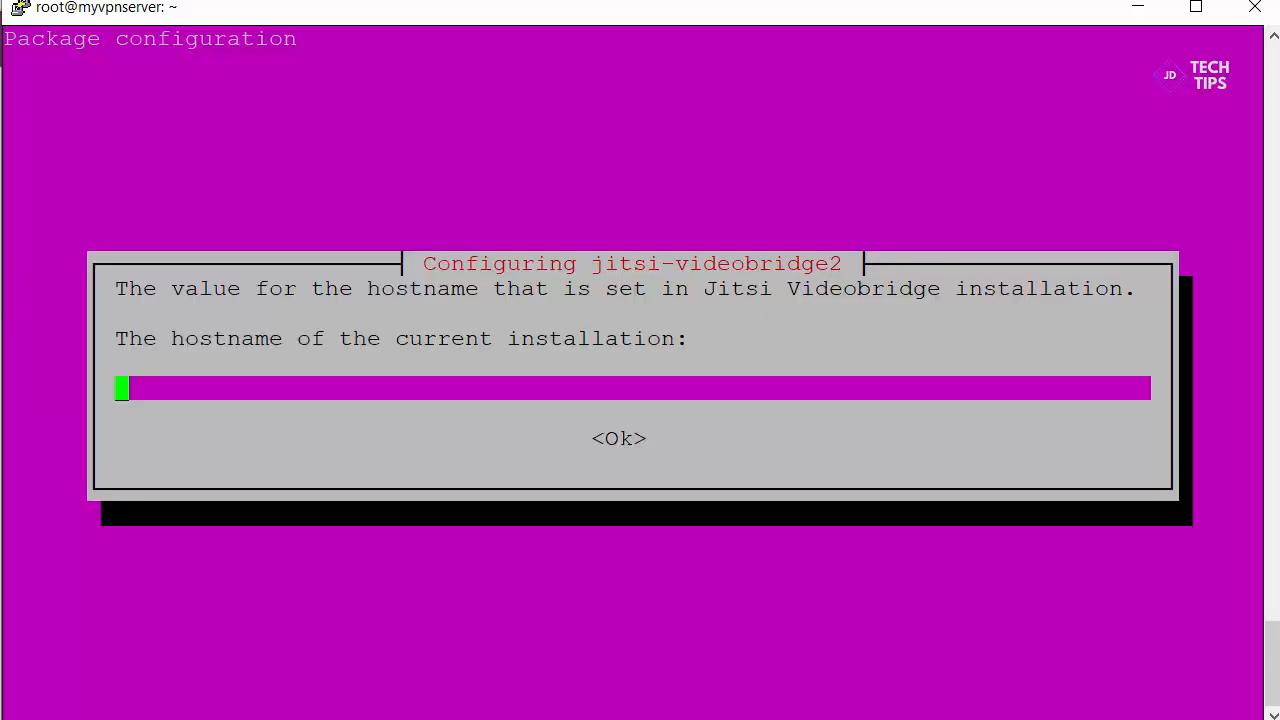
- Enter confserver.hopto.org as the Videobridge hostname and let the installation finish
text(c)
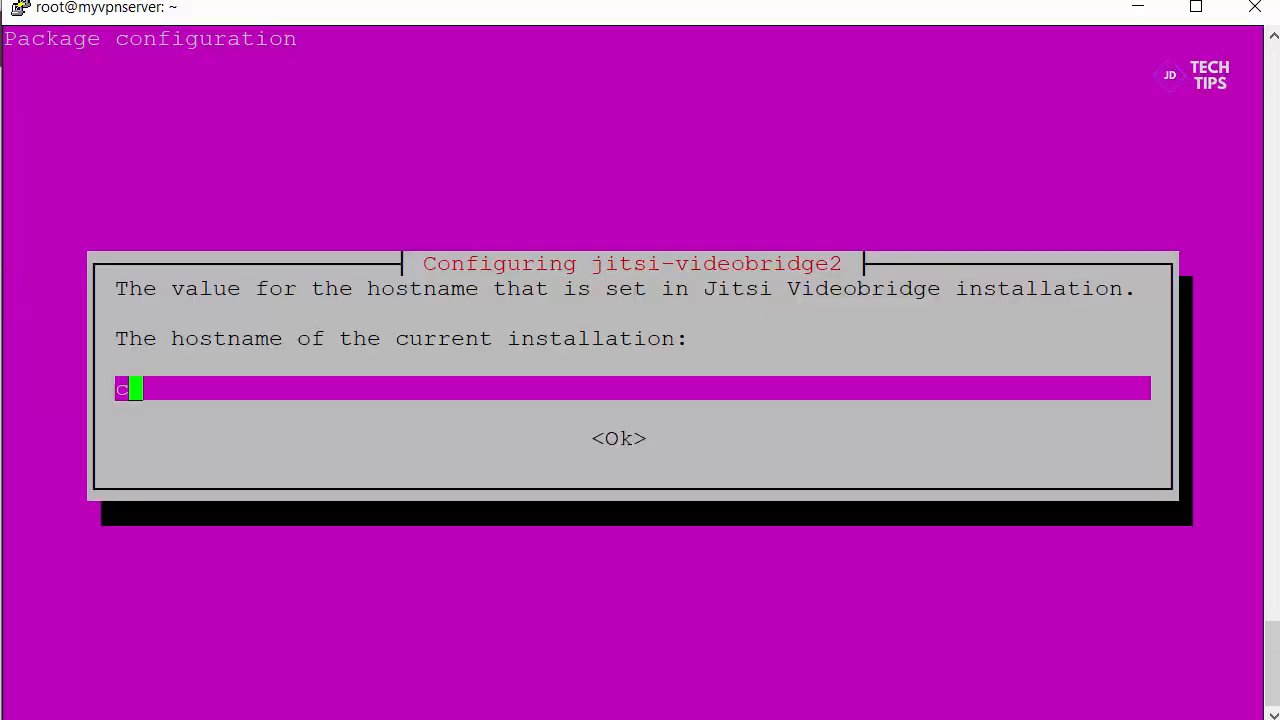
text(onfserv)
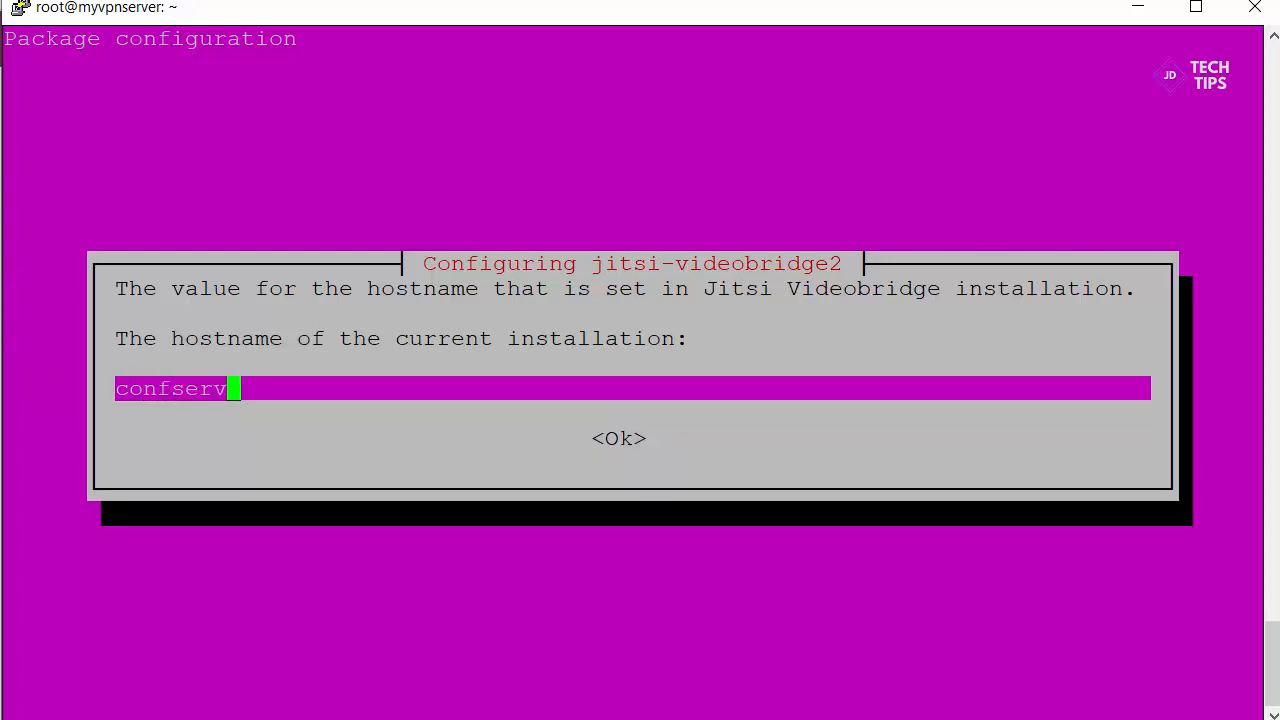
text(er.)
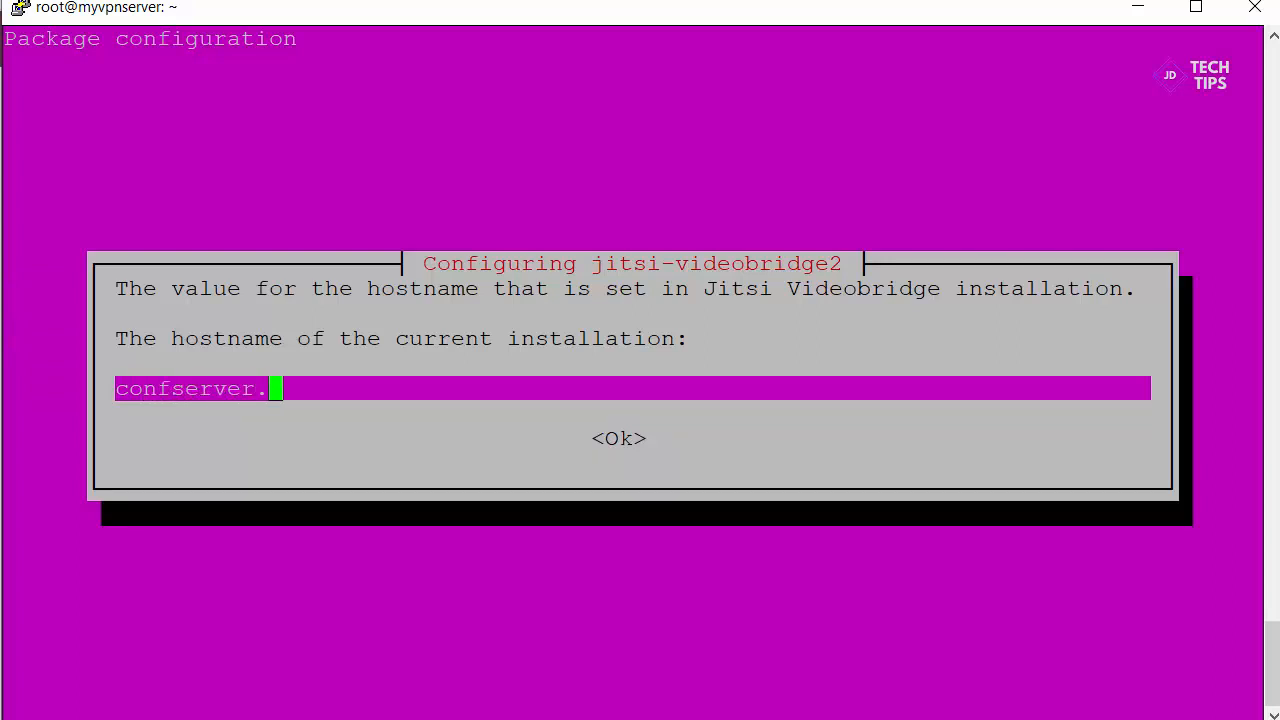
text(hop)
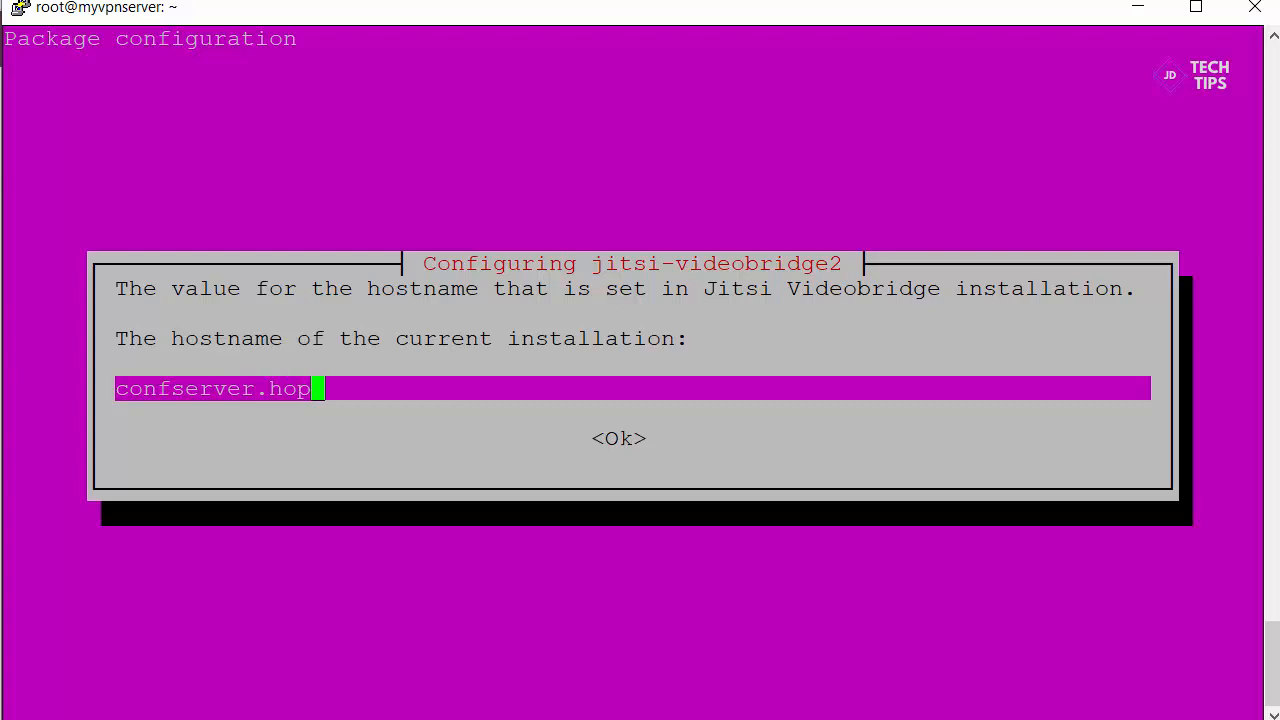
text(to.c)
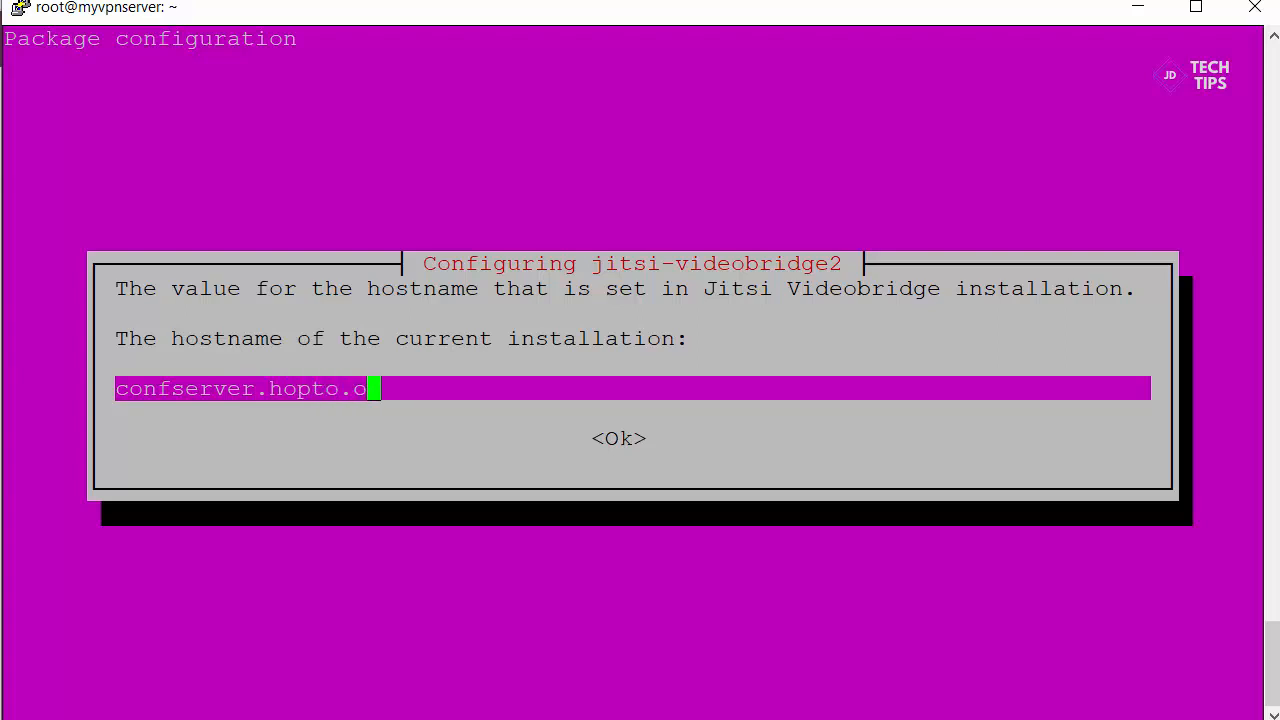
key(Return)
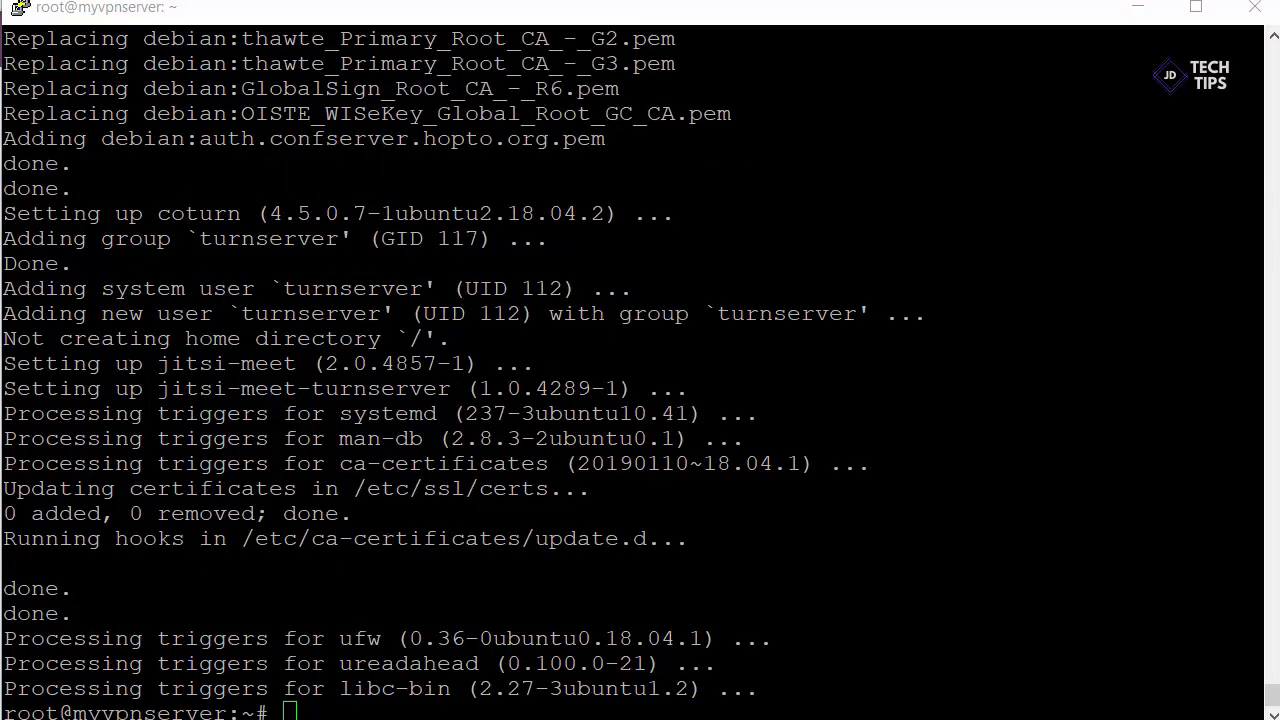
text(/usr/share/jitsi-meet/scripts/install-letsencrypt-cert.sh)
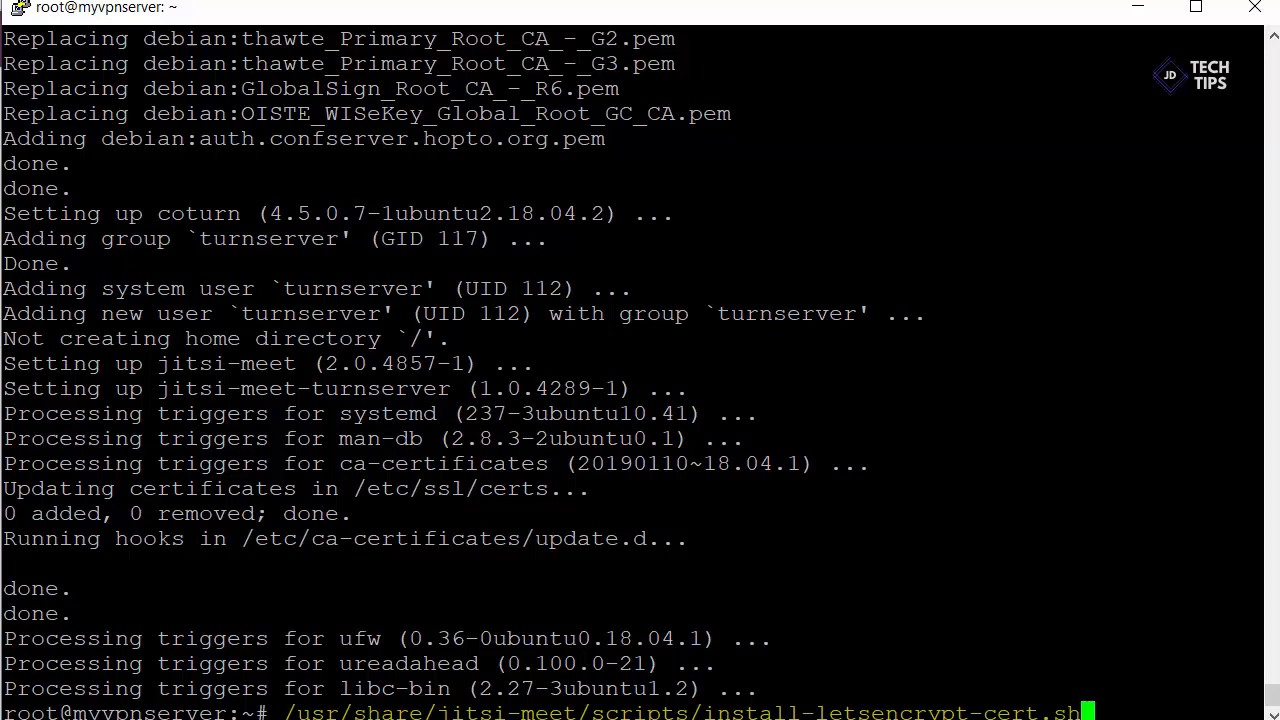
key(Return)
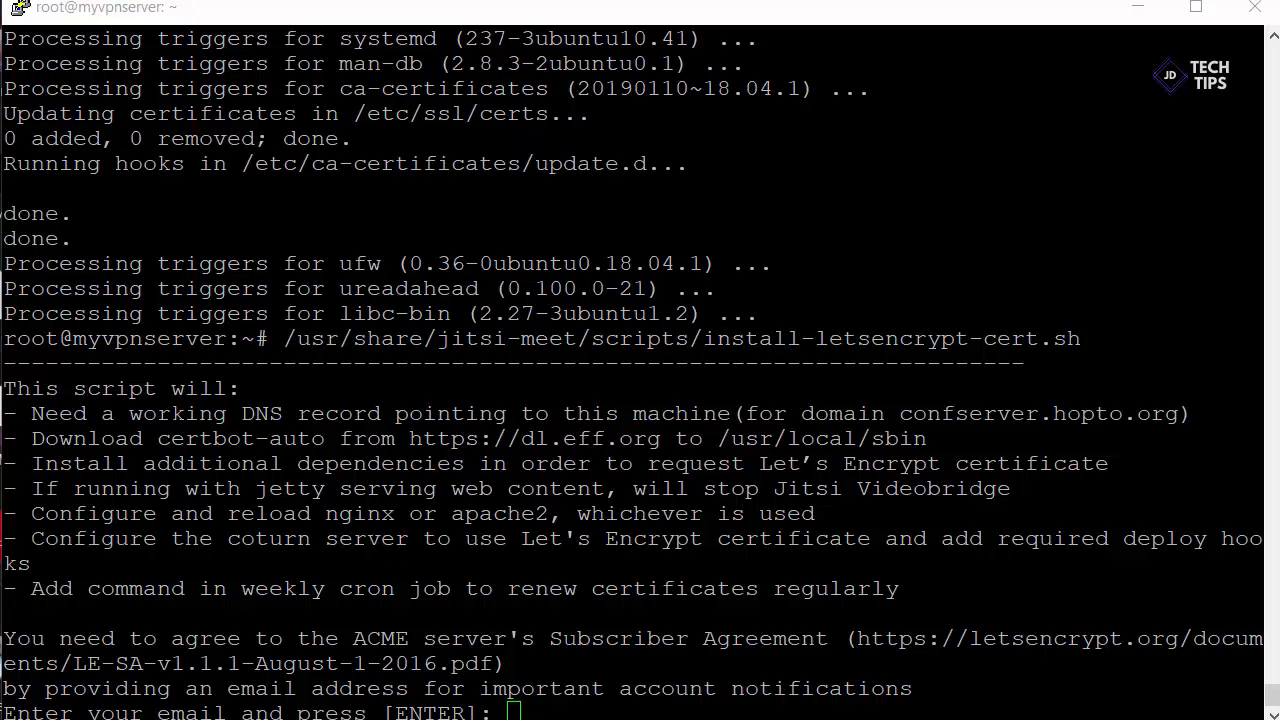
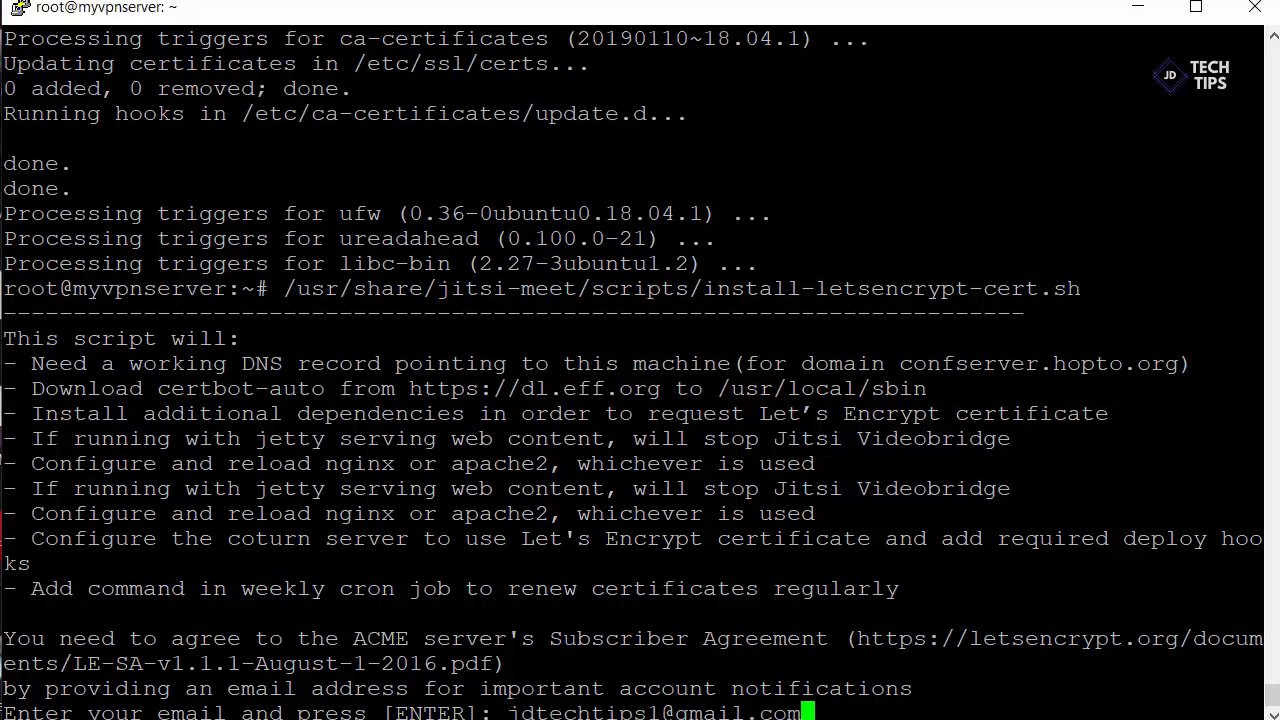
key(Return)
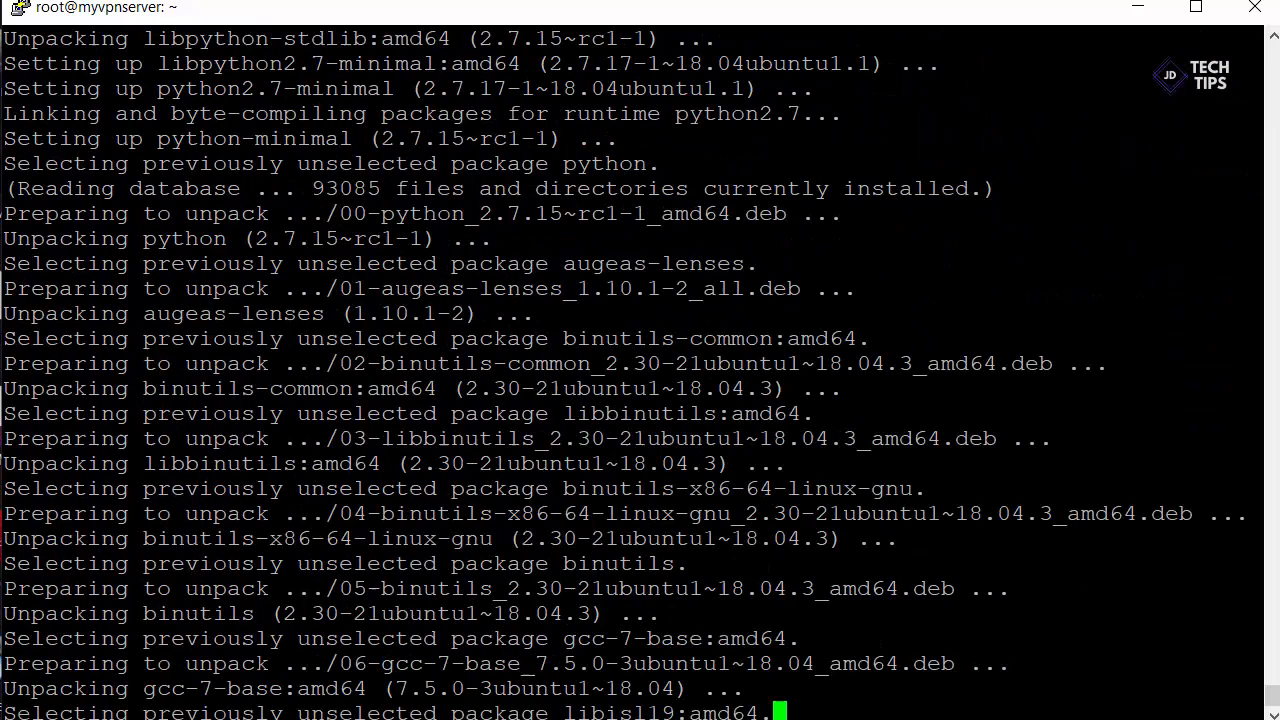
- Review the certificate output and begin the nano command for the Prosody config
scroll(down, 3)
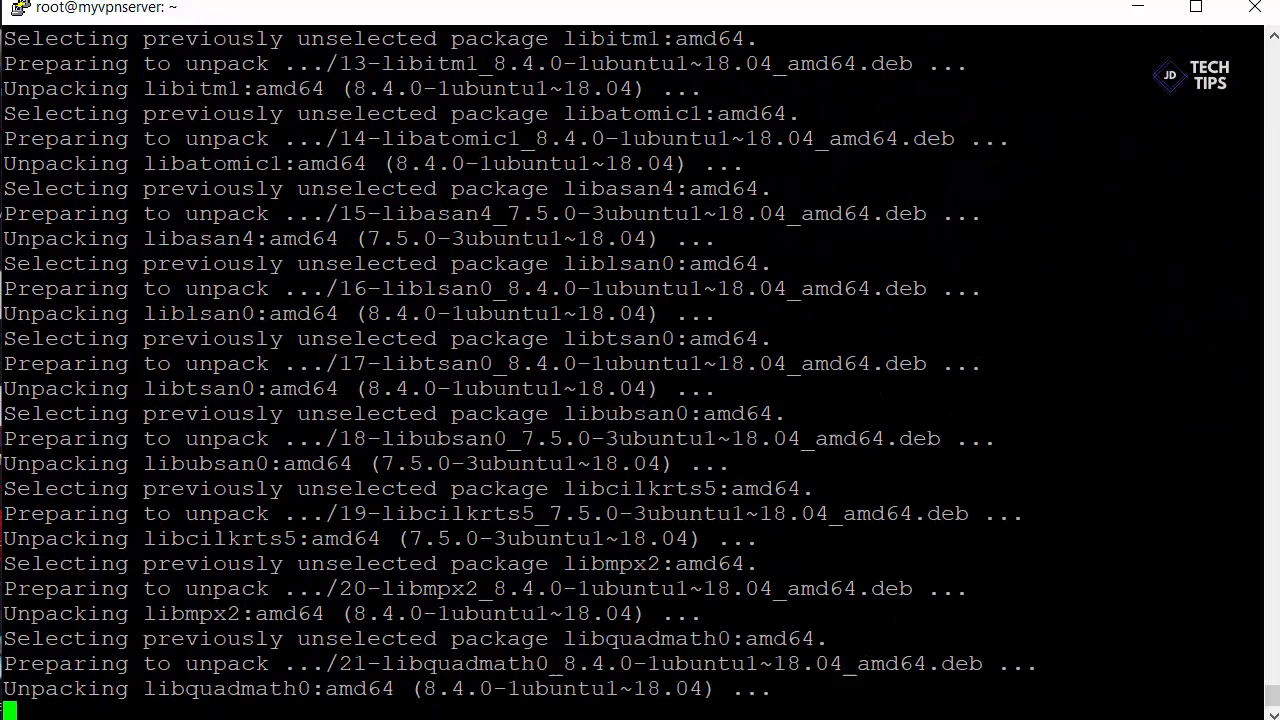
scroll(down, 3)
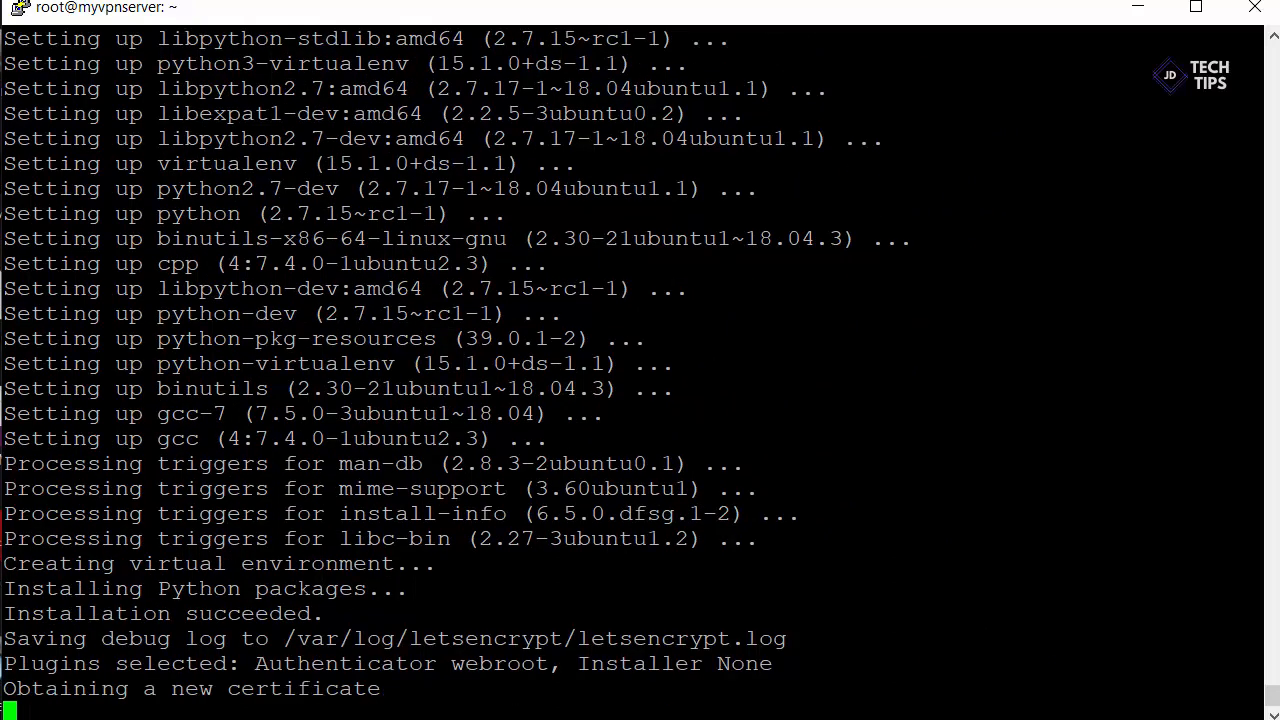
scroll(down, 3)
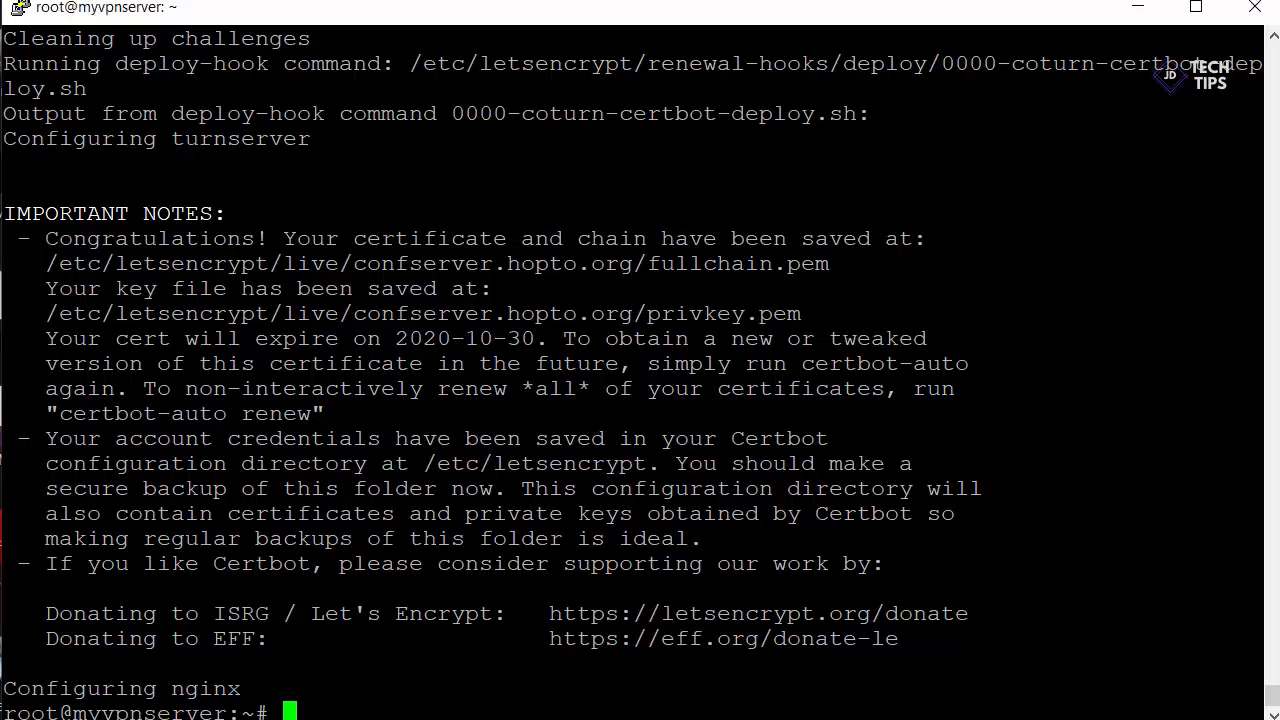
text(nano -)
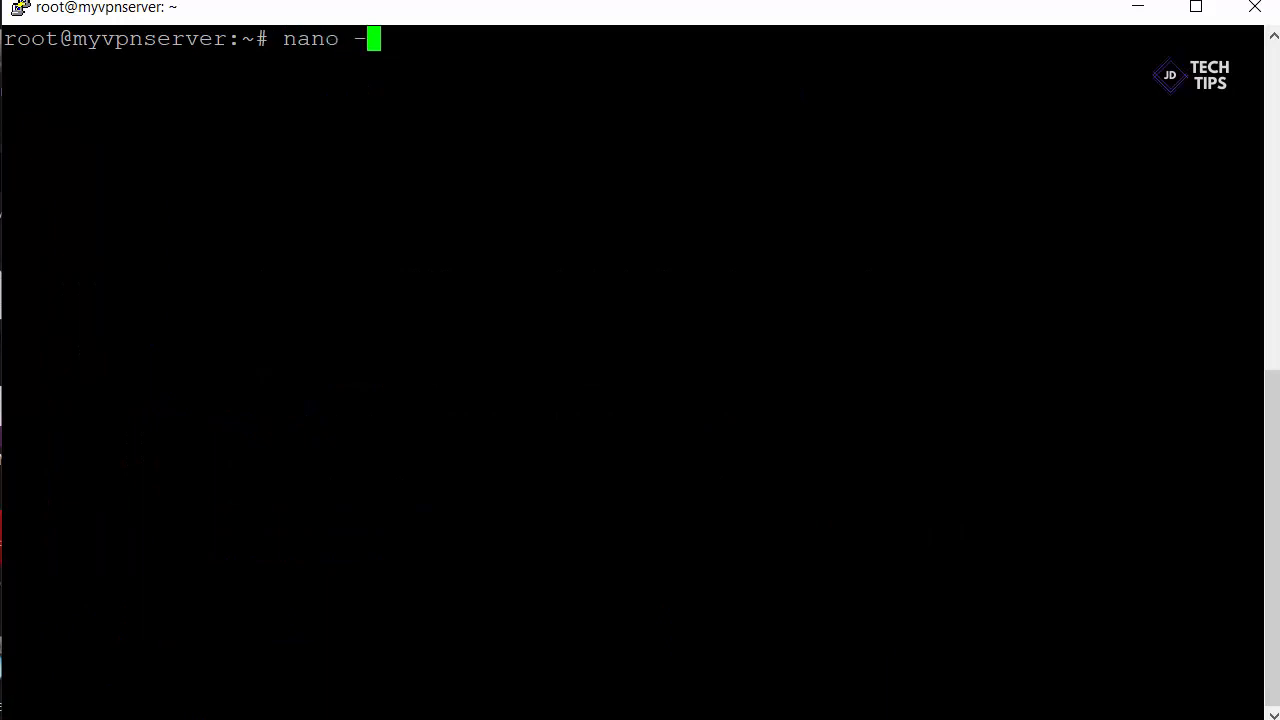
- Load /etc/prosody/conf.avail/confserver.hopto.org.cfg.lua in nano and locate the VirtualHost block
text(w /etc/prosody/conf.avail/confserver.hopto.org.cfg.lua)
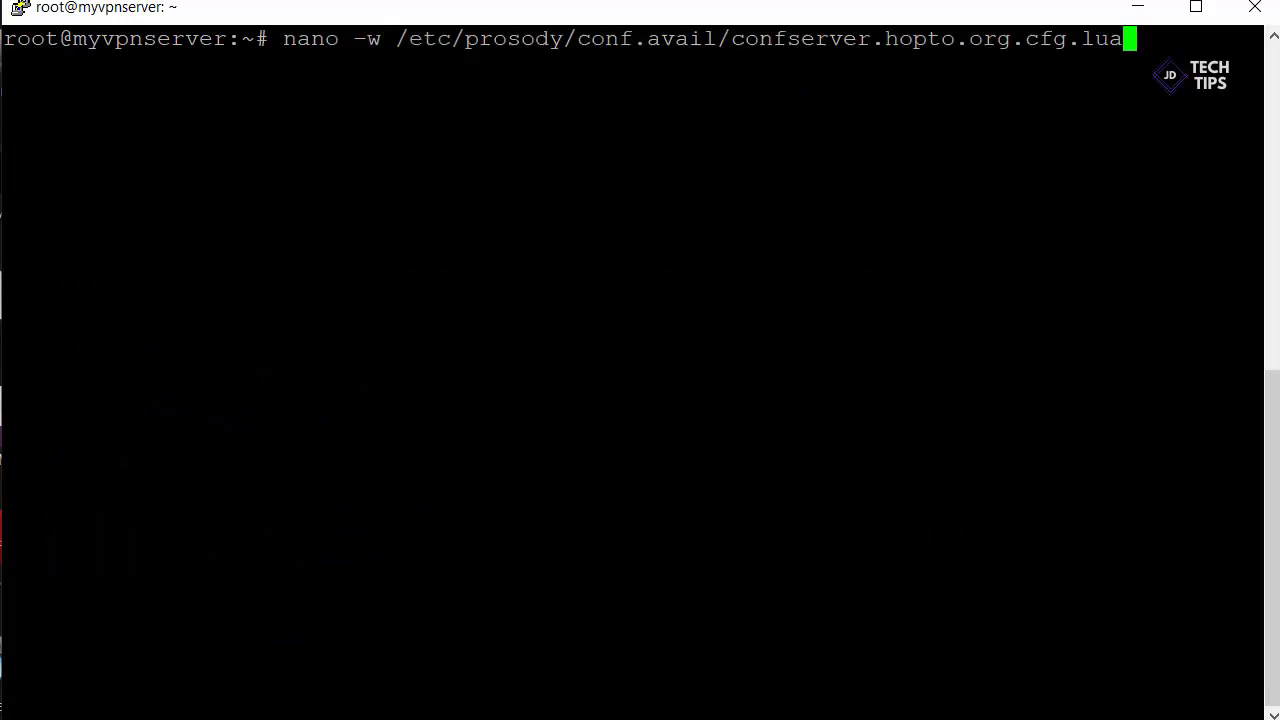
key(Return)
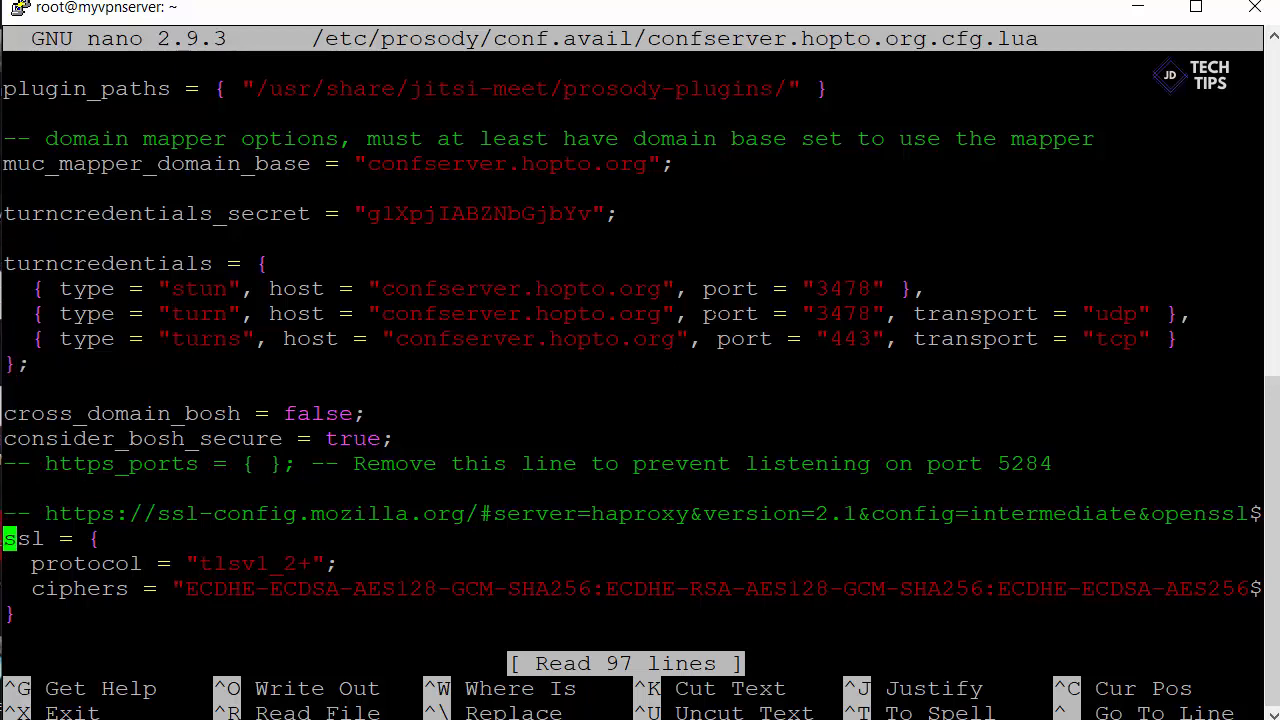
scroll(down, 3)
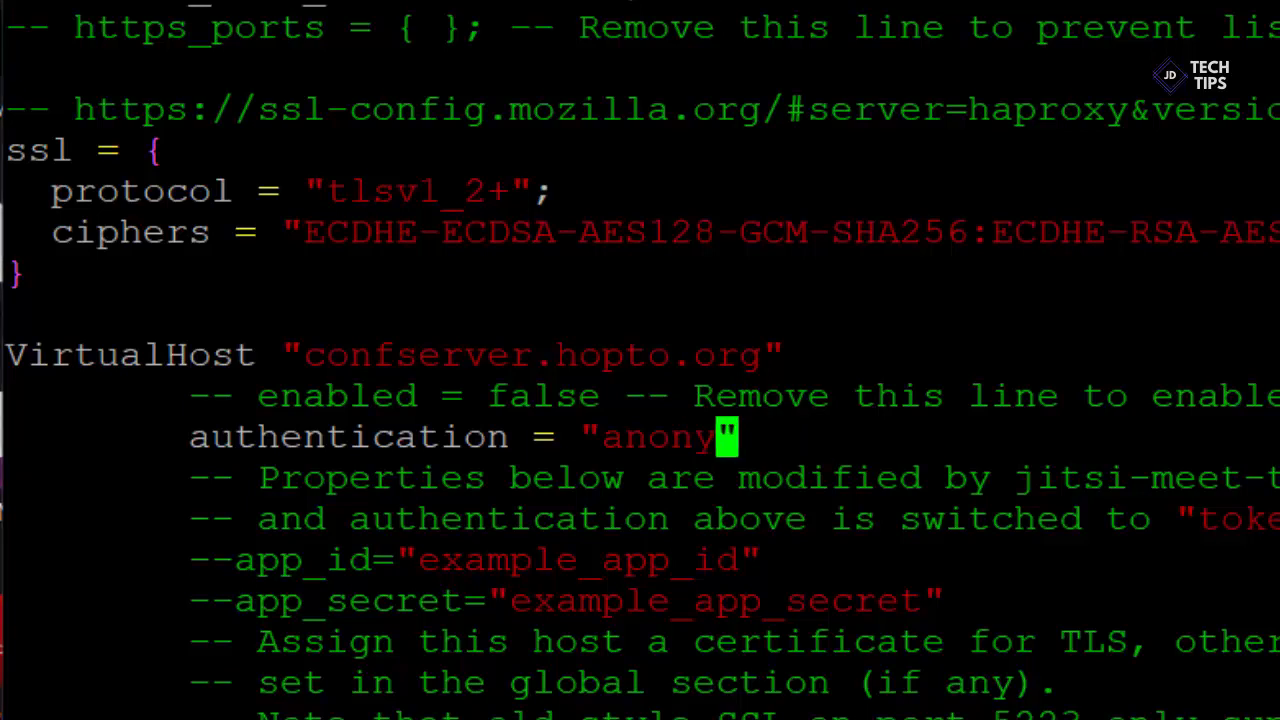
- Replace the VirtualHost authentication value "anonymous" with "internal_plain"
key(BackSpace)
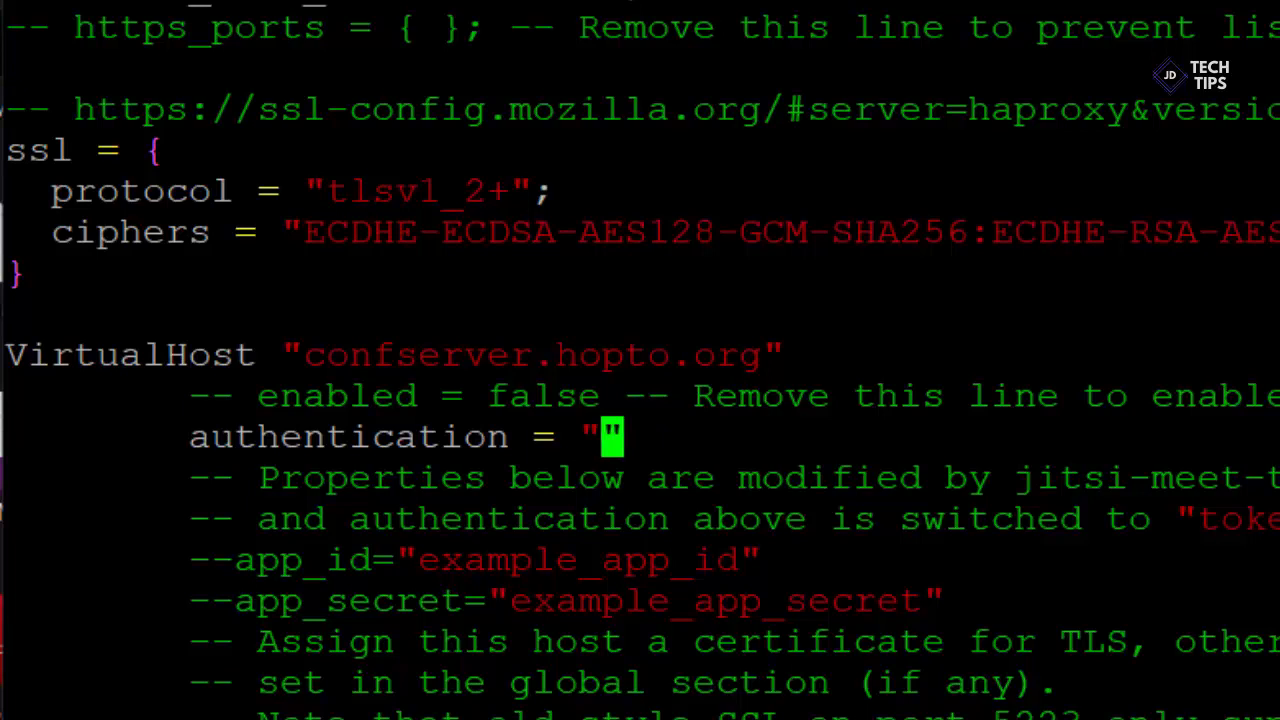
text(inte)
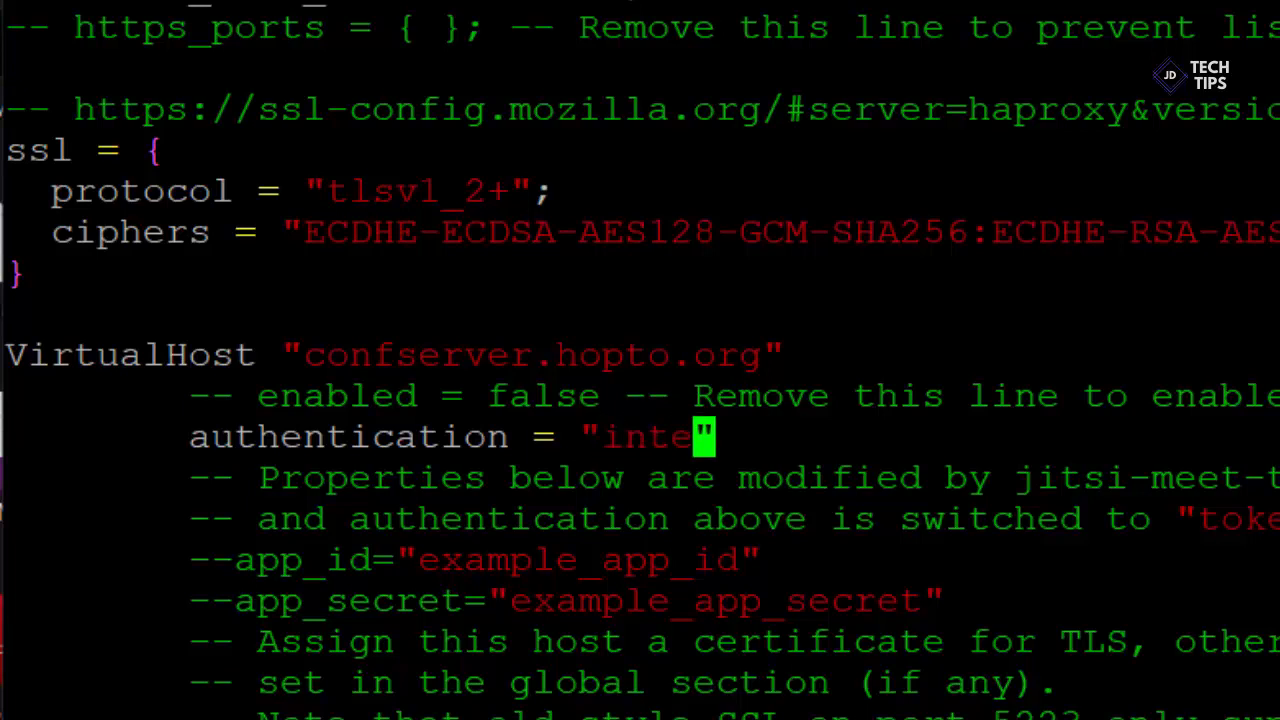
text(rnal_pla)
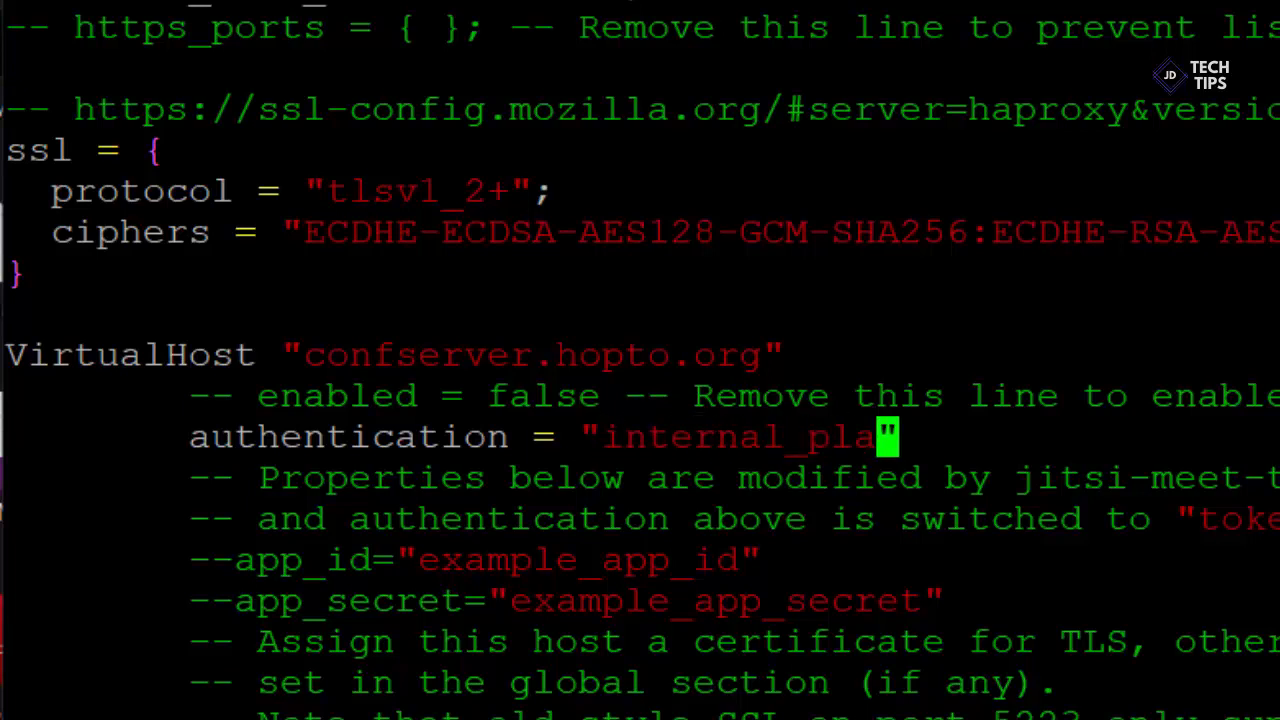
text(n)
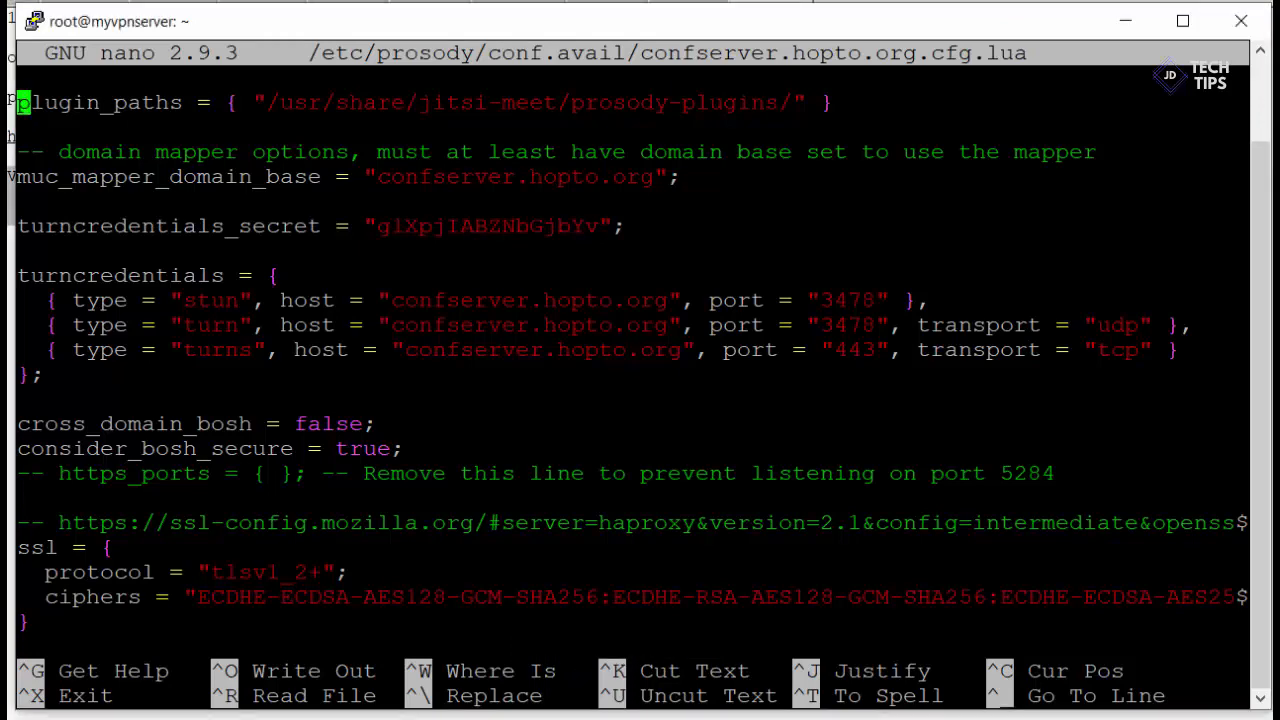
- Add the anonymous guest.confserver.hopto.org VirtualHost with c2s_require_encryption = false and save the Prosody config
scroll(down, 3)
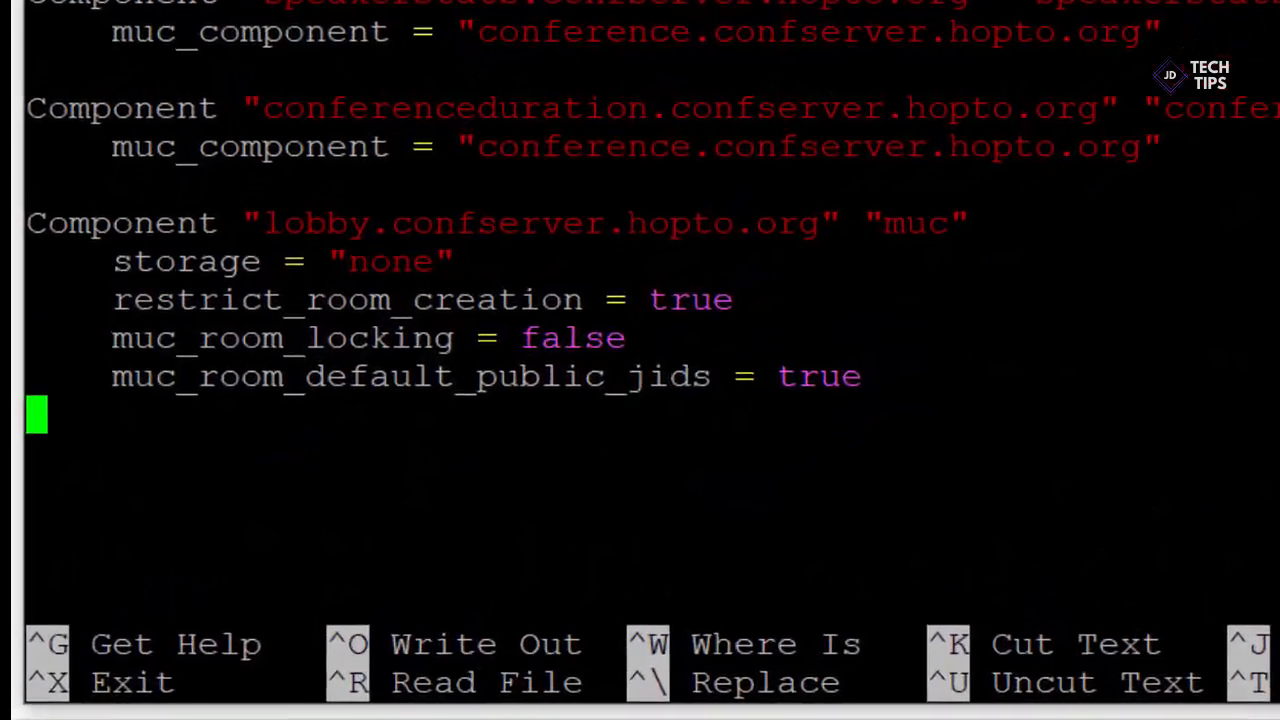
scroll(down, 3)
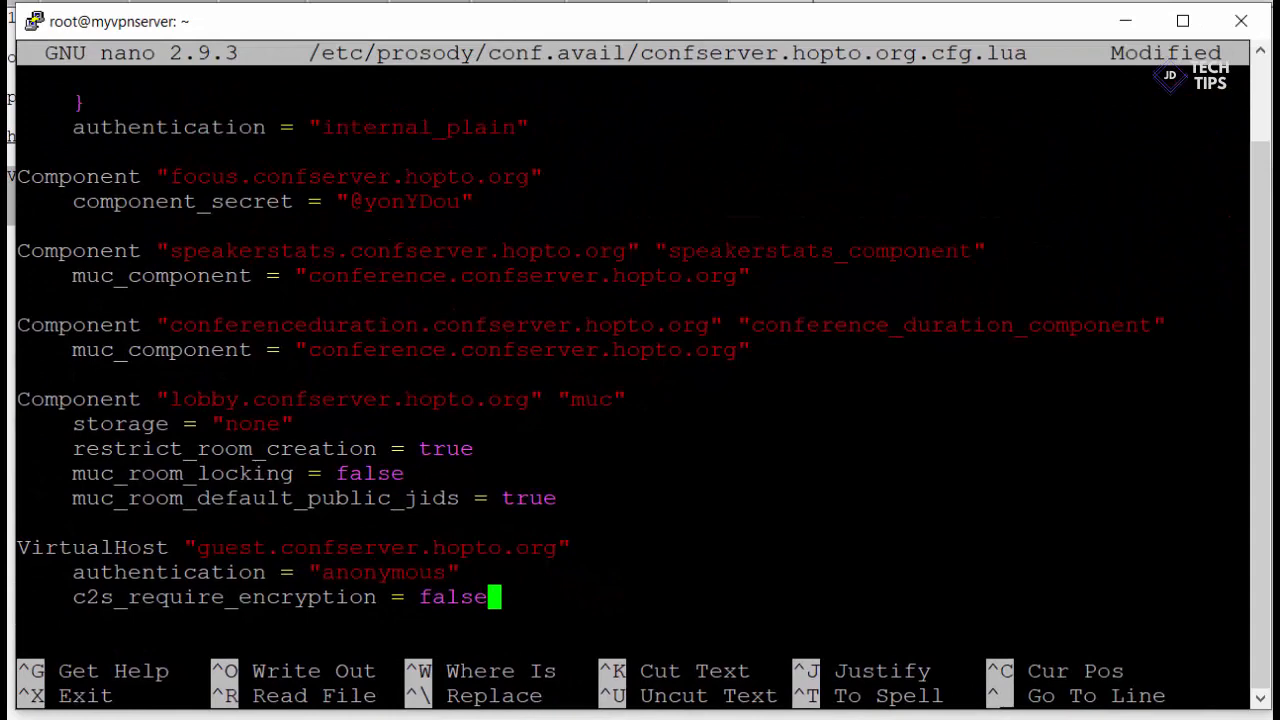
key(ctrl+x)
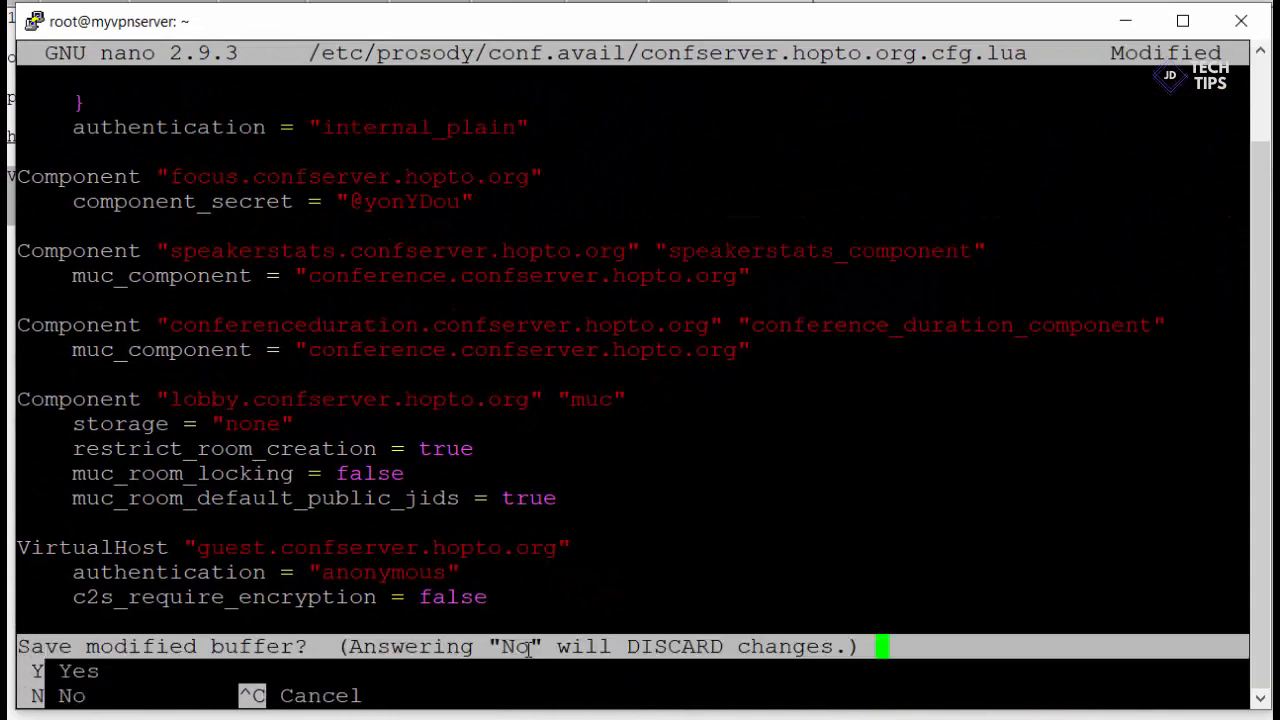
key(y)
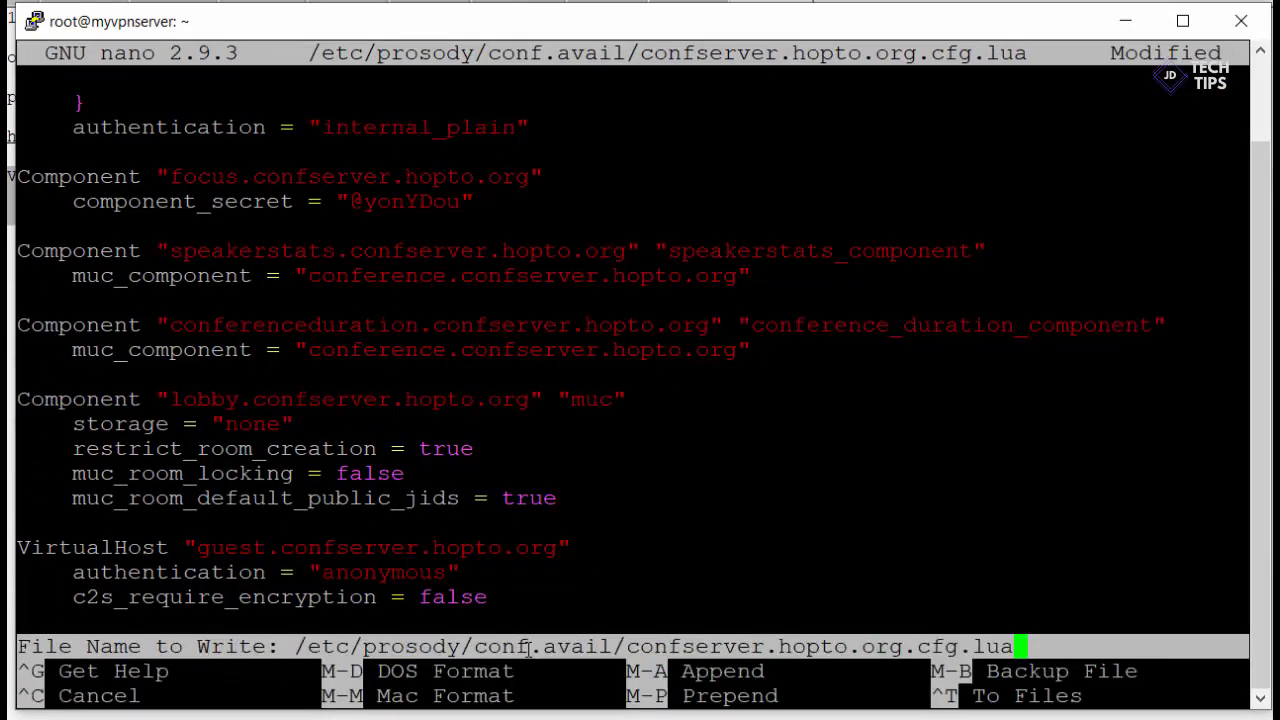
key(Return)
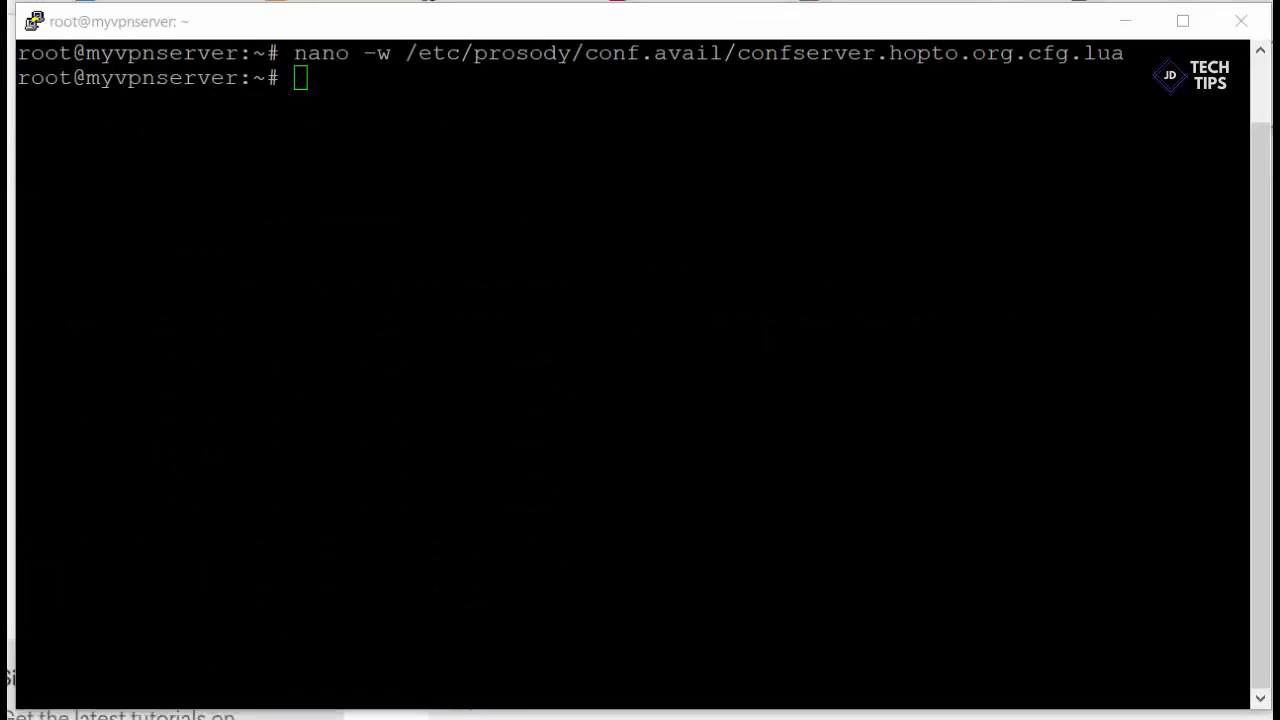
text(nano /etc/jitsi/jicofo/sip-communicator.properties)
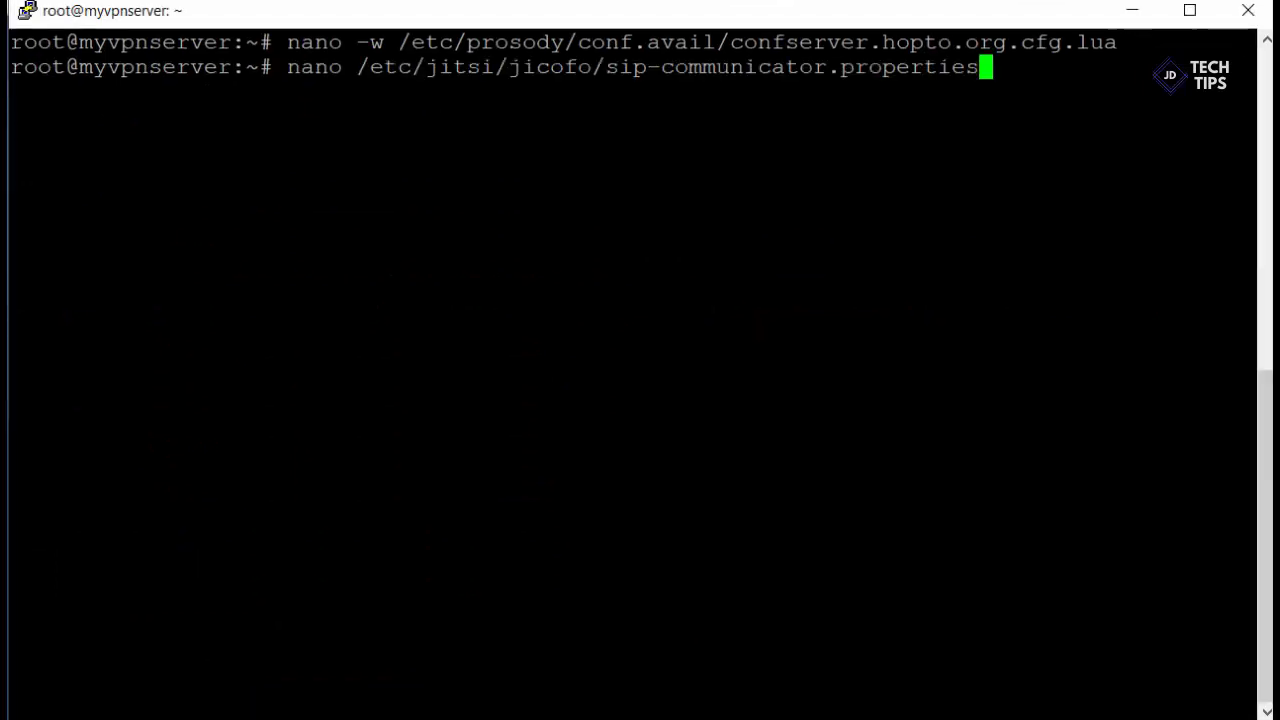
- Add org.jitsi.jicofo.auth.URL=XMPP:confserver.hopto.org to sip-communicator.properties and save it
key(Return)
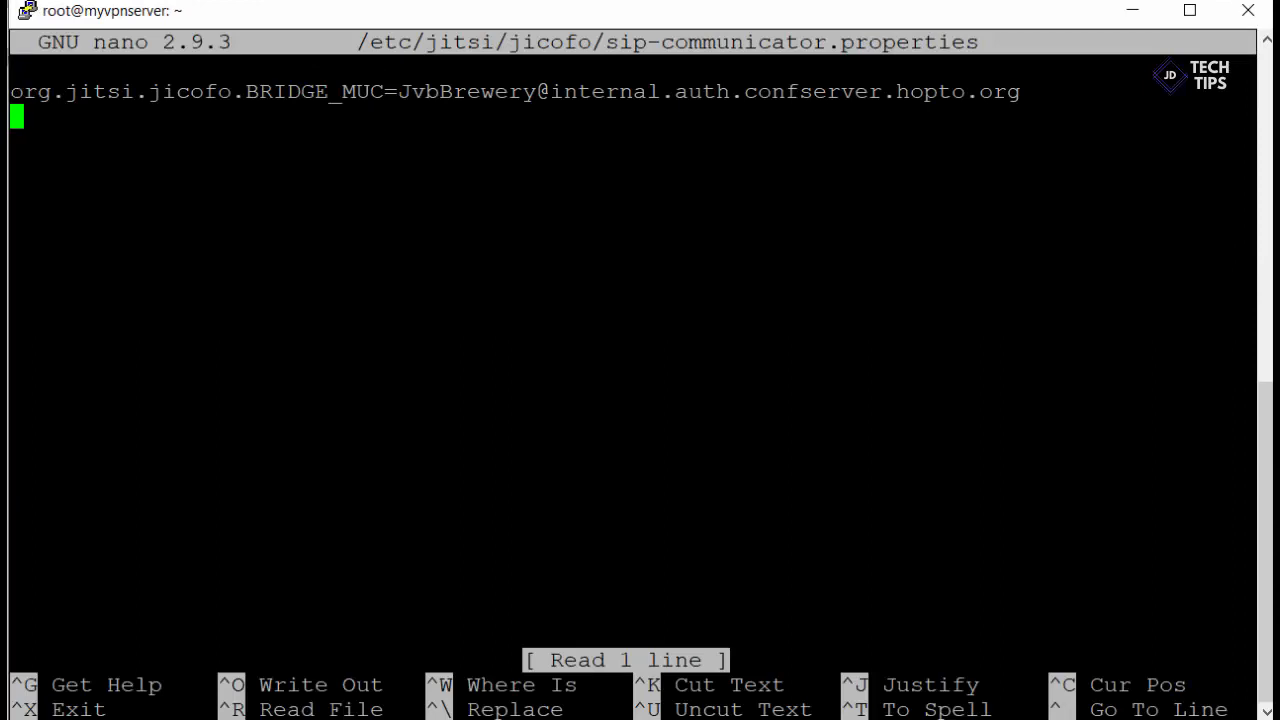
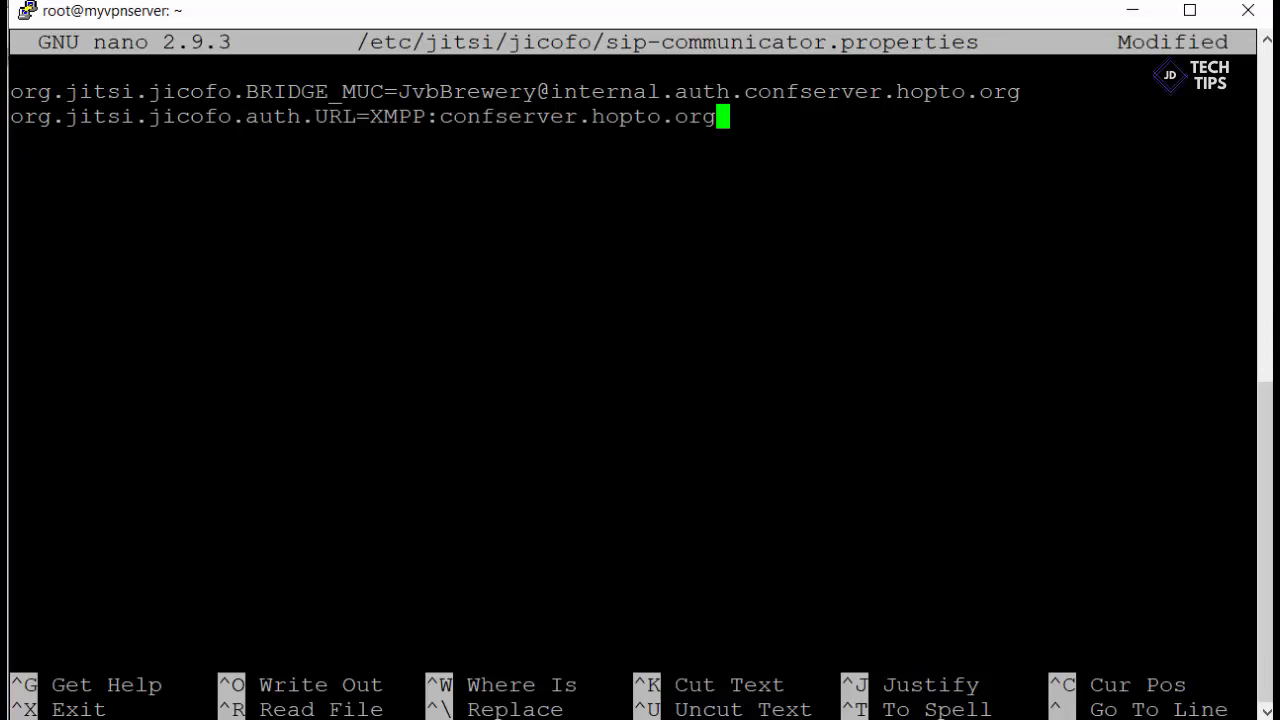
key(ctrl+o)
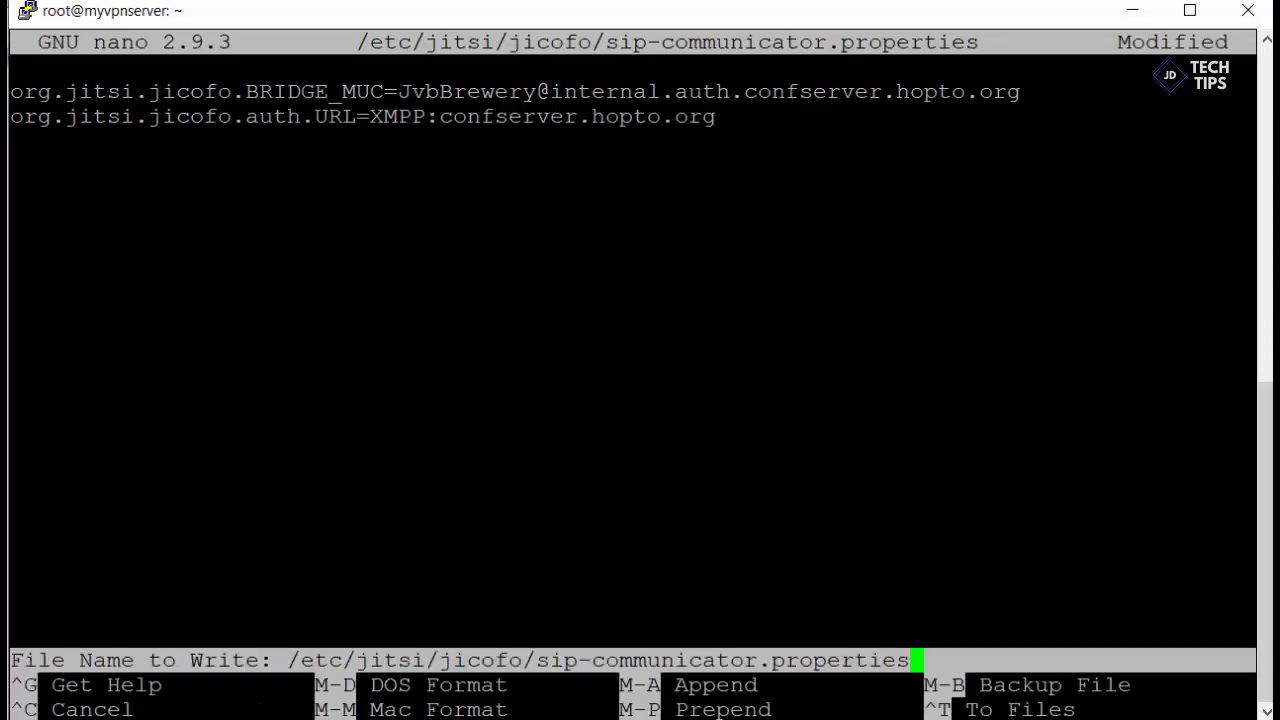
key(Return)
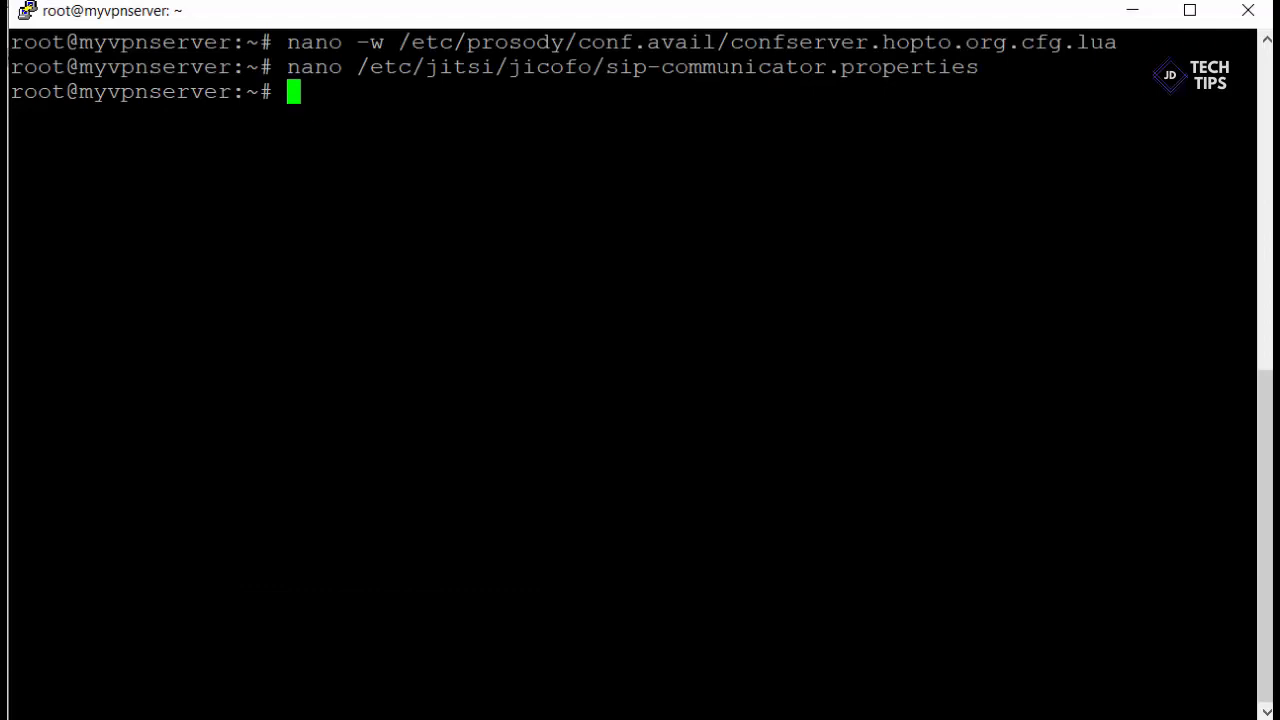
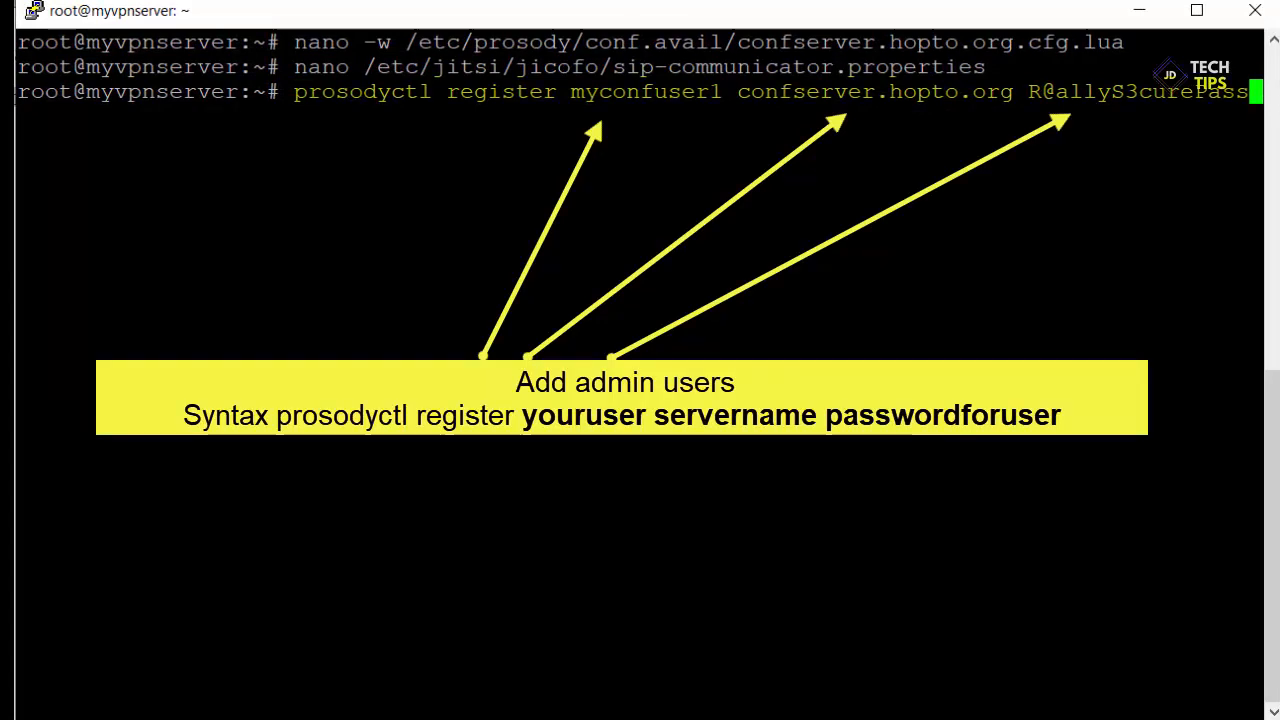
key(Return)
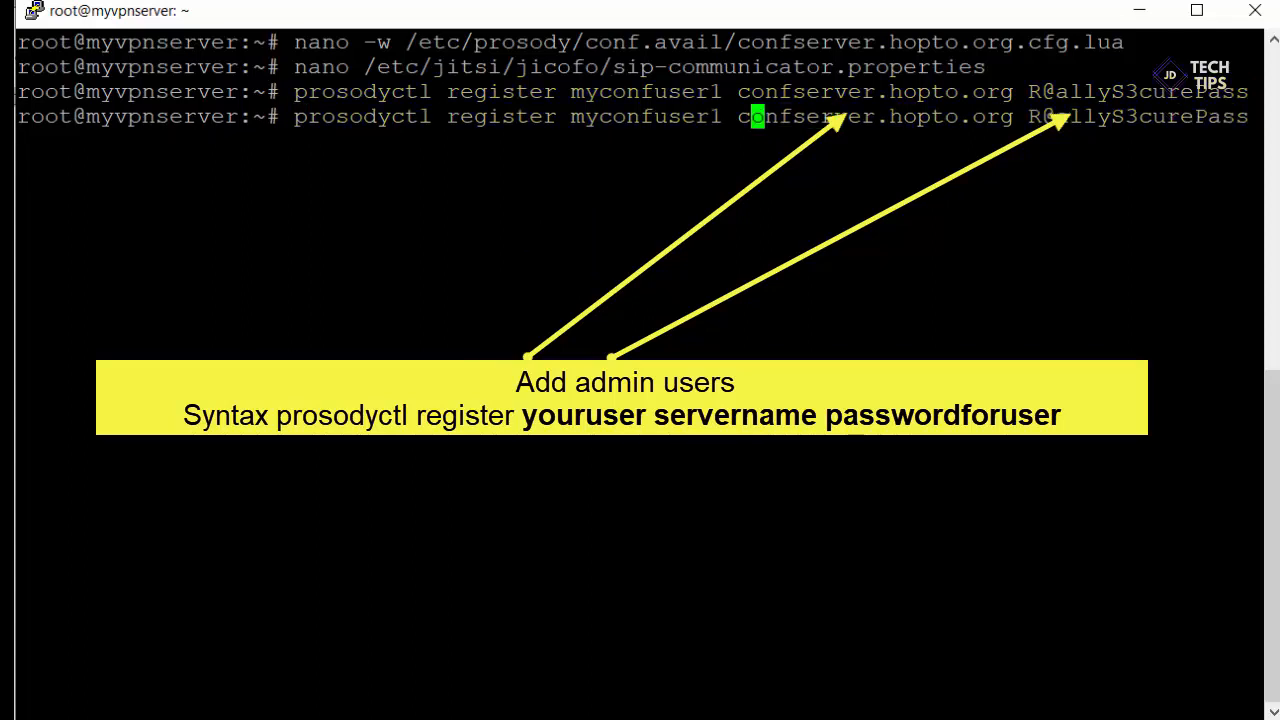
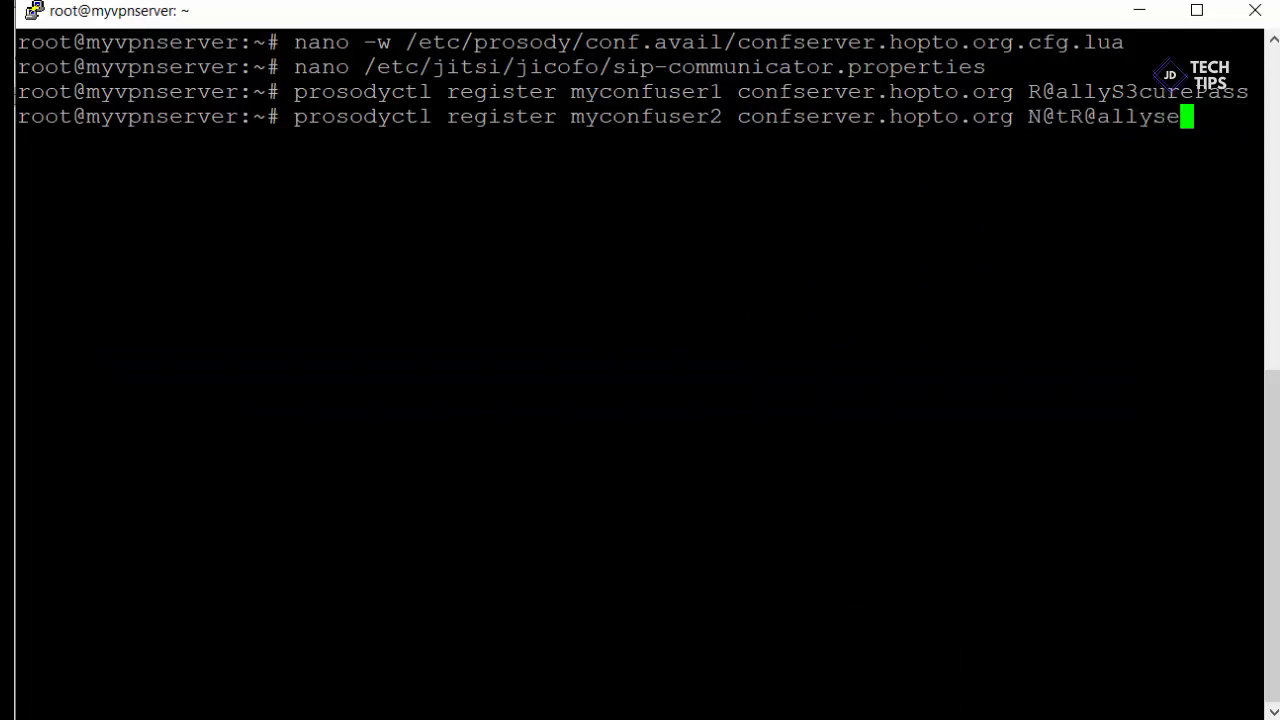
key(Return)
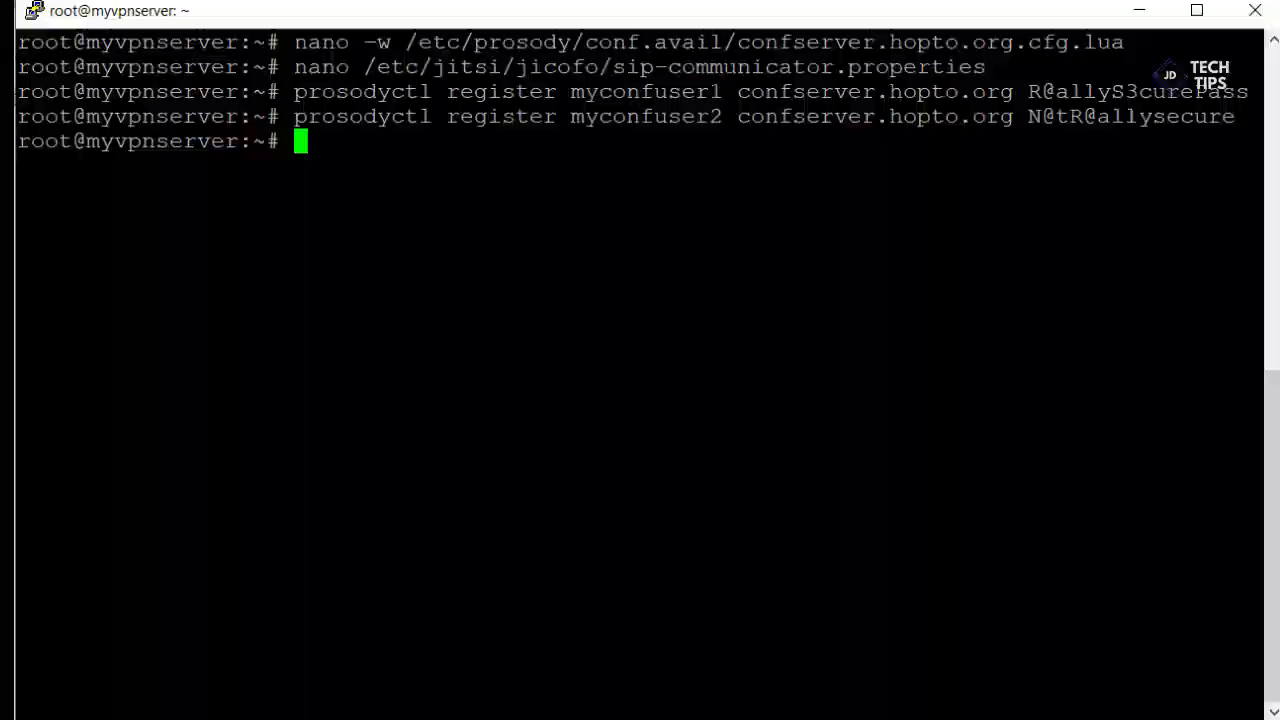
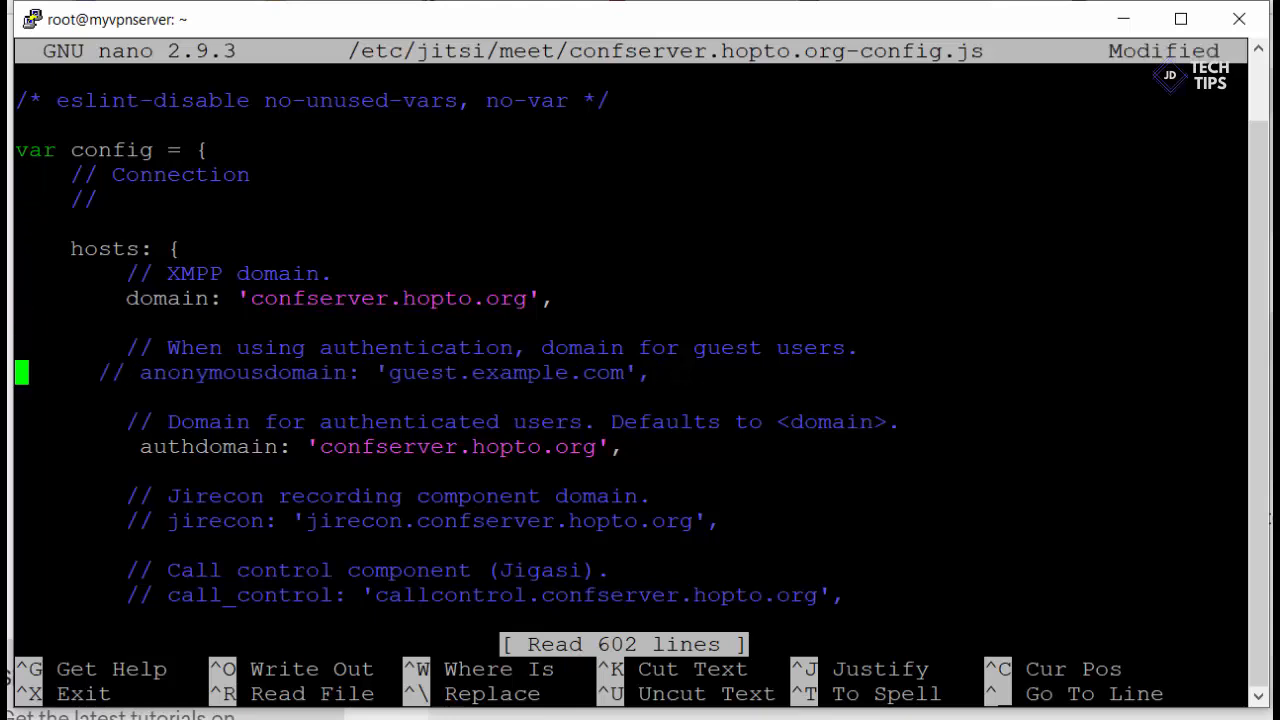
- Uncomment anonymousdomain, set it to 'guest.confserver.hopto.org' in config.js and save
key(Right)
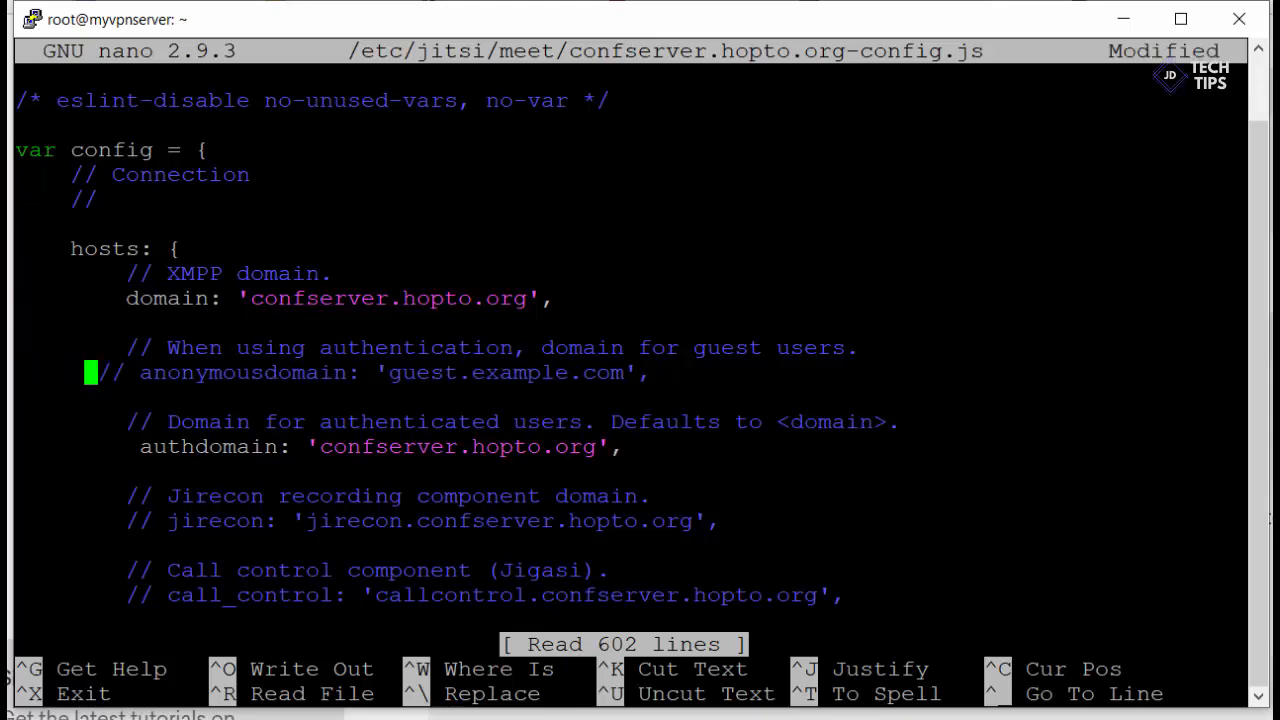
key(Right)
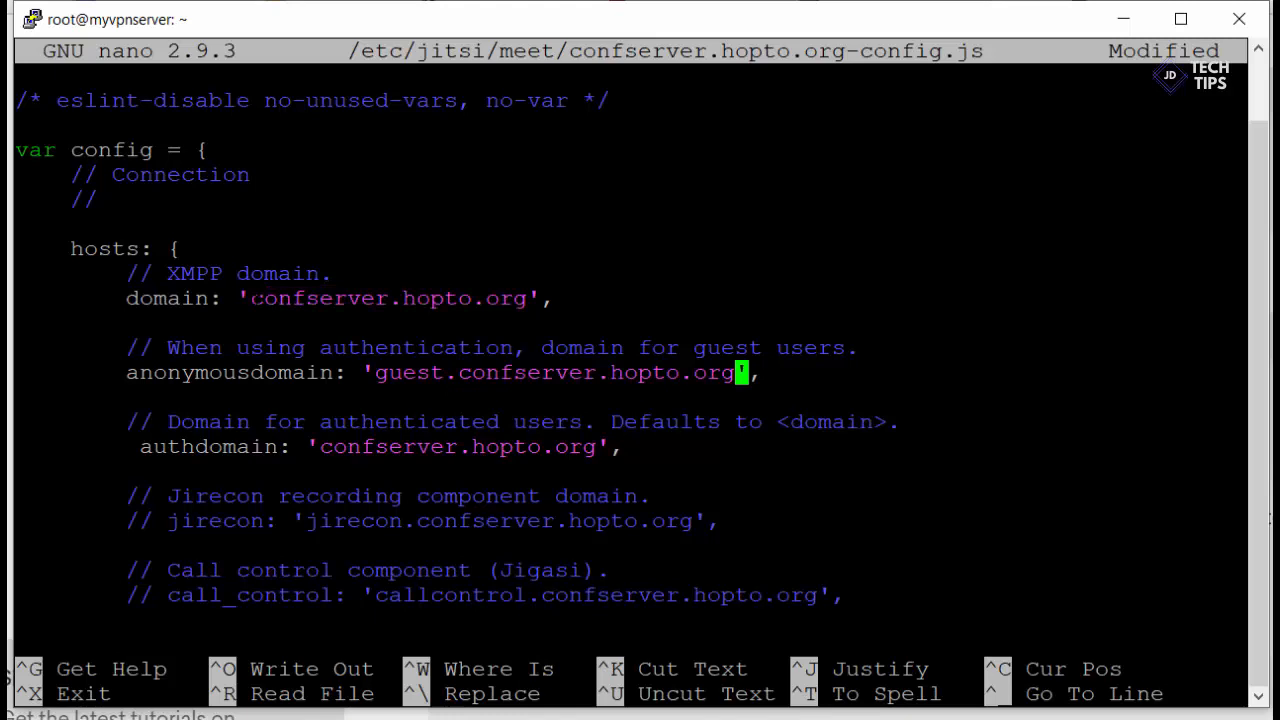
key(ctrl+o)
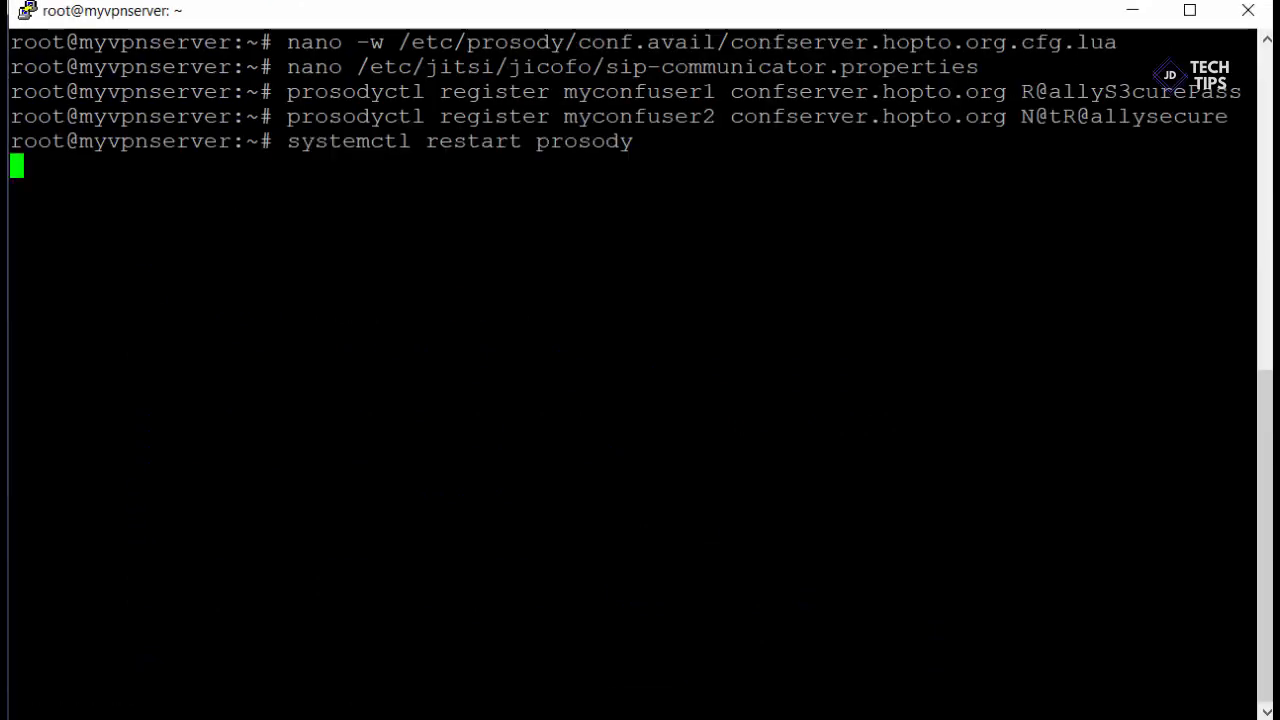
- Restart the Prosody and Jicofo services with systemctl so the new settings apply
key(Return)
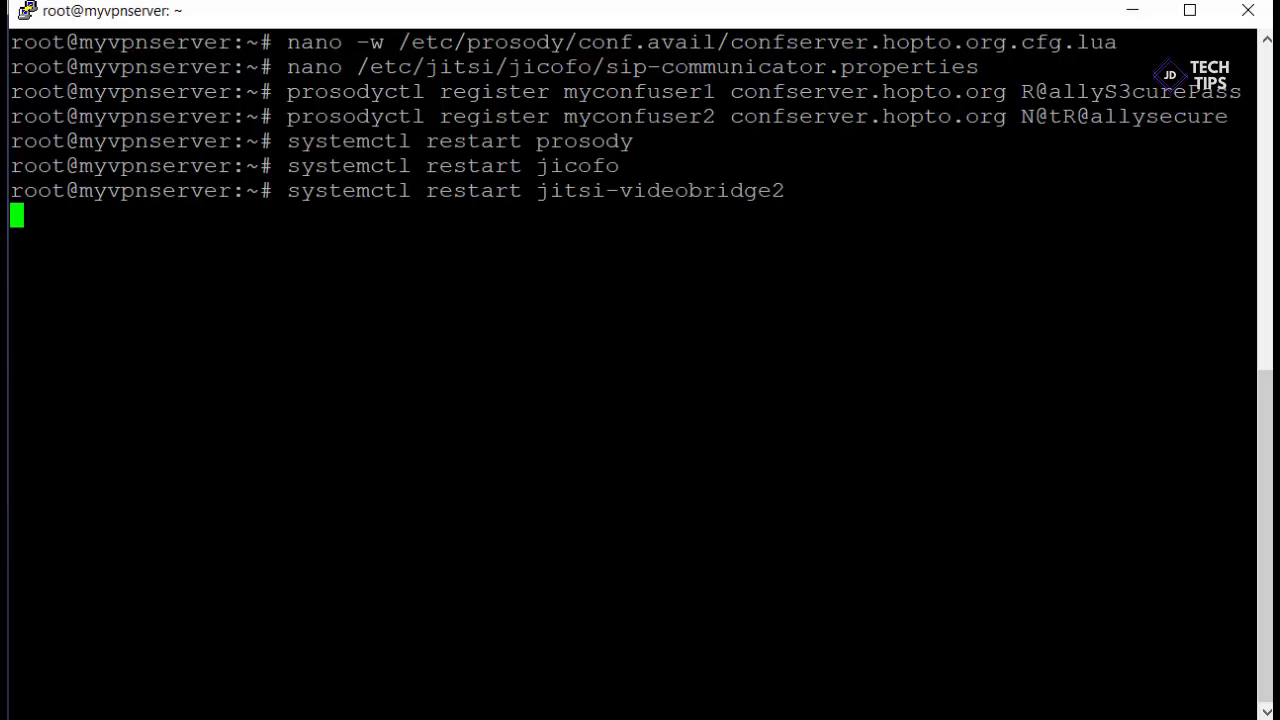
key(Return)
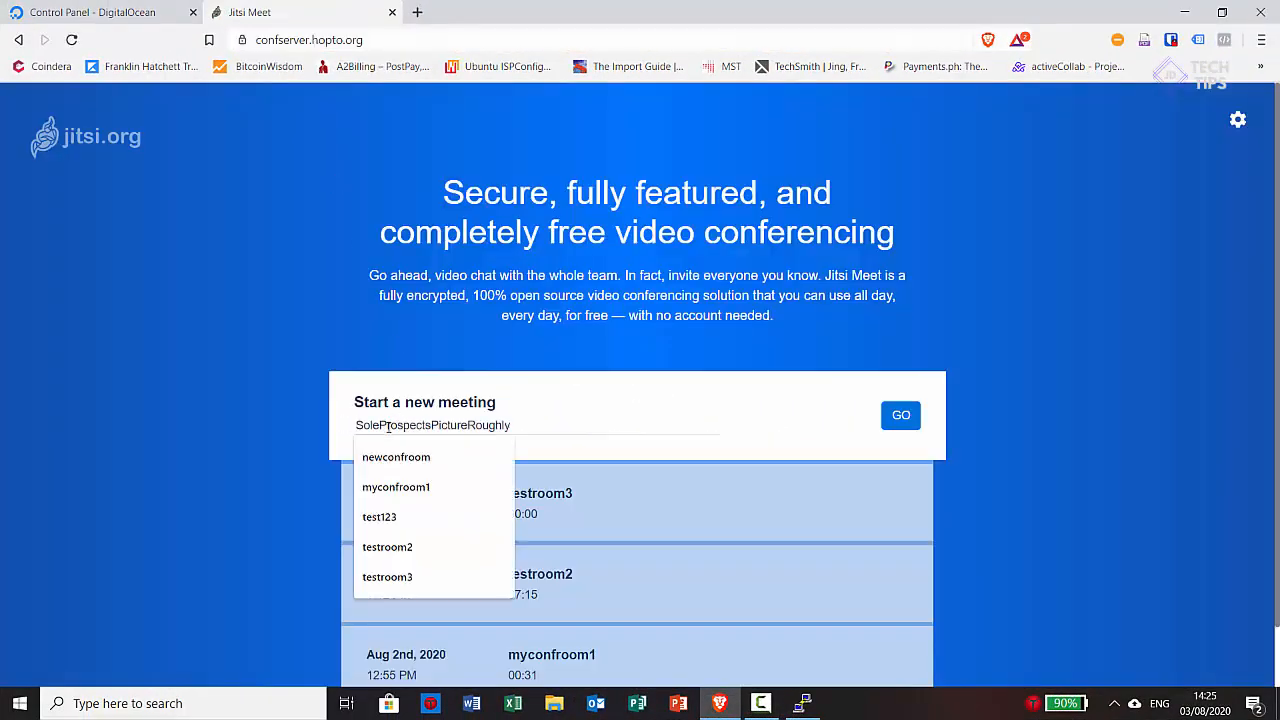
- Start a new meeting named testroom4, which waits for host authentication
text(test)
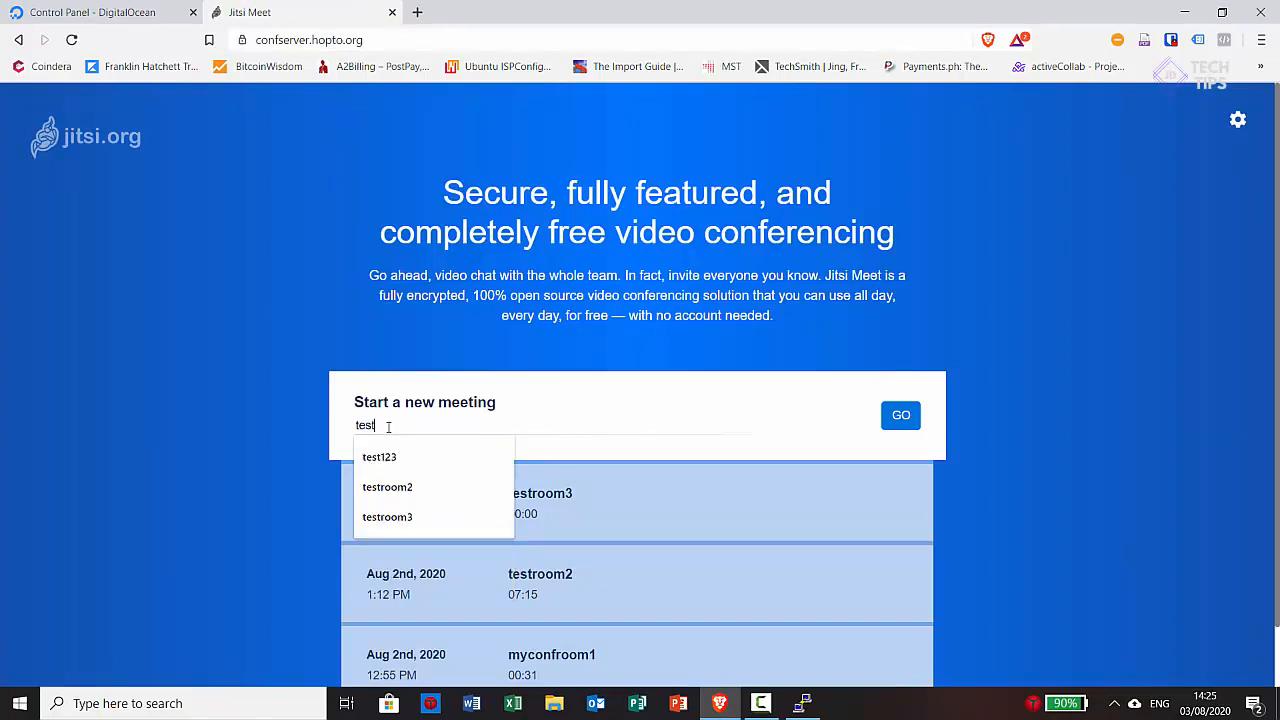
click(900, 414)
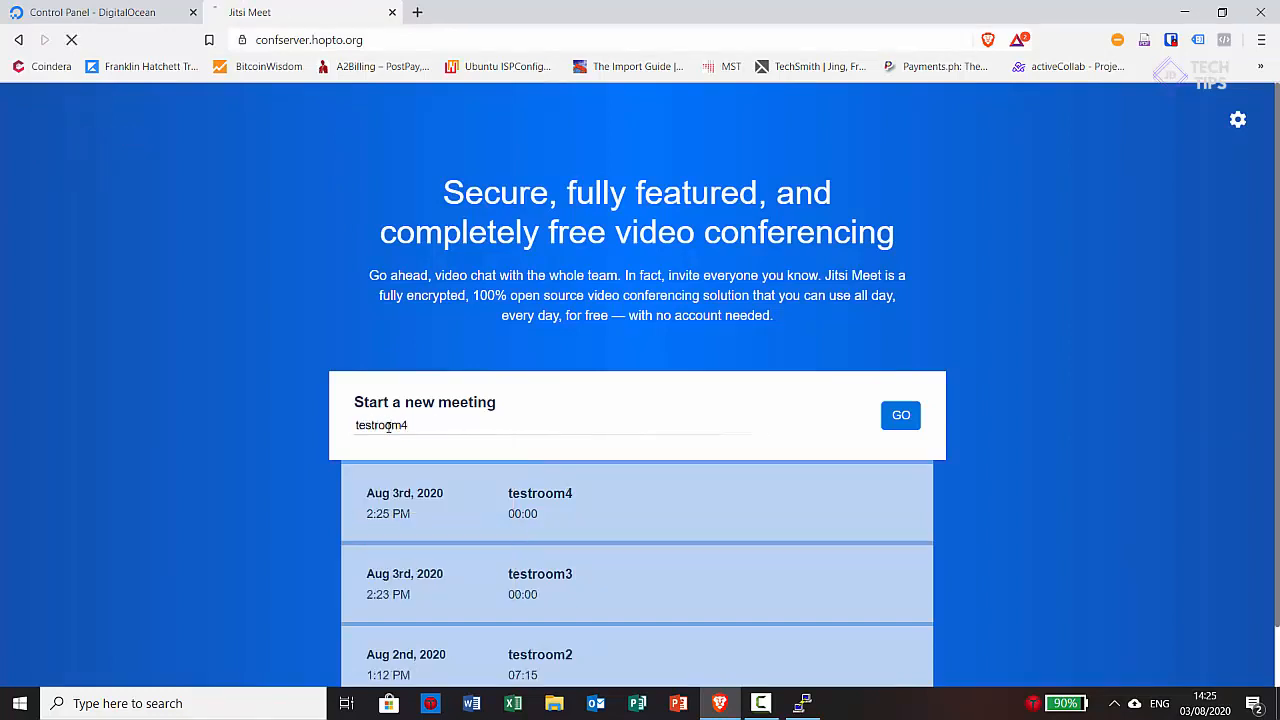
click(900, 414)
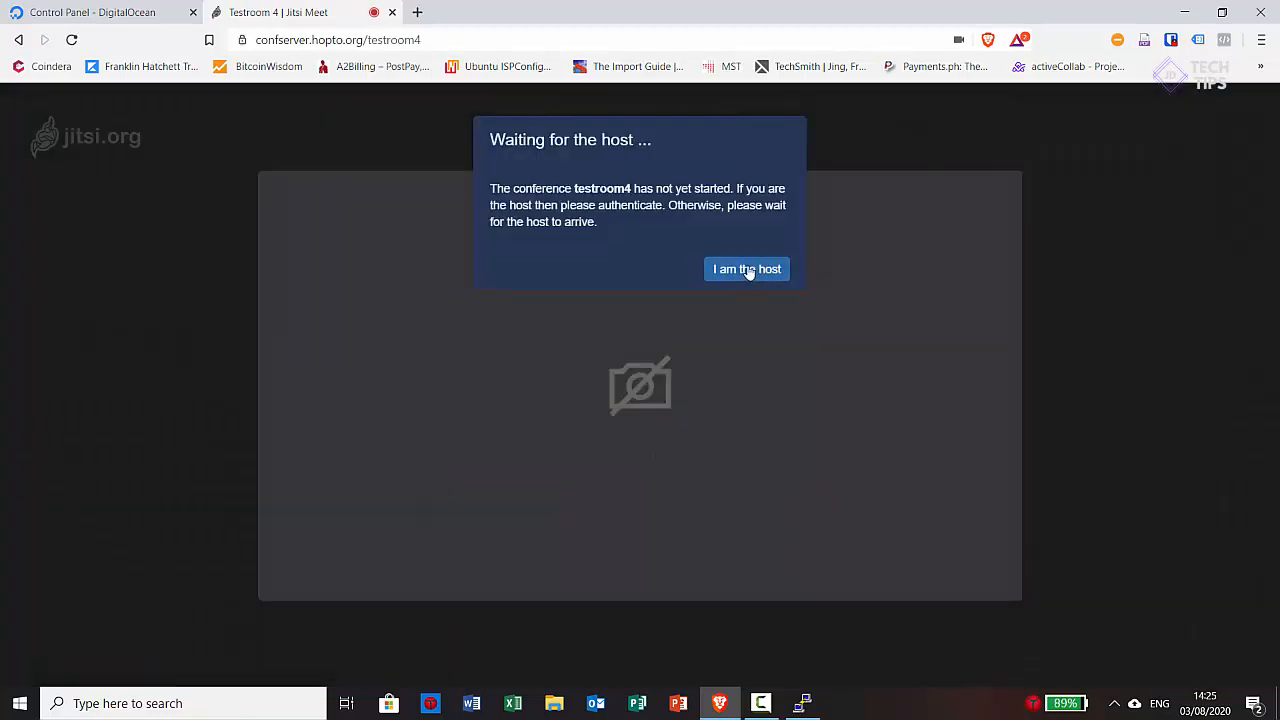
- Copy the host username myconfuser1 from PuTTY into the Password required dialog
click(746, 268)
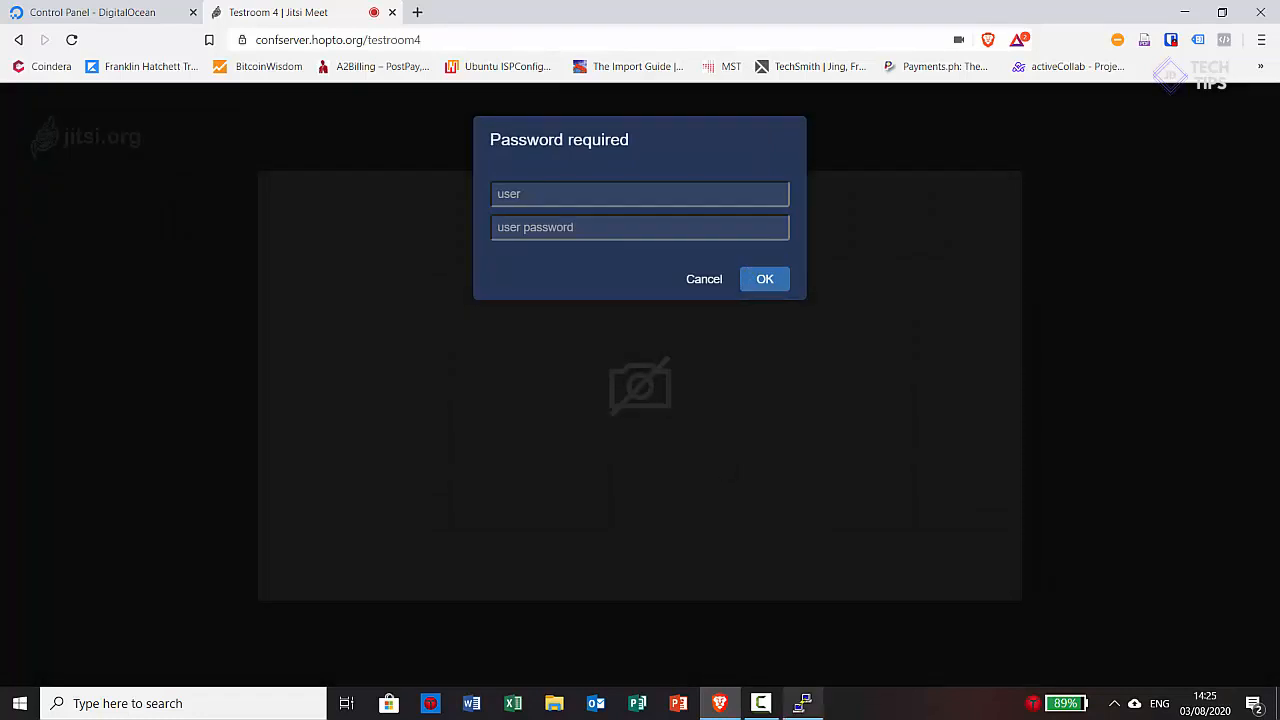
click(802, 704)
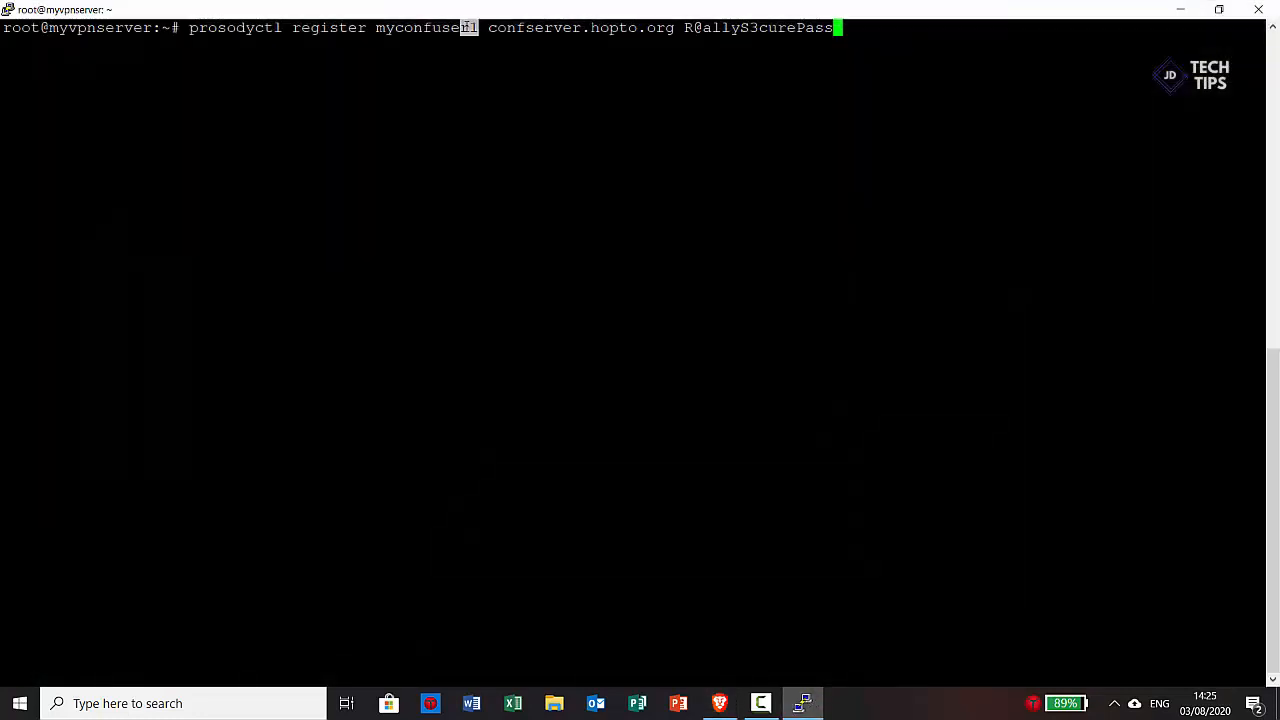
double_click(424, 28)
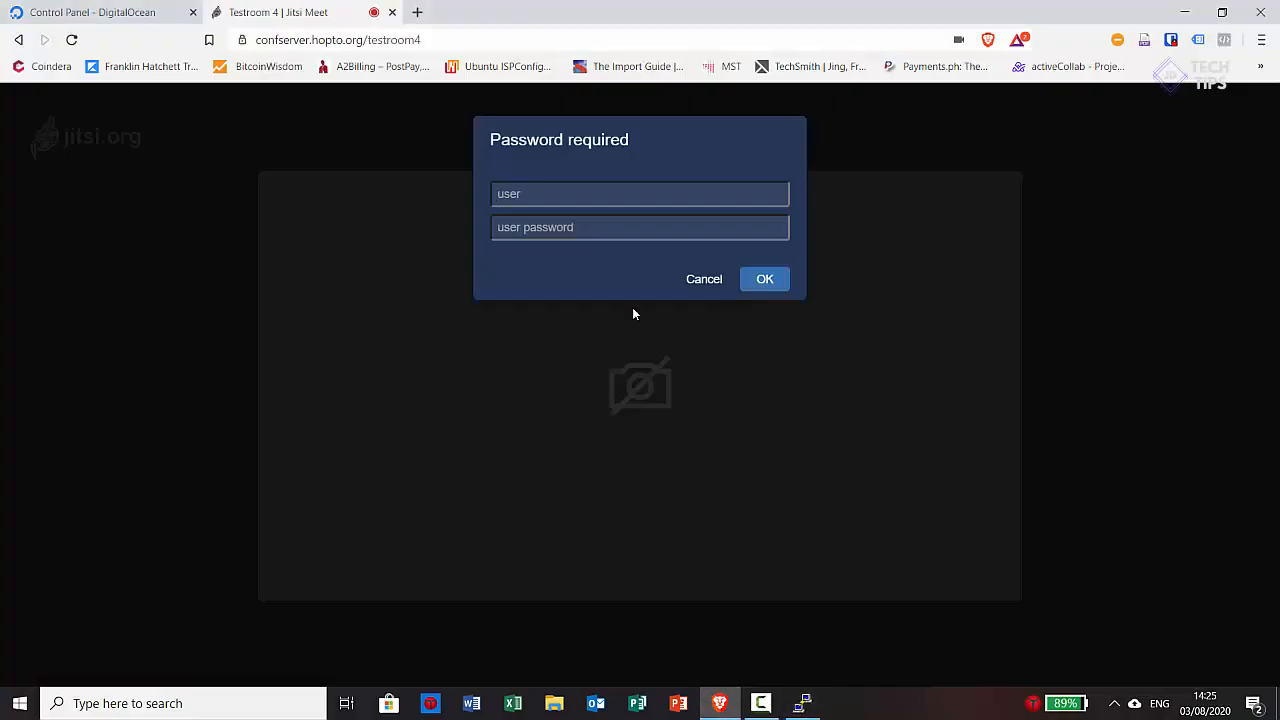
text(myconfuser1)
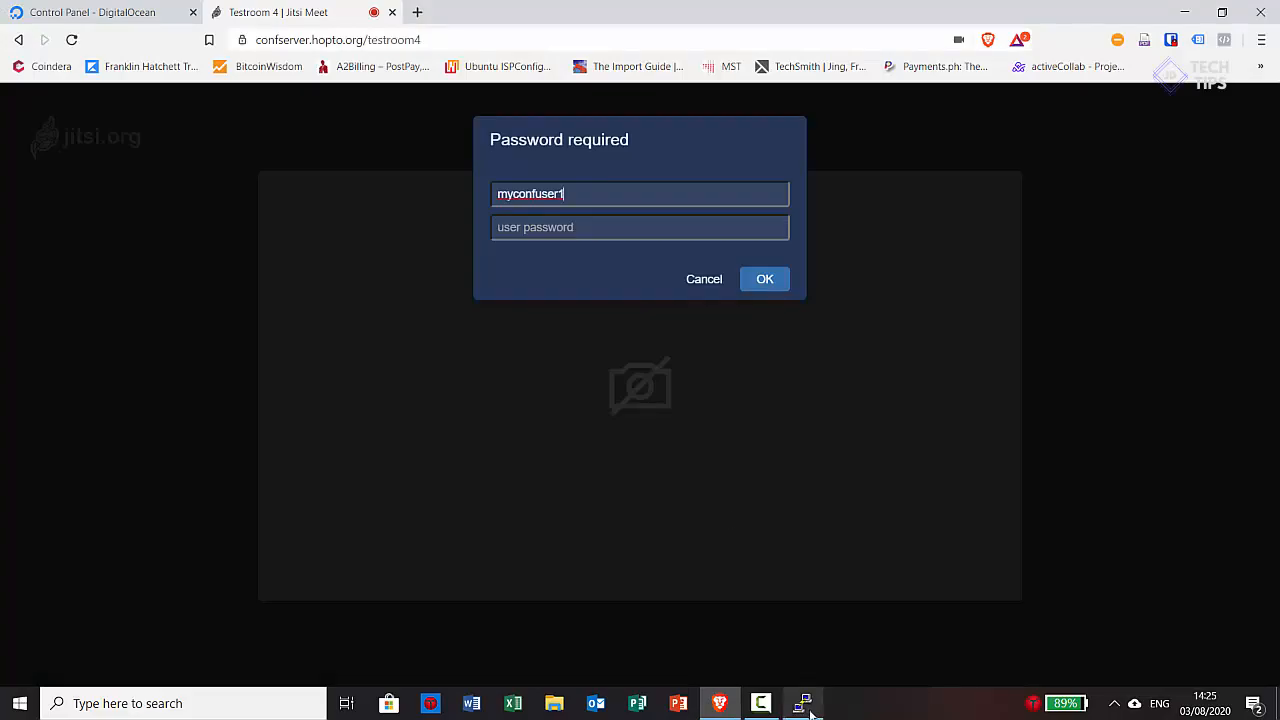
- Supply the host password from PuTTY and submit to start testroom4 as host
click(804, 704)
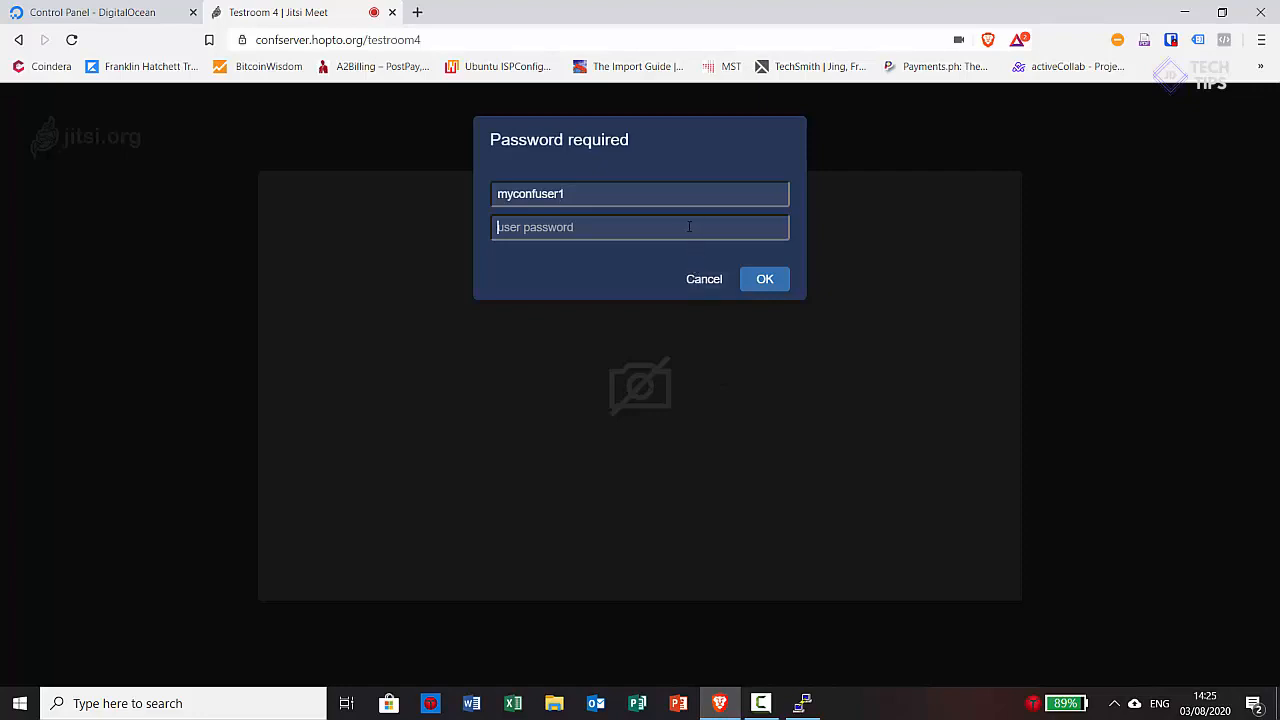
click(764, 280)
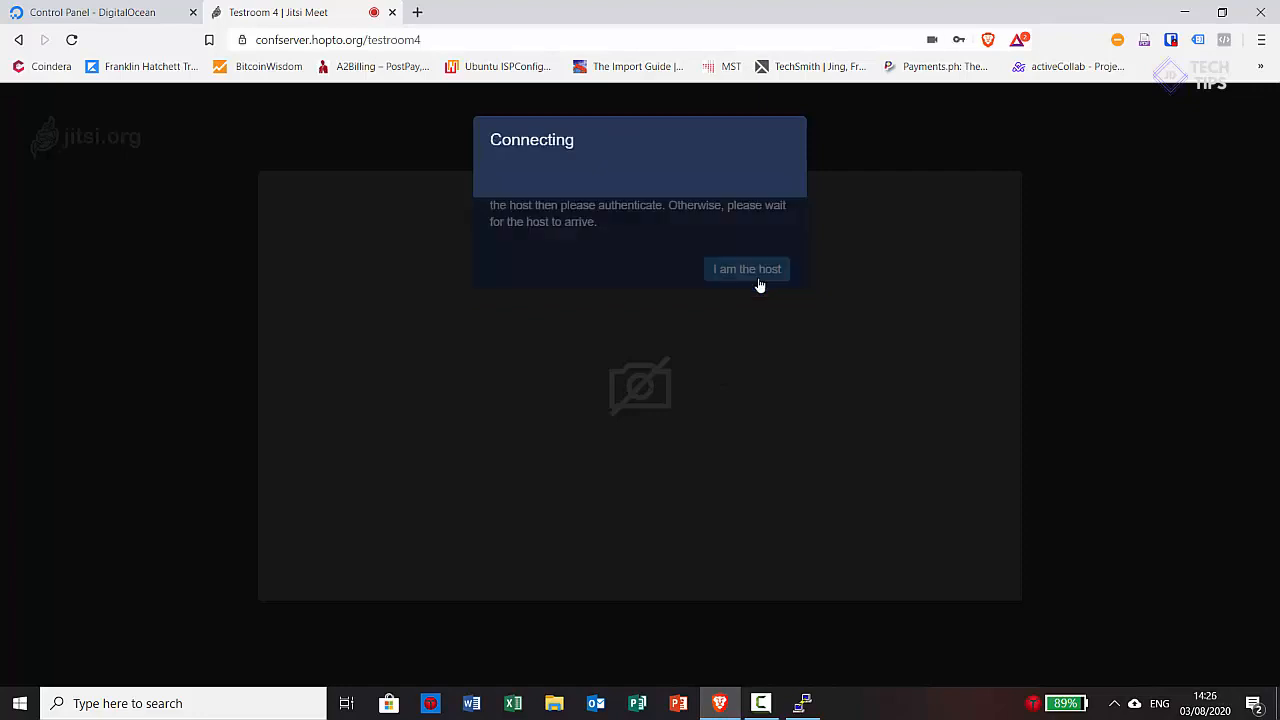
click(746, 268)
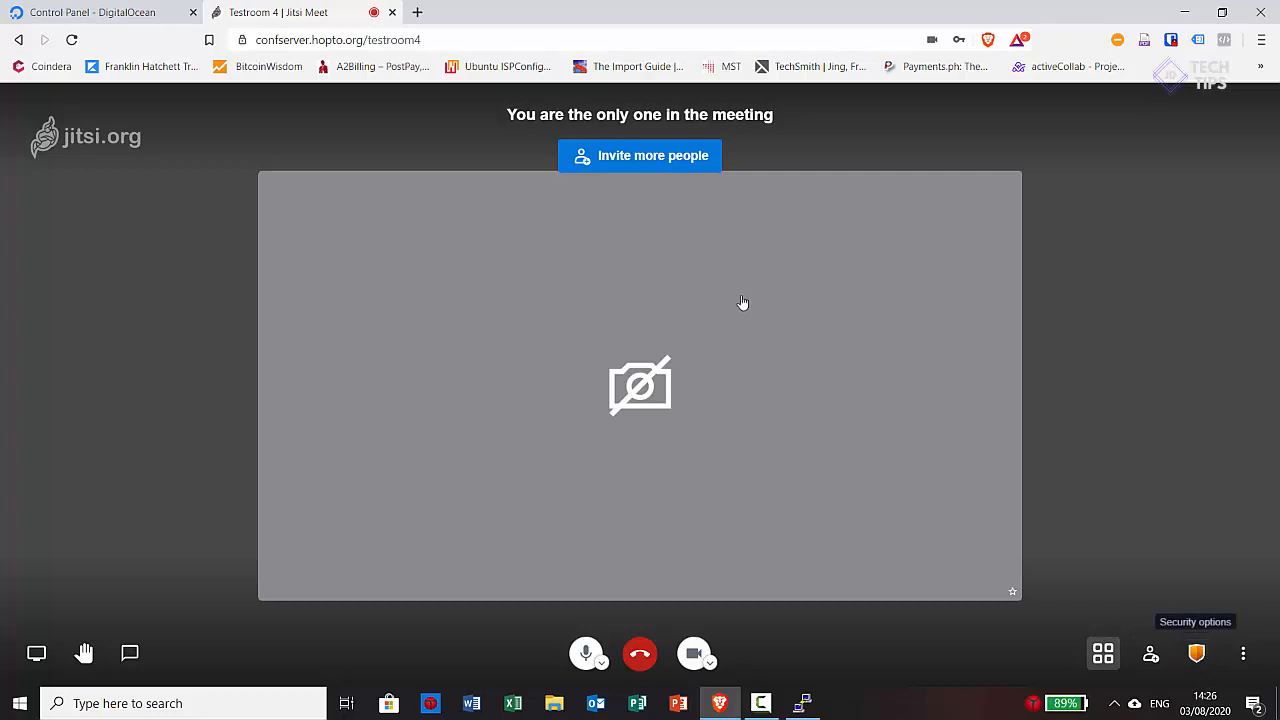
click(336, 40)
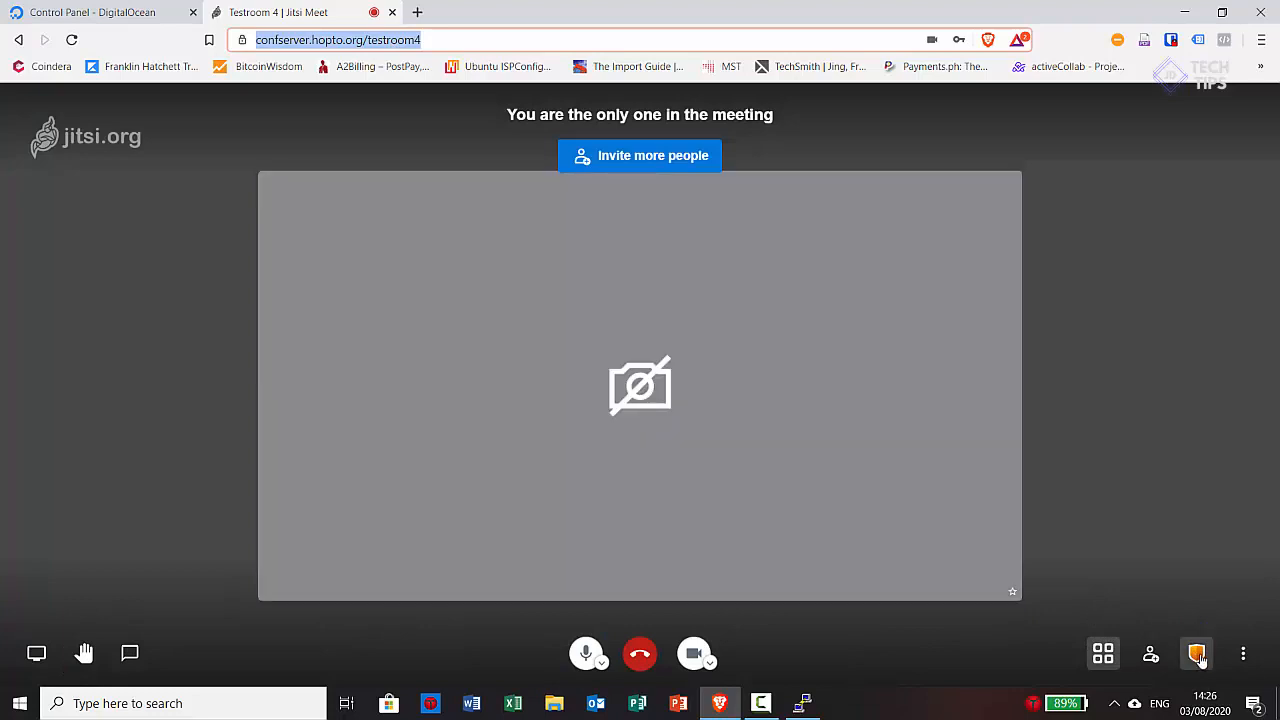
click(1196, 652)
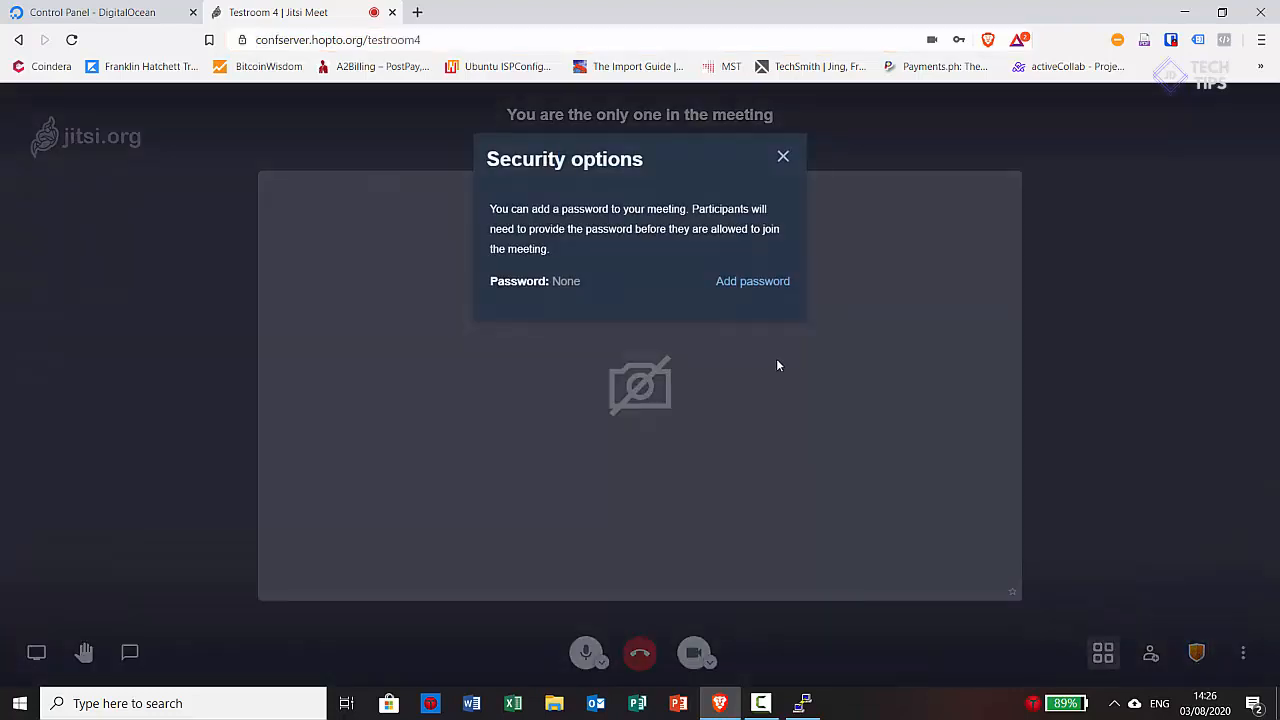
click(752, 280)
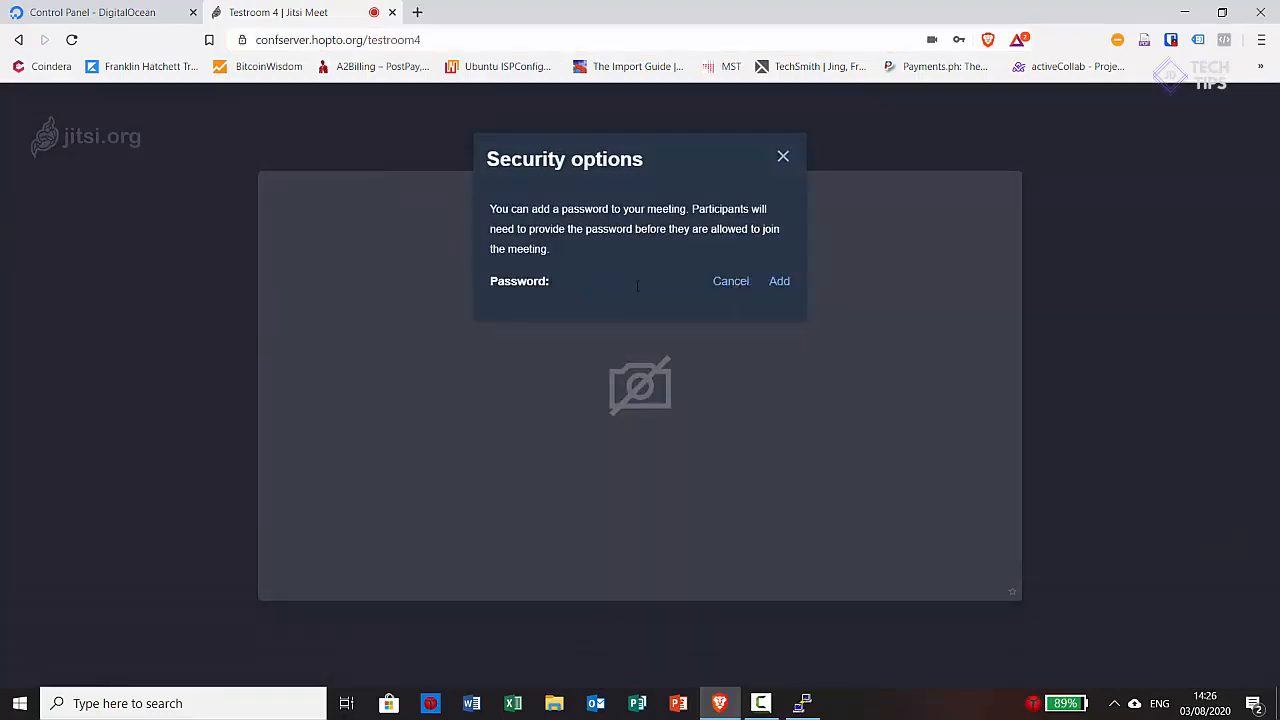
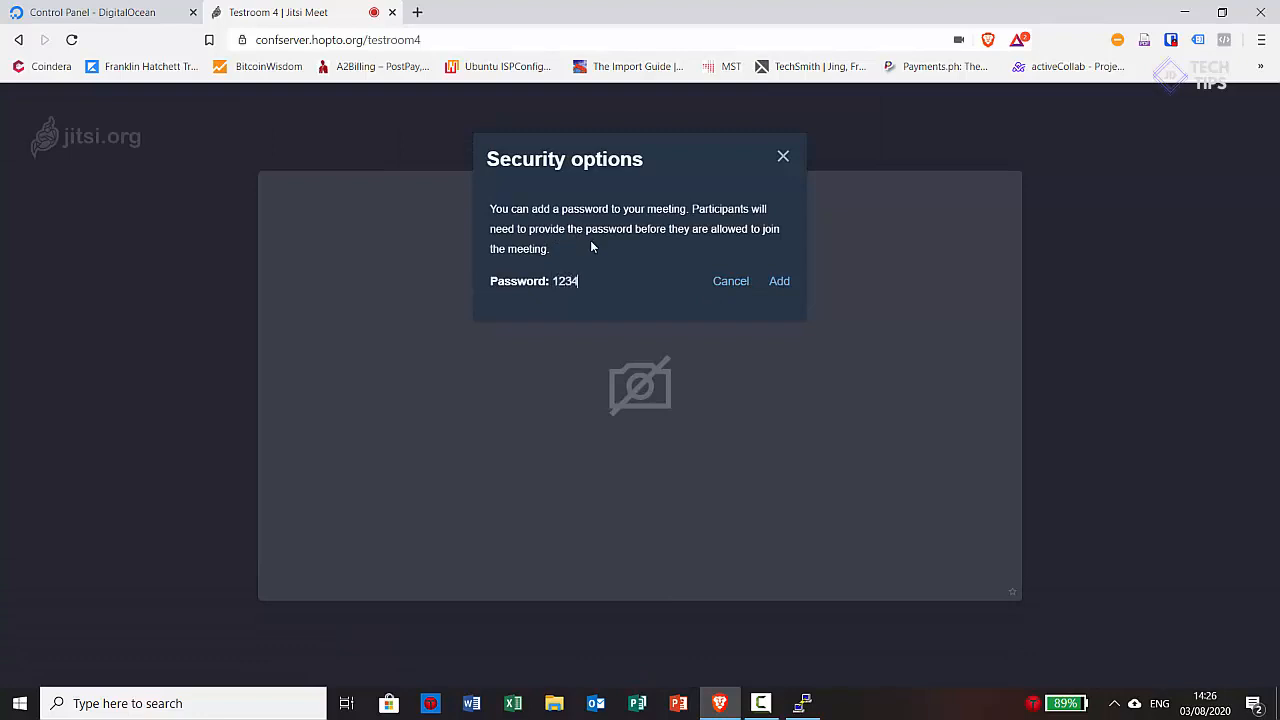
click(780, 280)
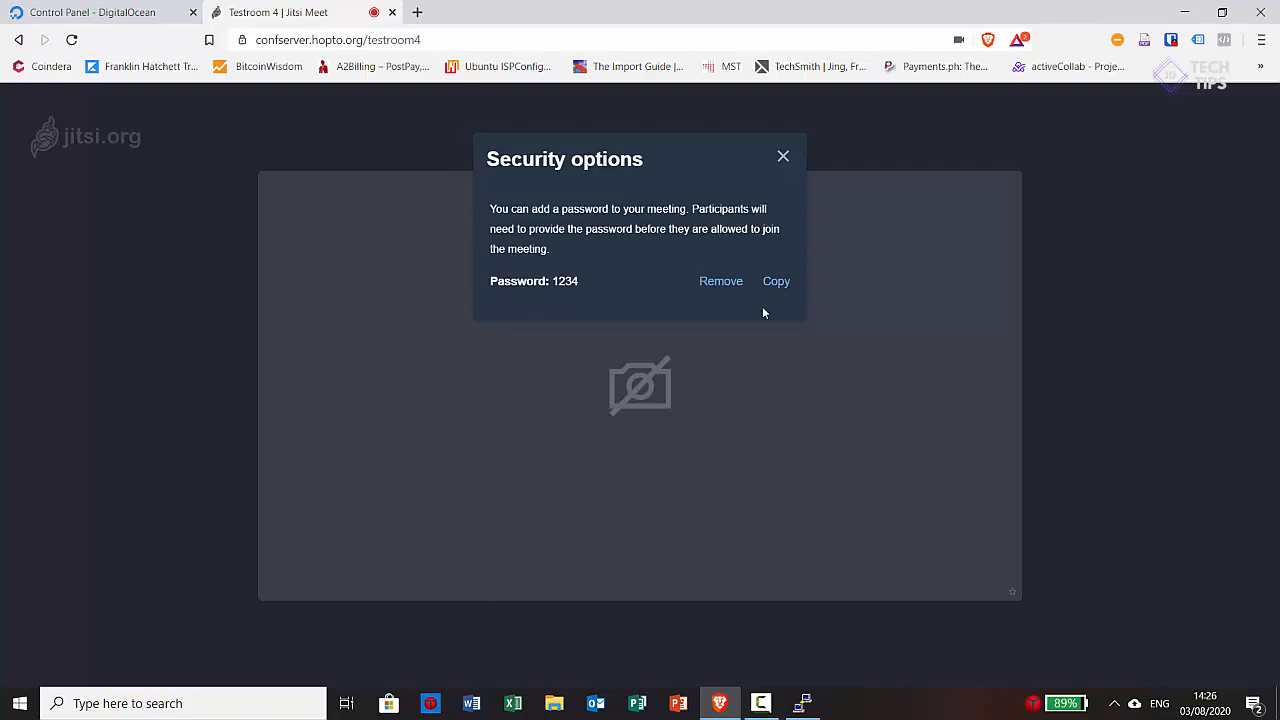
mouse_move(784, 156)
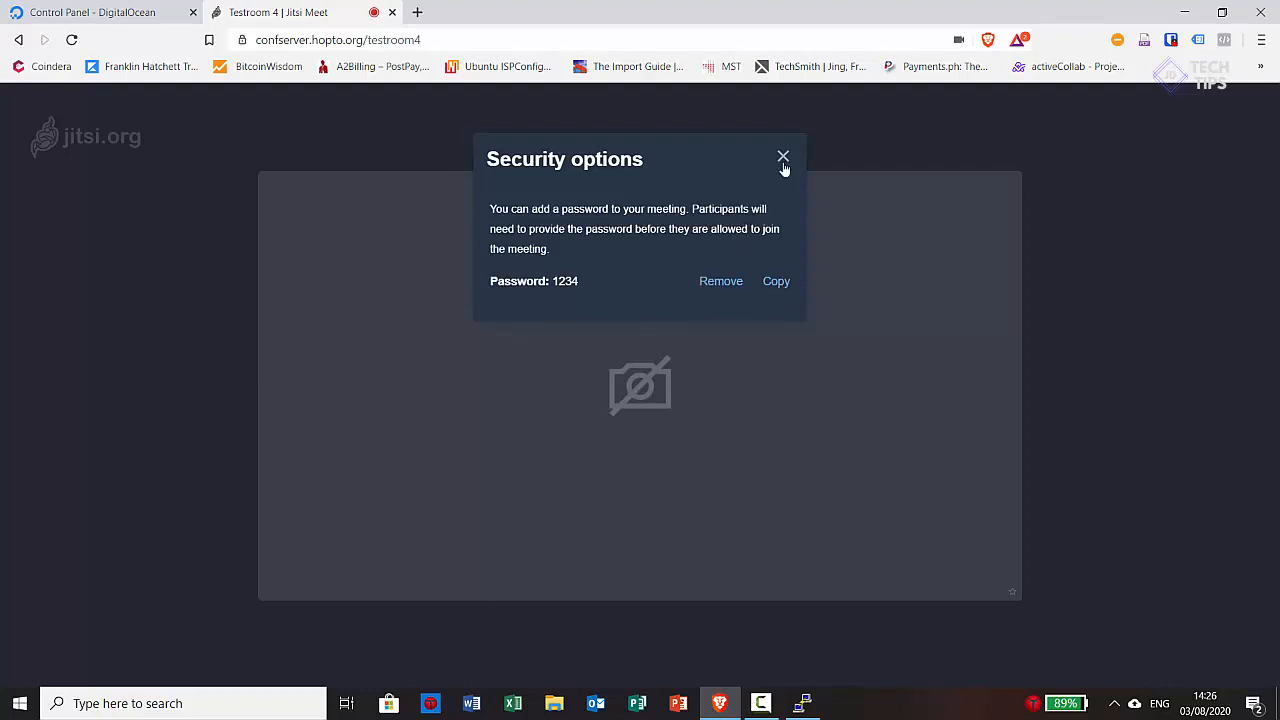
click(784, 156)
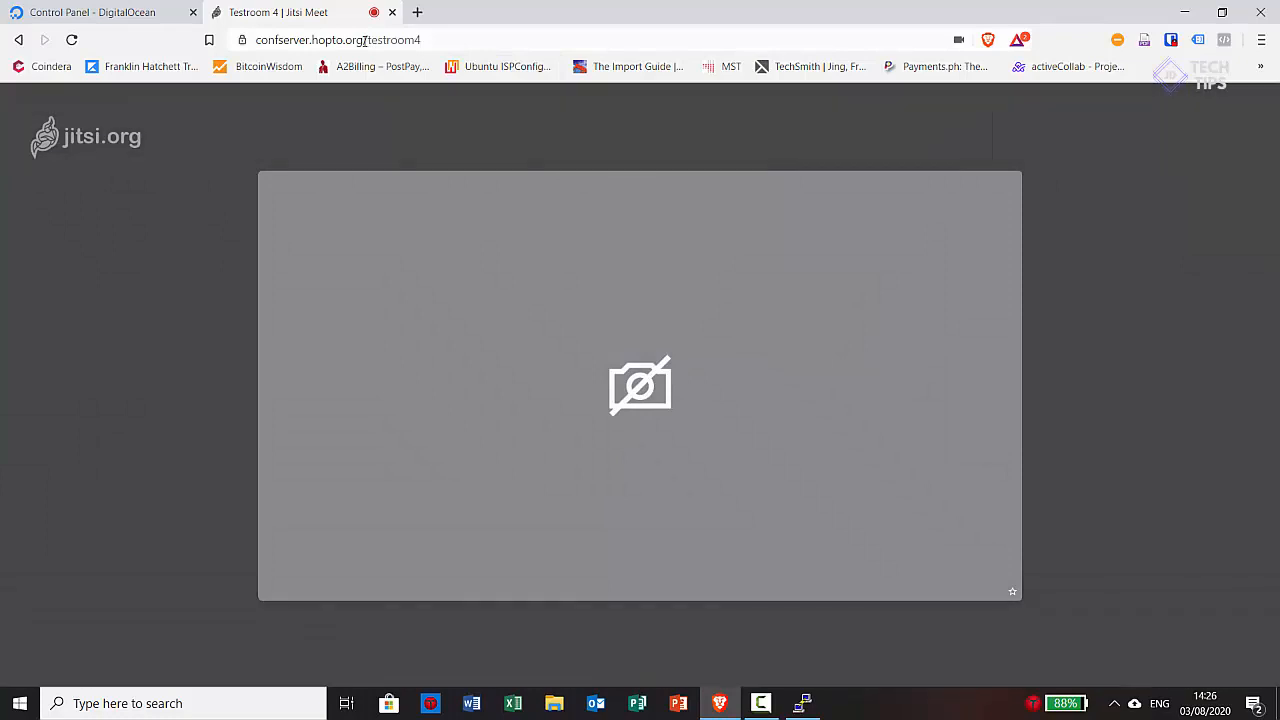
right_click(336, 40)
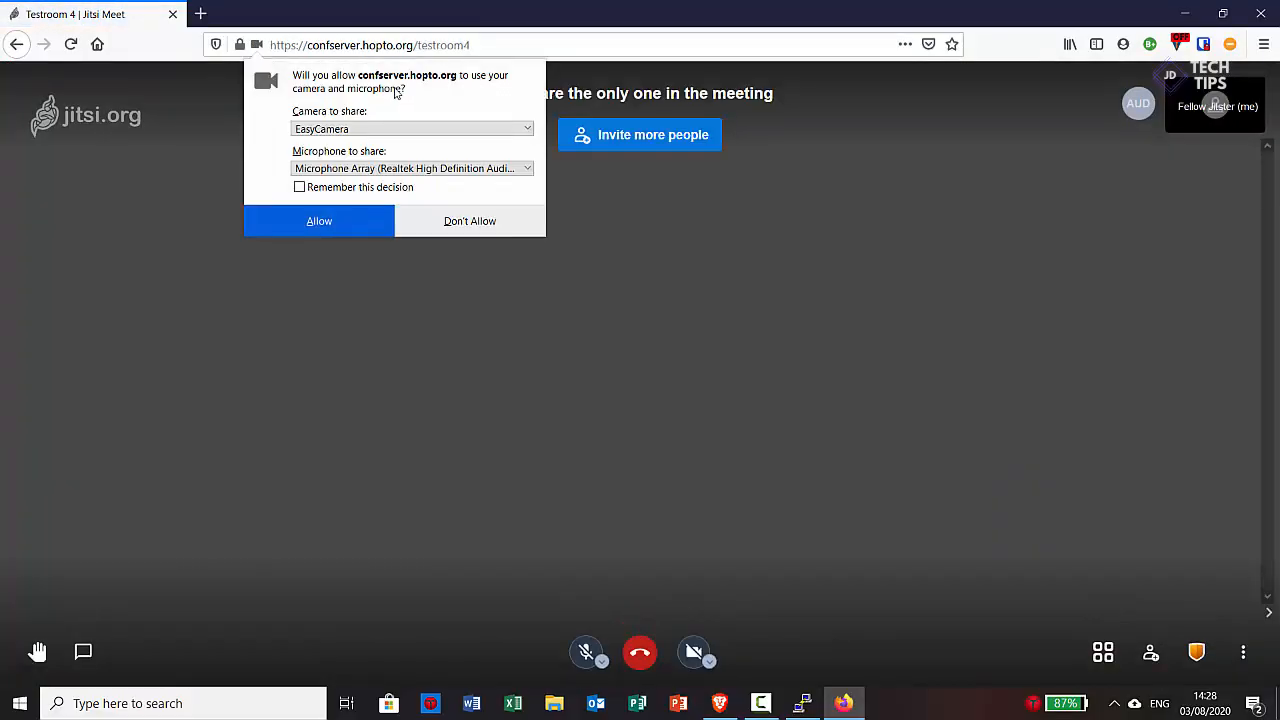
click(318, 220)
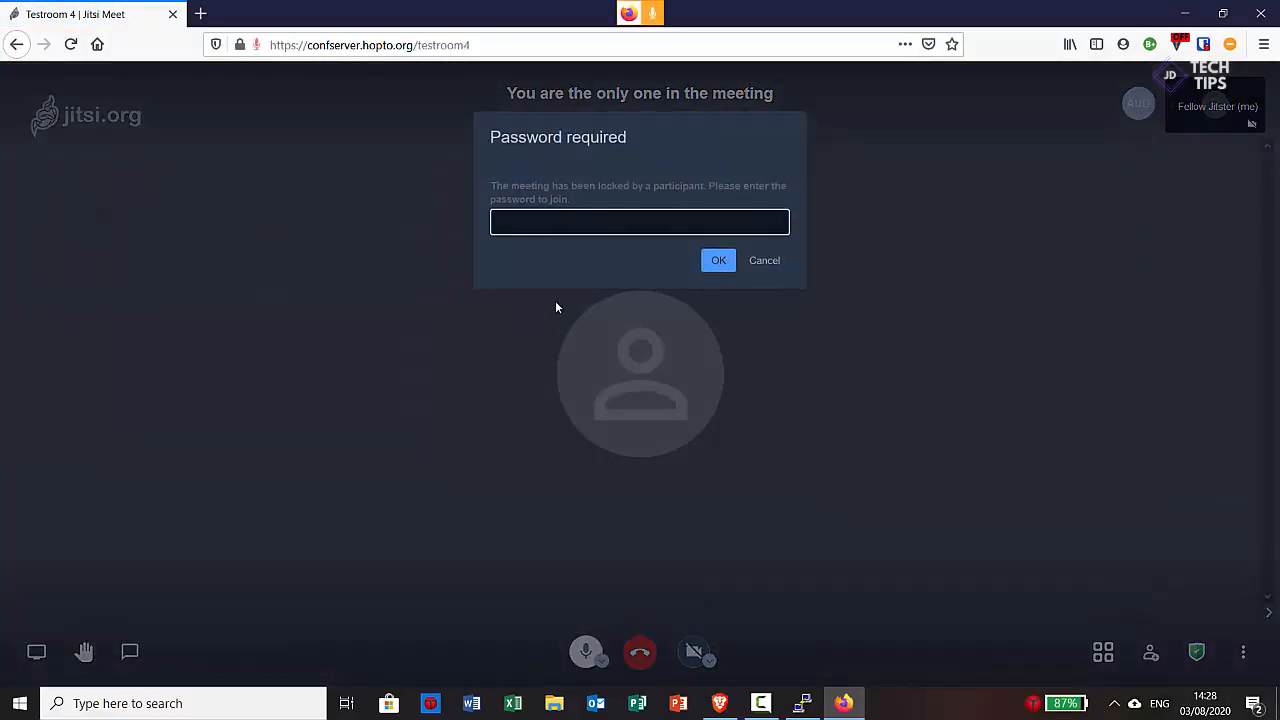
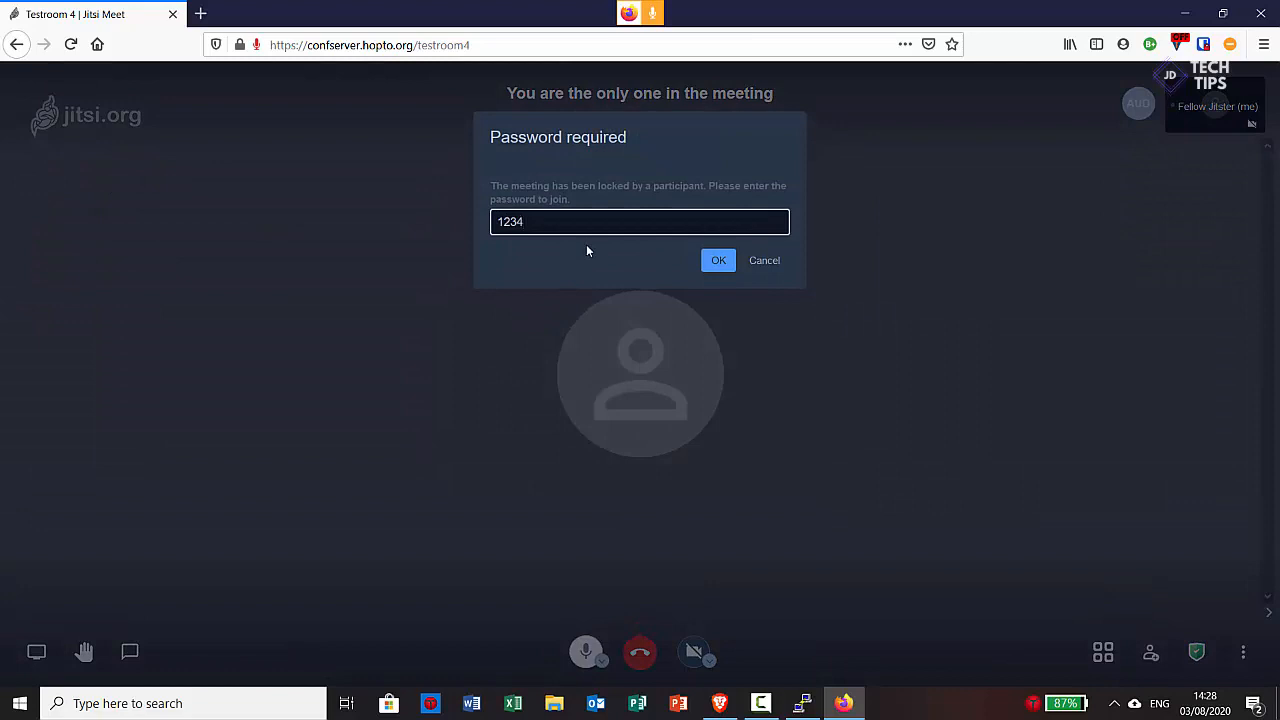
click(718, 260)
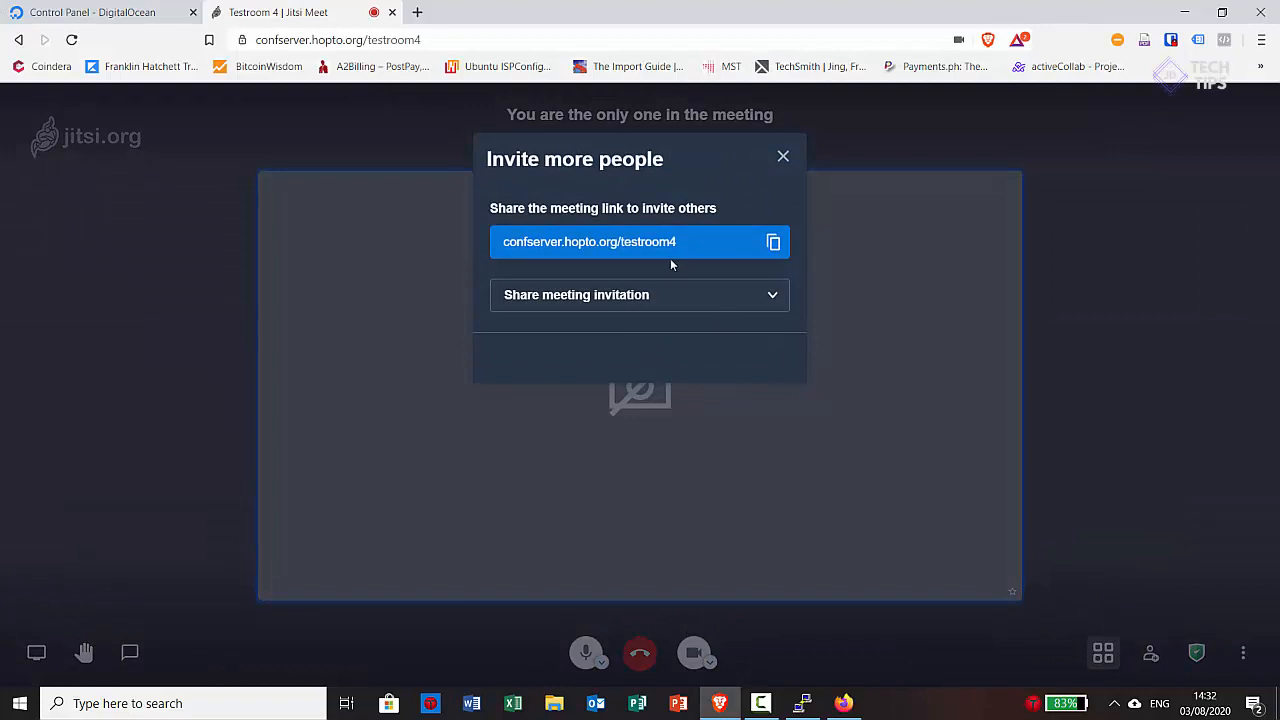
- Expand Share meeting invitation to view the options, then close the Invite more people dialog
click(640, 294)
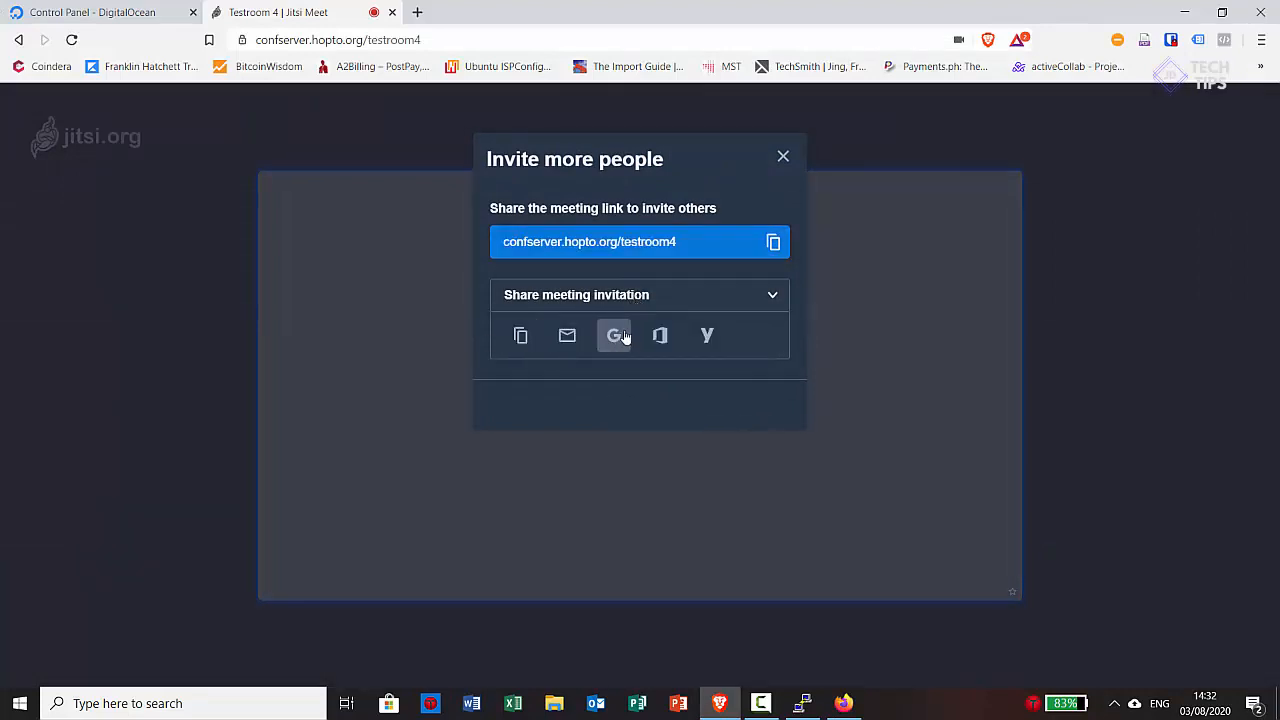
click(784, 156)
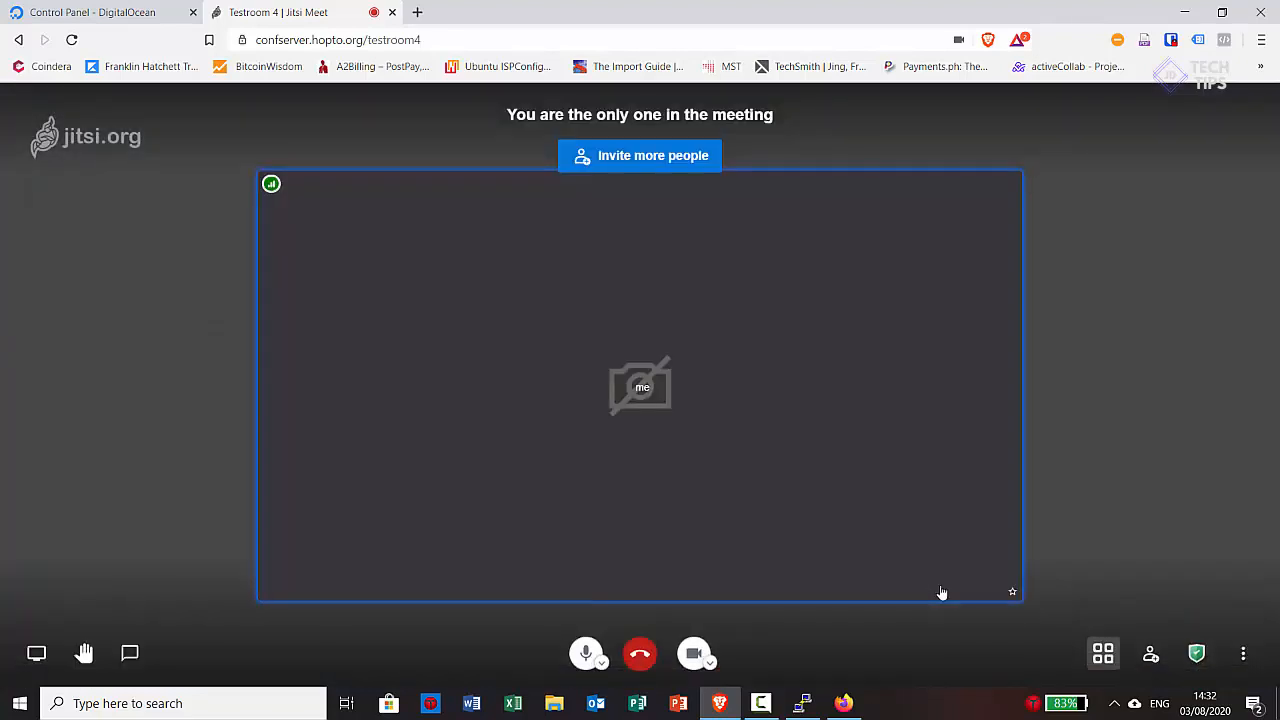
click(584, 652)
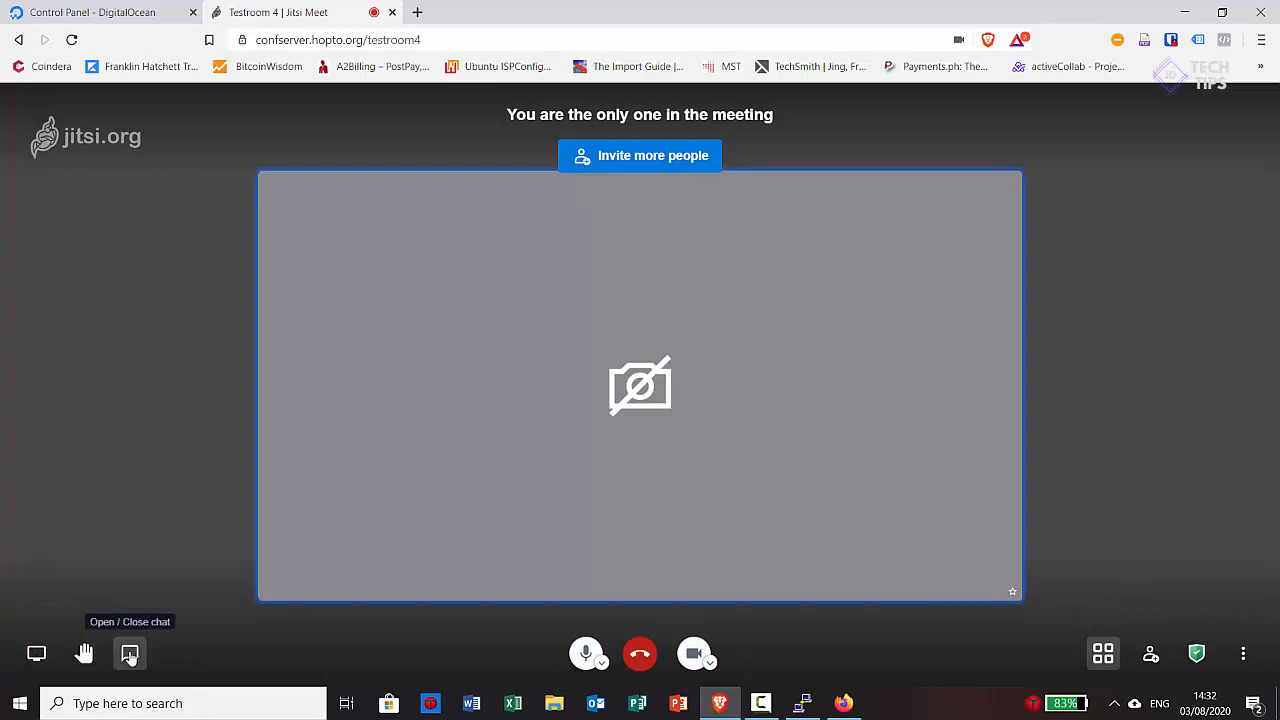
mouse_move(1258, 676)
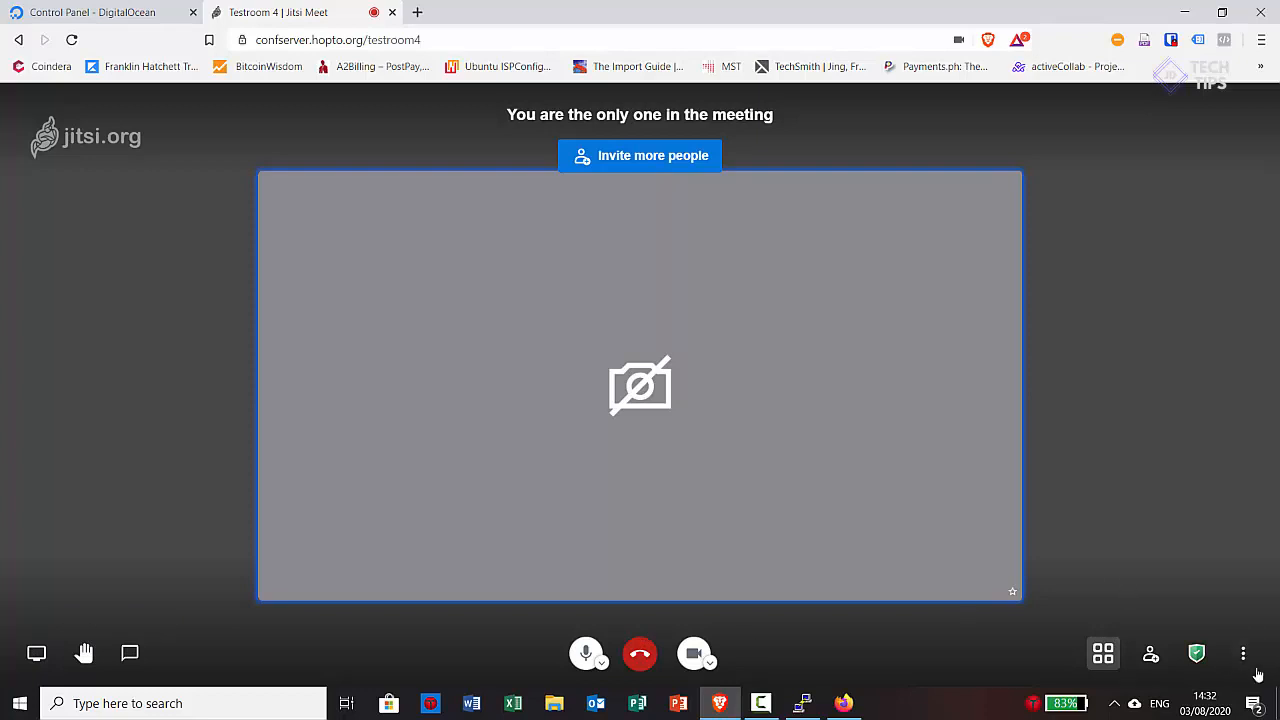
- Show the More actions menu with recording, live streaming, settings and mute everyone
click(1242, 652)
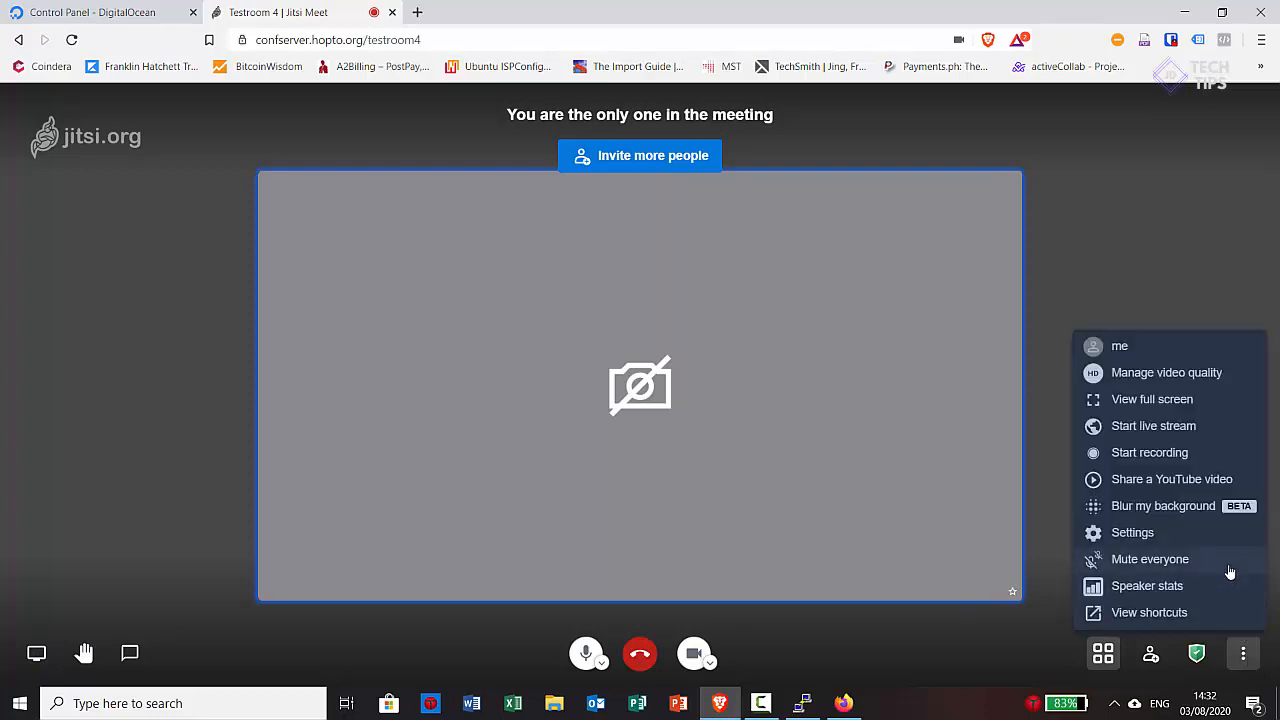
mouse_move(1158, 452)
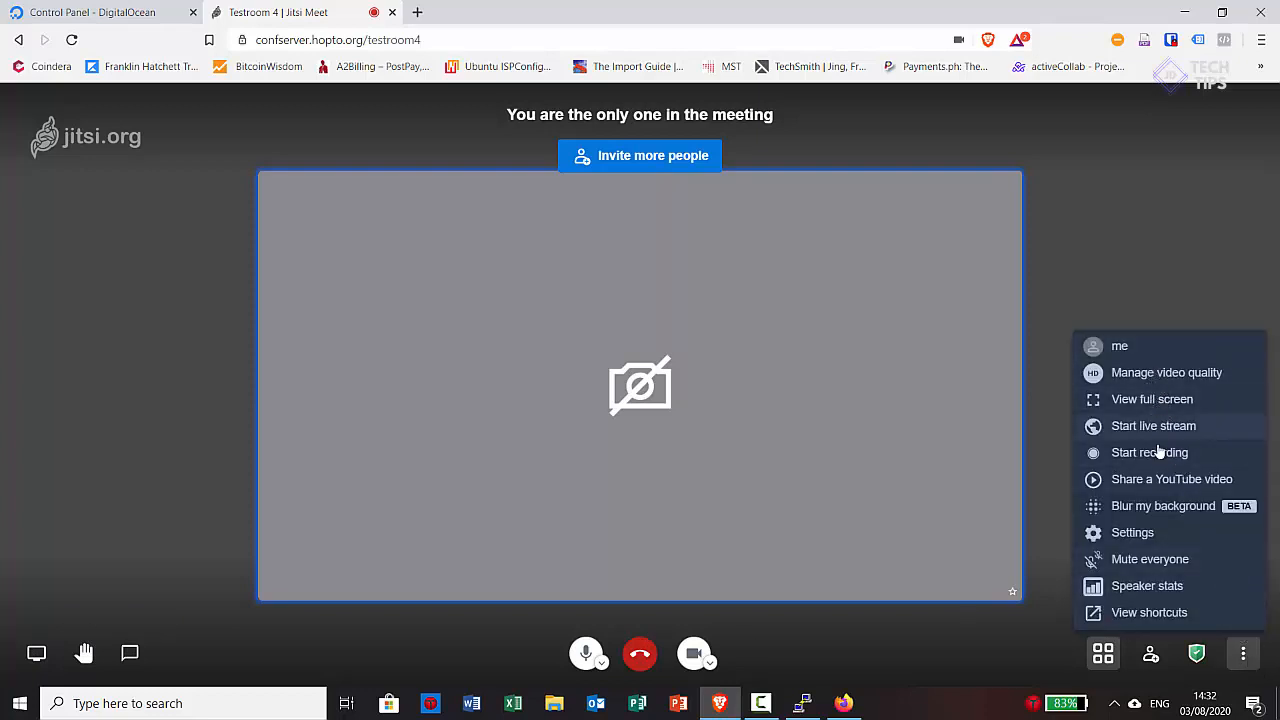
mouse_move(1148, 612)
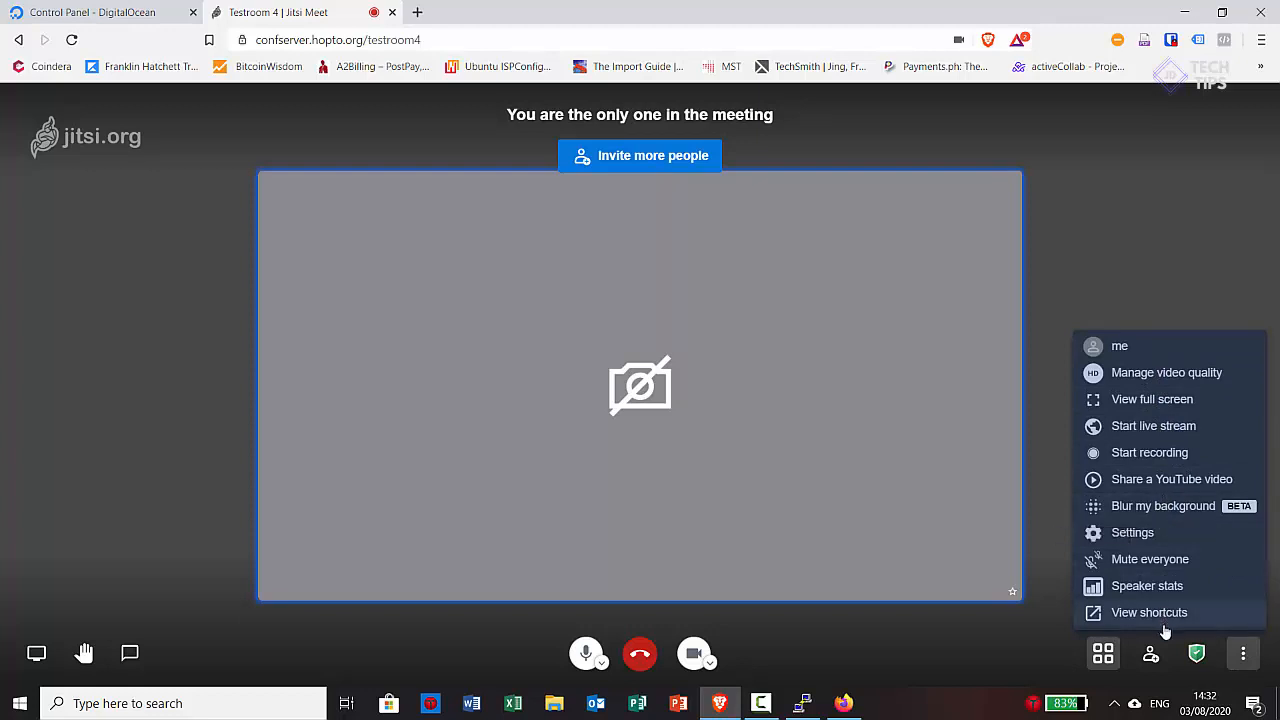